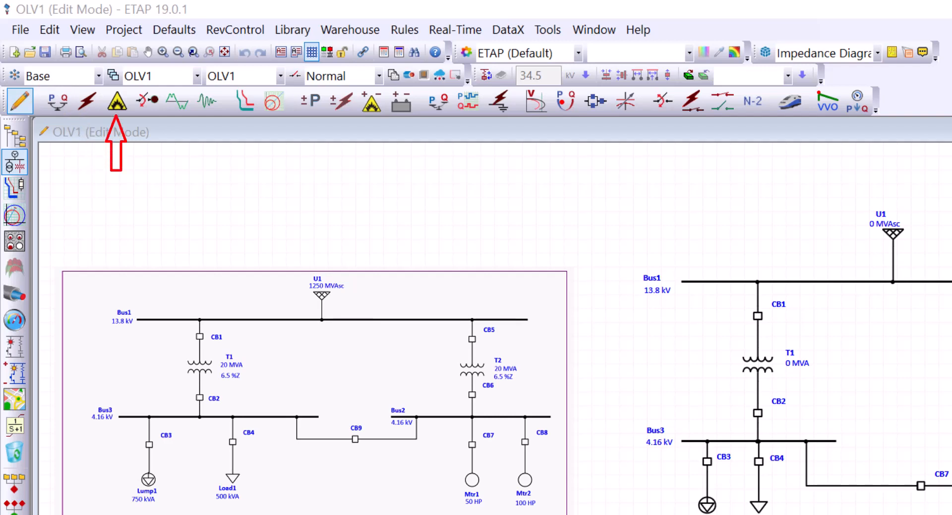
Bring up power grid U1's editor from the one-line diagram, then close it
{"action": "left_click", "coordinate": [146, 101]}
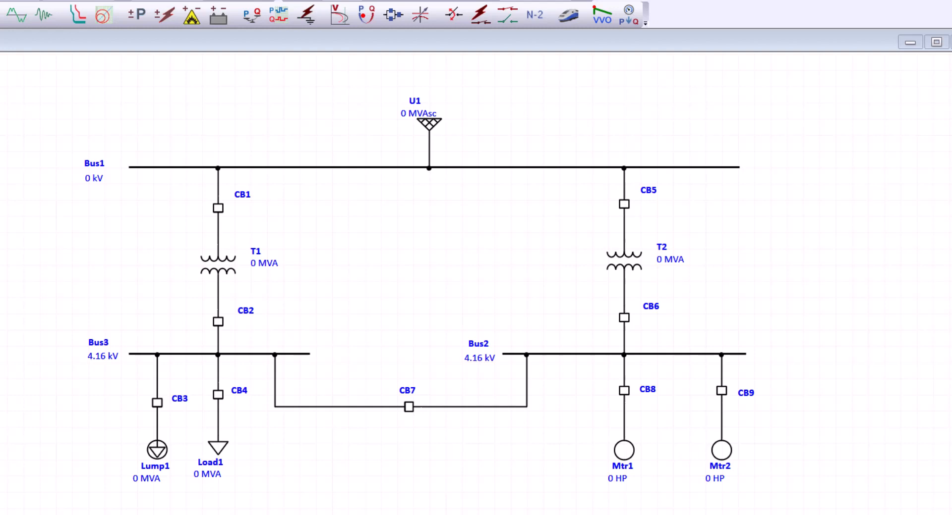
{"action": "mouse_move", "coordinate": [539, 254]}
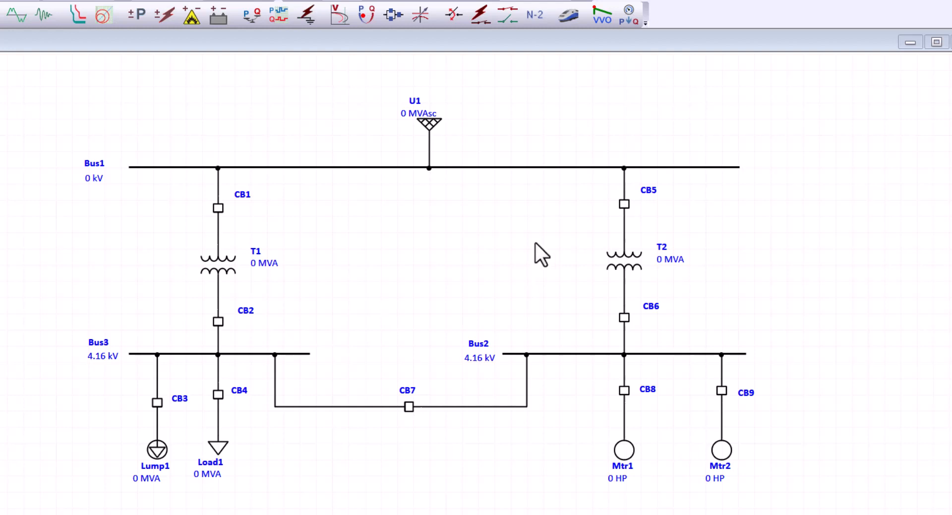
{"action": "mouse_move", "coordinate": [431, 135]}
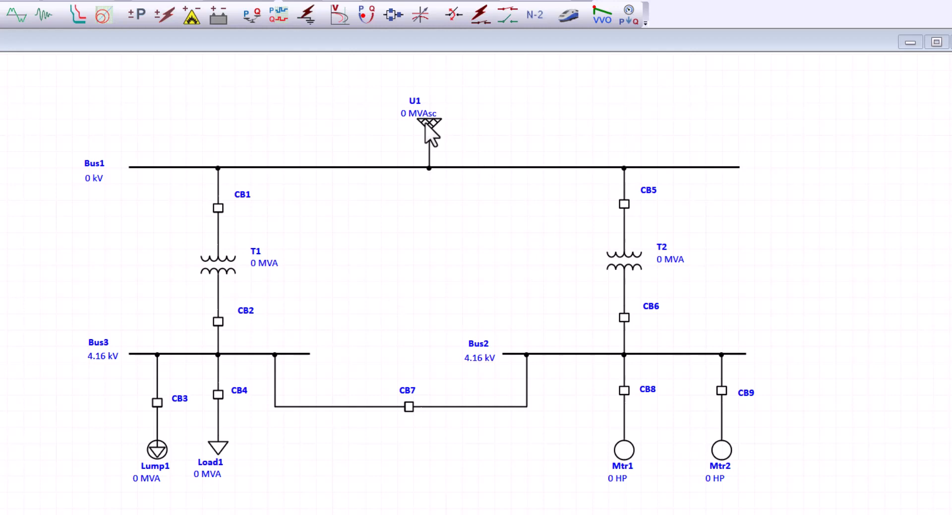
{"action": "double_click", "coordinate": [429, 125]}
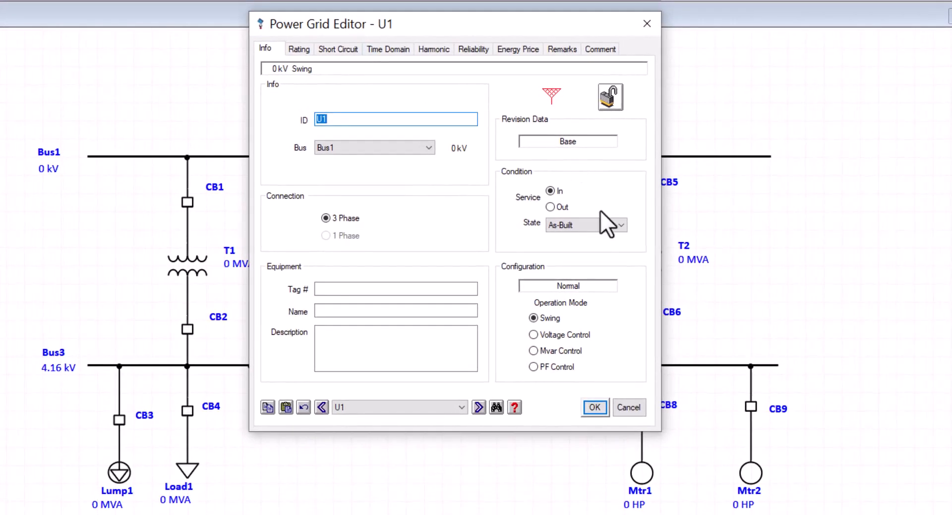
{"action": "left_click", "coordinate": [594, 407]}
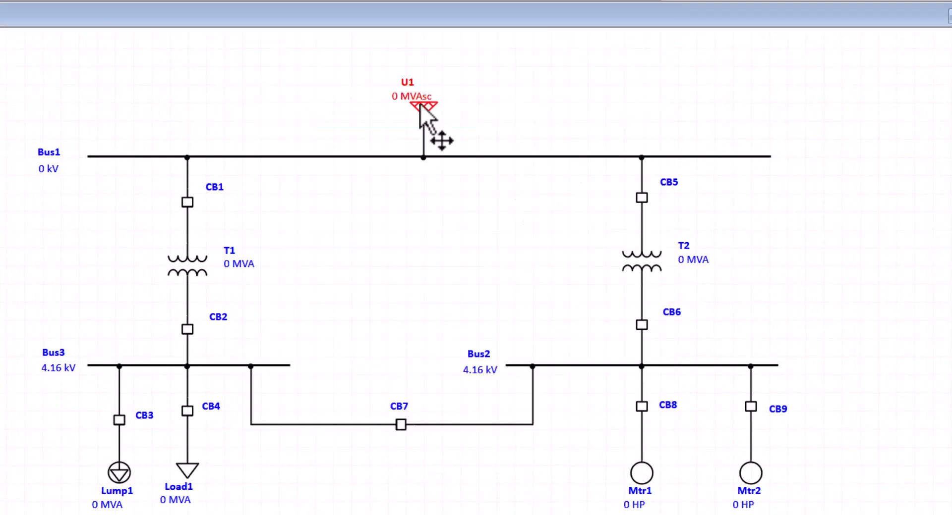
Reopen U1's property editor from its right-click menu via 'U1...'
{"action": "right_click", "coordinate": [424, 109]}
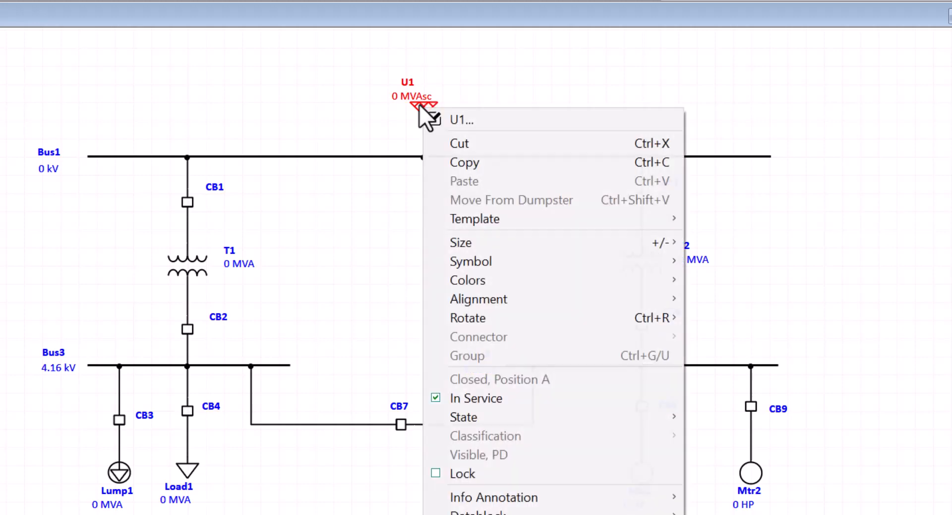
{"action": "mouse_move", "coordinate": [498, 120]}
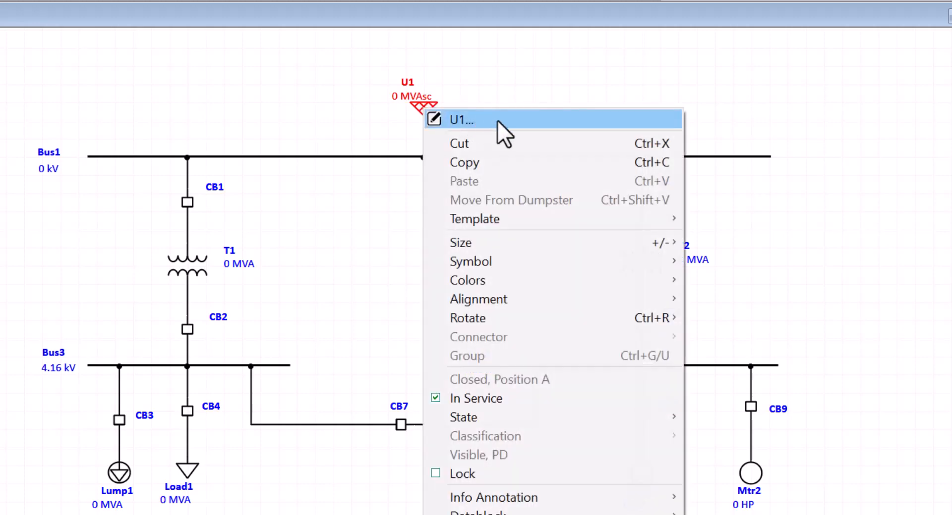
{"action": "left_click", "coordinate": [460, 120]}
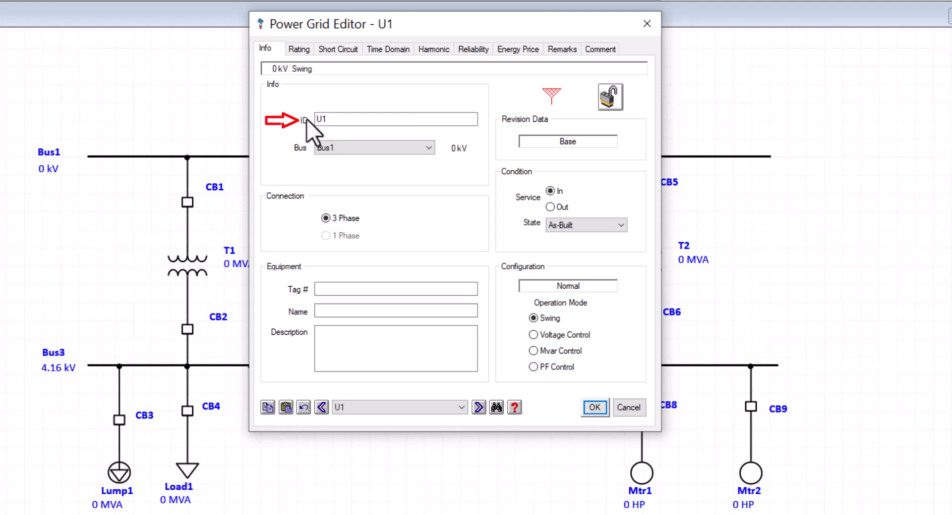
{"action": "mouse_move", "coordinate": [315, 164]}
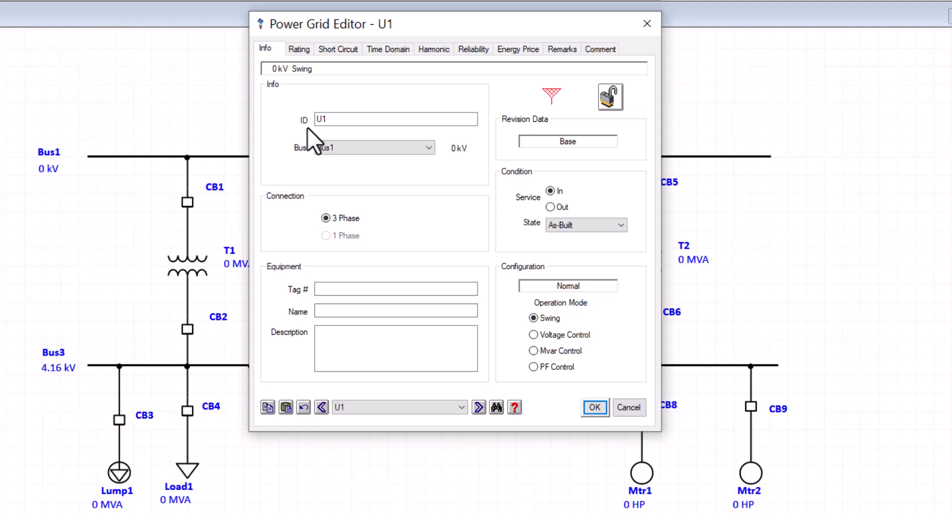
Confirm the Power Grid Editor with OK, keeping U1's settings on Bus1
{"action": "left_click", "coordinate": [395, 119]}
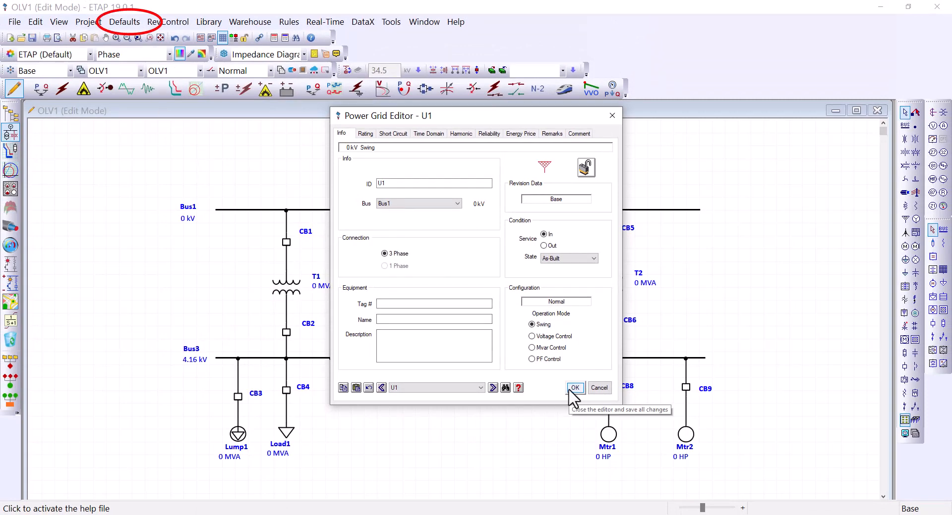
{"action": "left_click", "coordinate": [125, 22]}
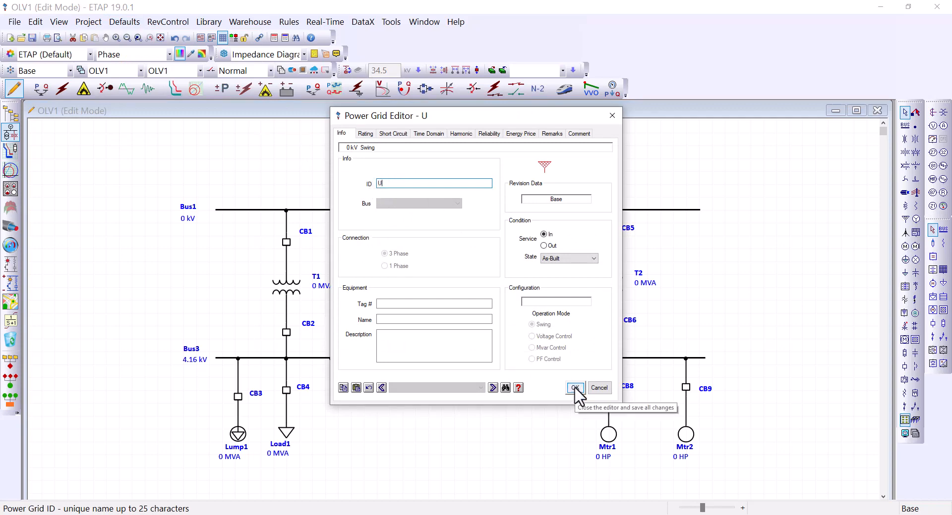
{"action": "left_click", "coordinate": [574, 387]}
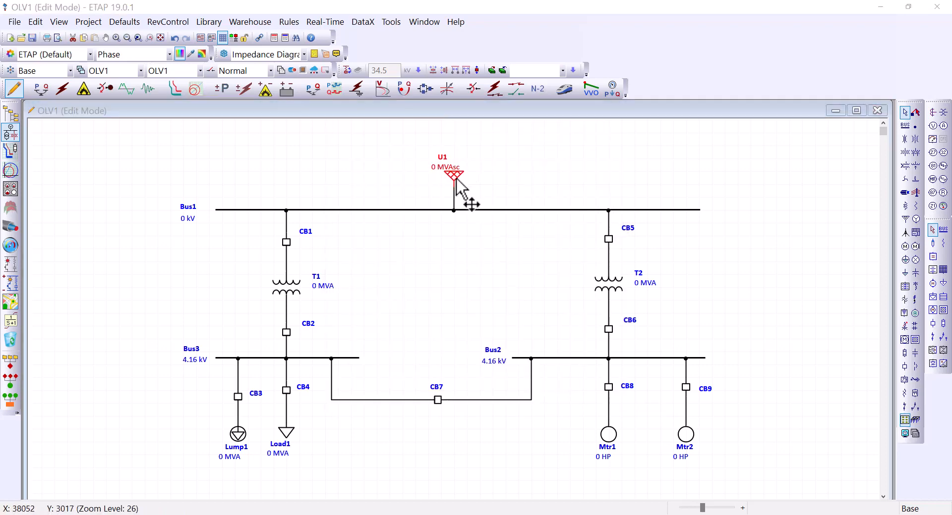
Reopen U1's editor and keep Bus1 as its connected bus
{"action": "double_click", "coordinate": [453, 177]}
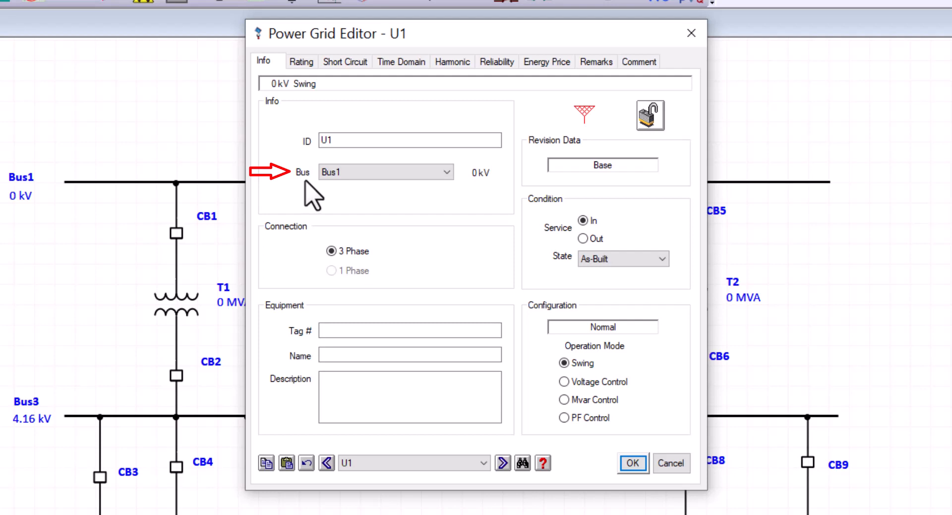
{"action": "mouse_move", "coordinate": [605, 143]}
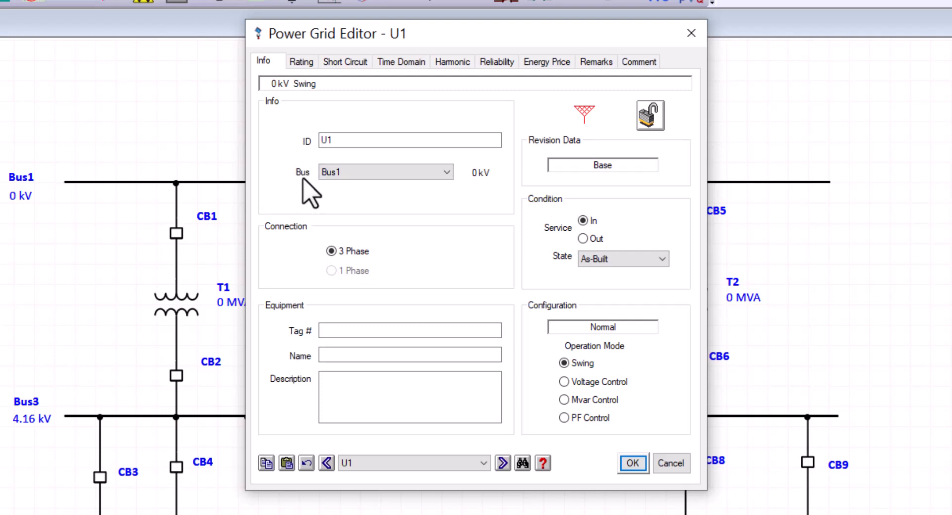
{"action": "left_click", "coordinate": [386, 172]}
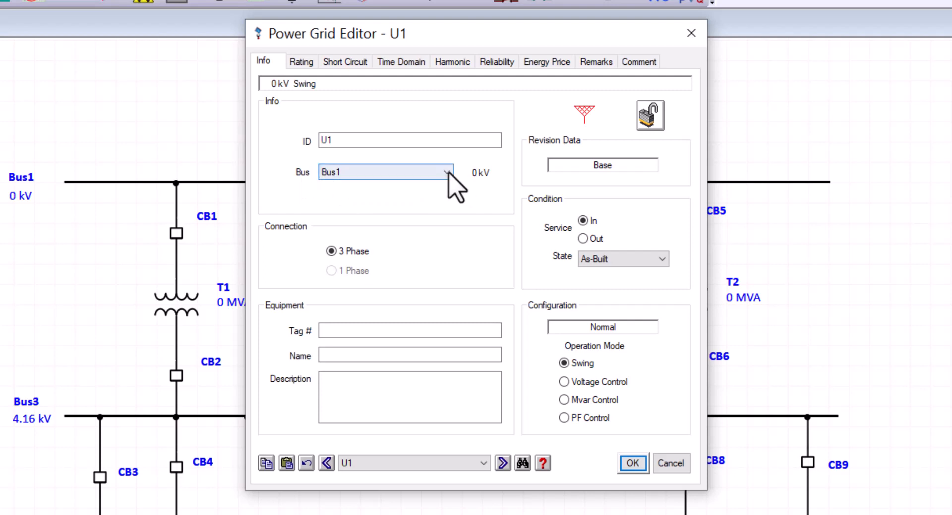
{"action": "left_click", "coordinate": [446, 171]}
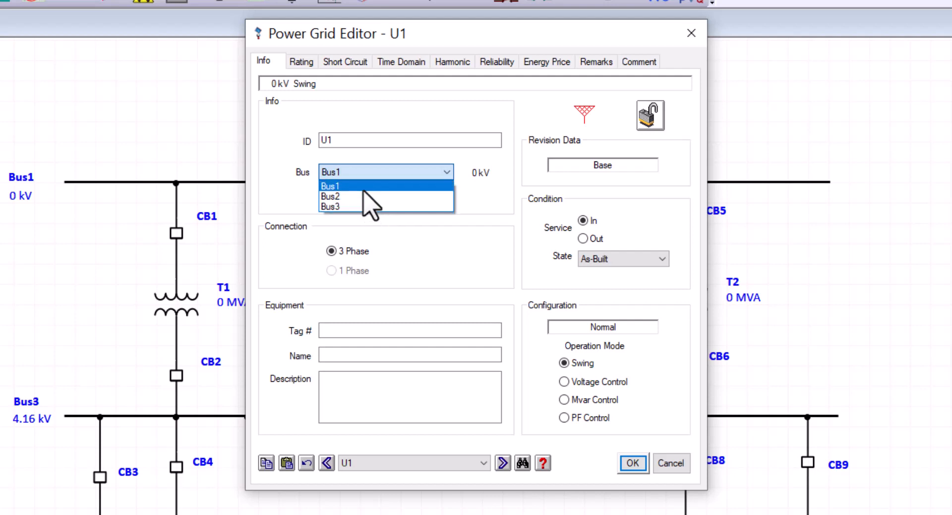
{"action": "left_click", "coordinate": [331, 186]}
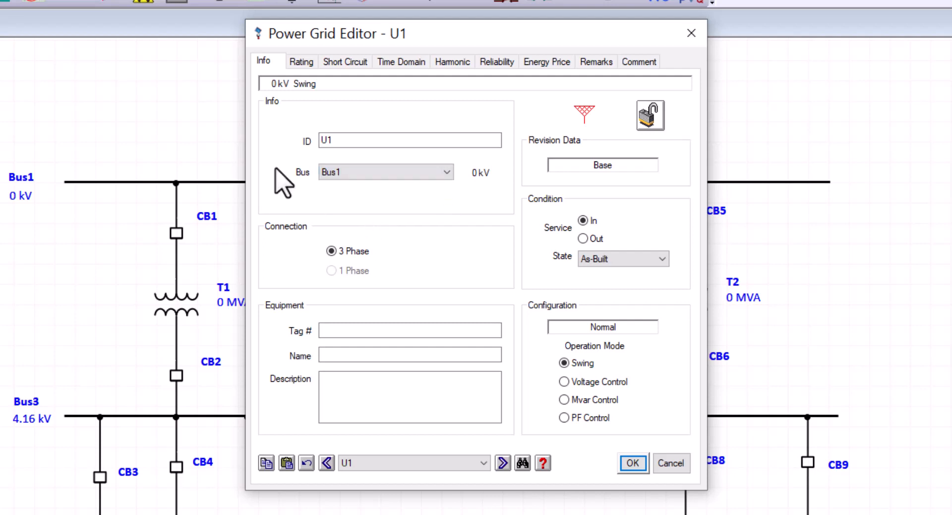
{"action": "mouse_move", "coordinate": [652, 125]}
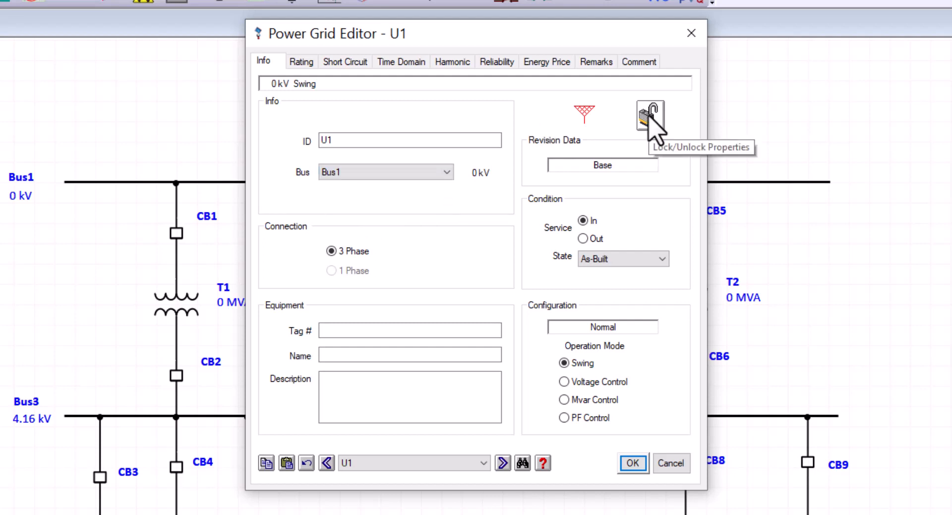
Lock U1's properties against editing, then unlock them again
{"action": "left_click", "coordinate": [649, 115]}
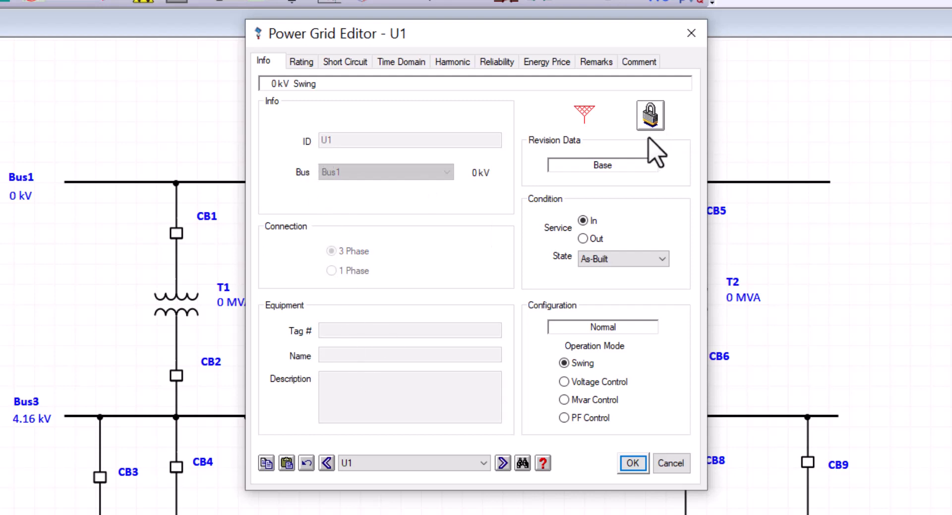
{"action": "mouse_move", "coordinate": [650, 128]}
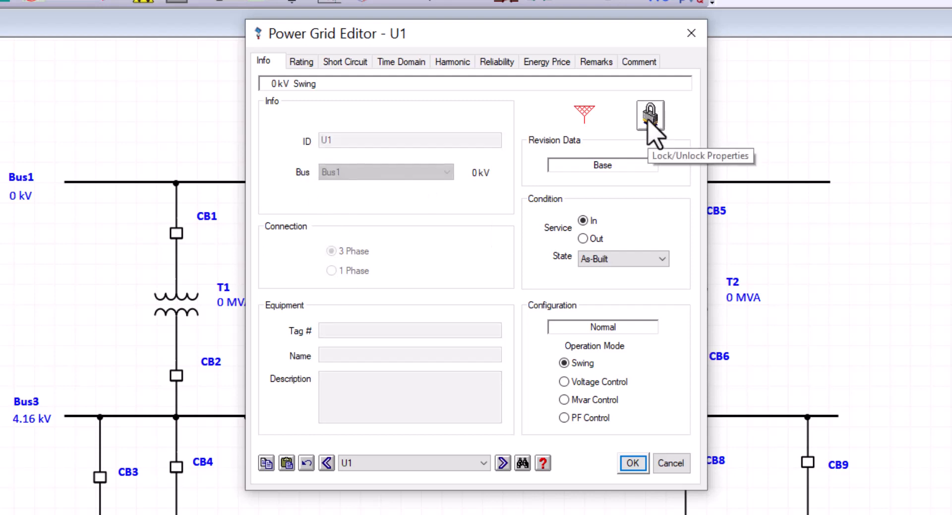
{"action": "mouse_move", "coordinate": [543, 222]}
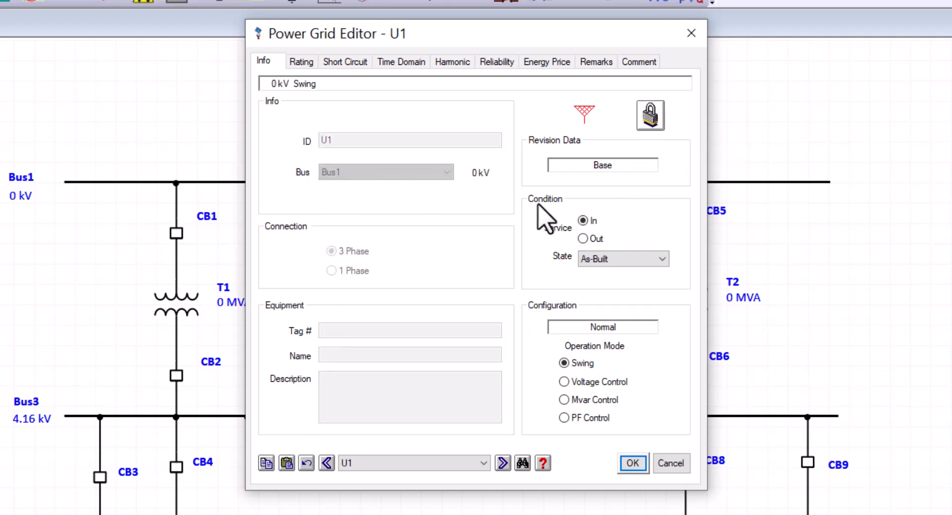
{"action": "mouse_move", "coordinate": [549, 383]}
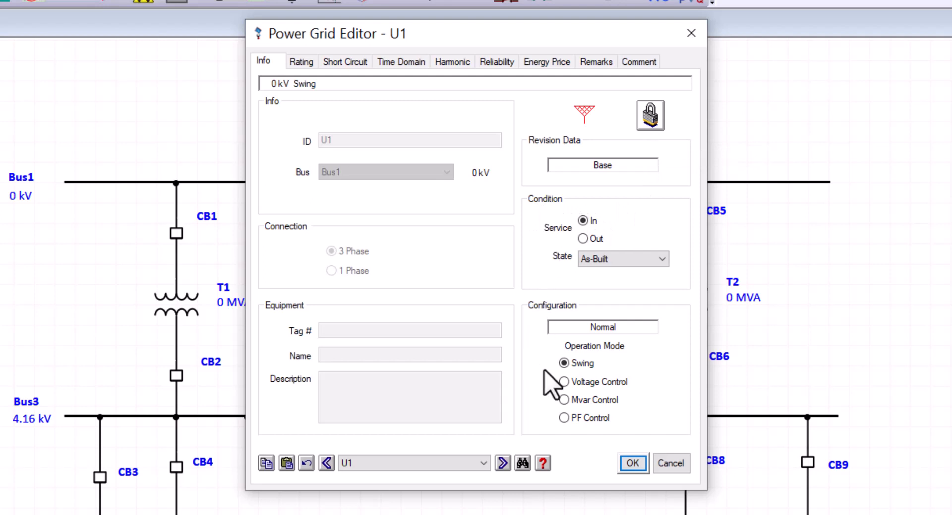
{"action": "mouse_move", "coordinate": [660, 124]}
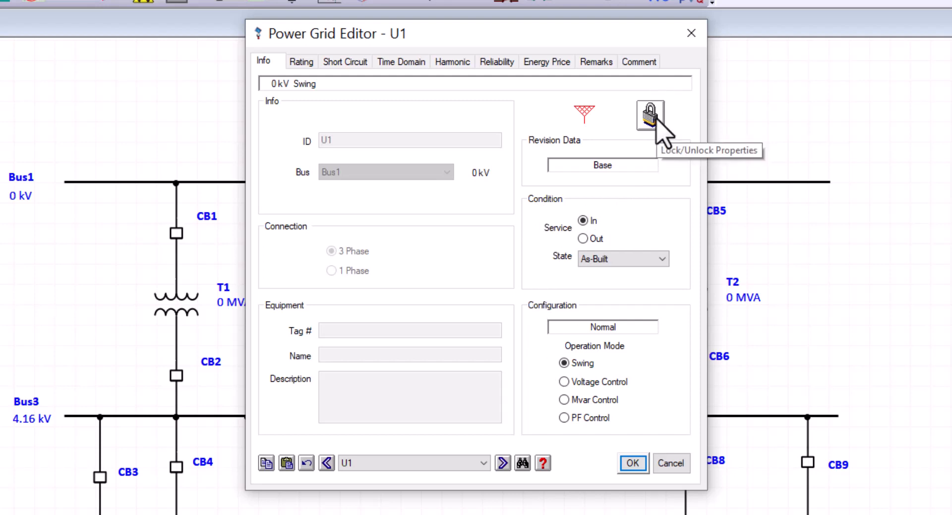
{"action": "left_click", "coordinate": [650, 115]}
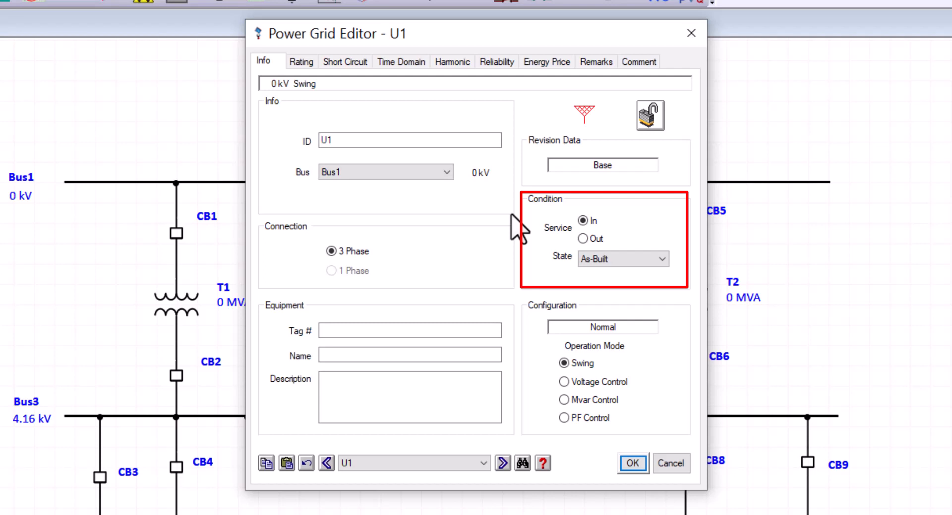
{"action": "mouse_move", "coordinate": [515, 231]}
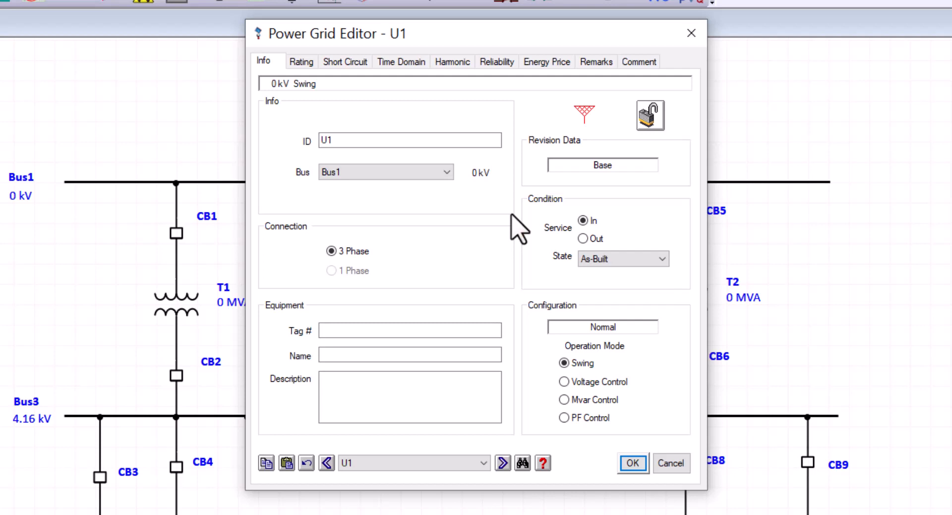
{"action": "mouse_move", "coordinate": [577, 248]}
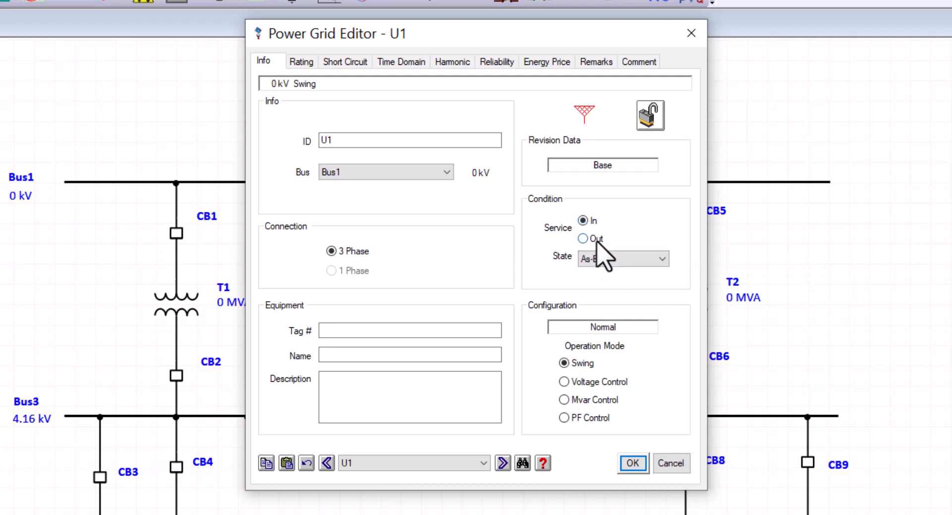
Set U1's state to Removed, then restore it to As-Built
{"action": "left_click", "coordinate": [661, 259]}
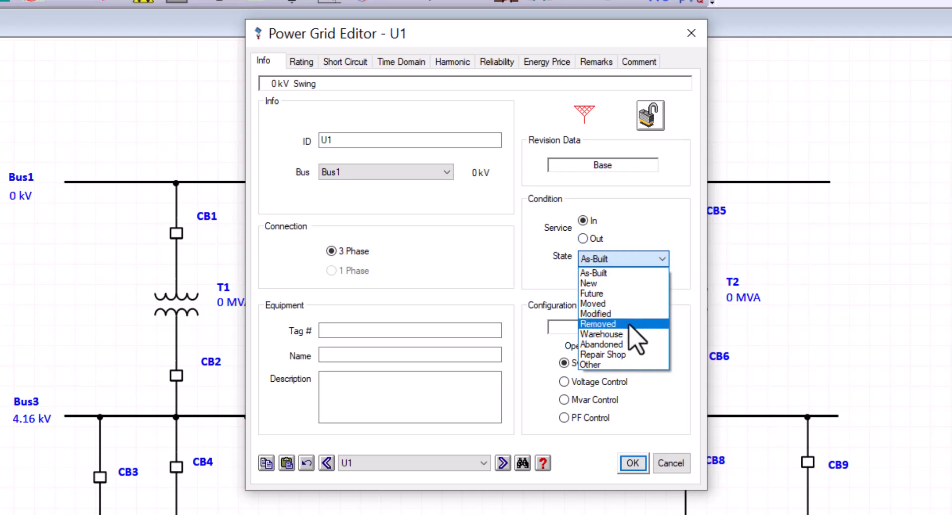
{"action": "left_click", "coordinate": [597, 324]}
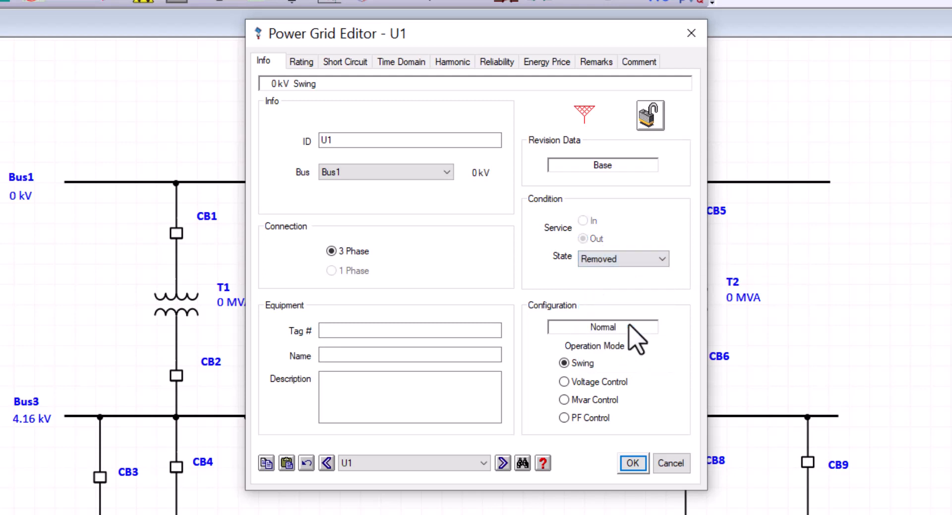
{"action": "mouse_move", "coordinate": [604, 228]}
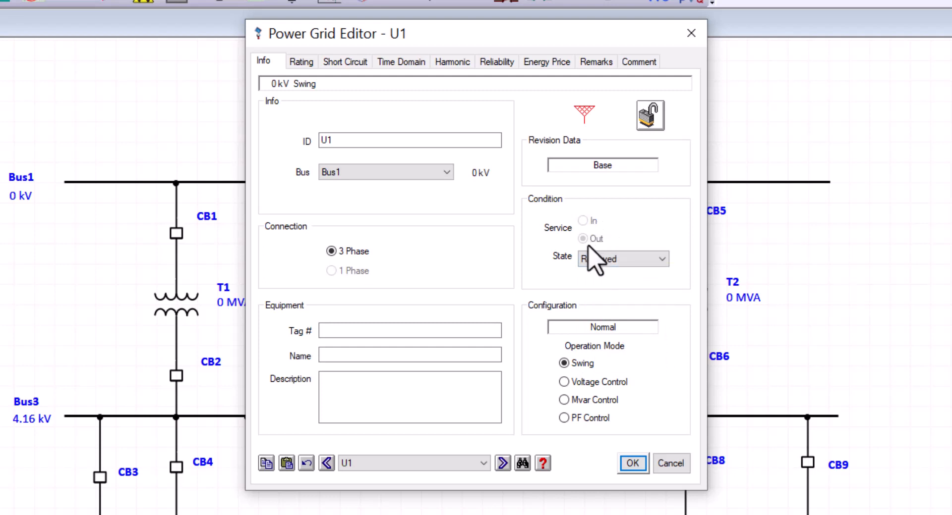
{"action": "mouse_move", "coordinate": [618, 258]}
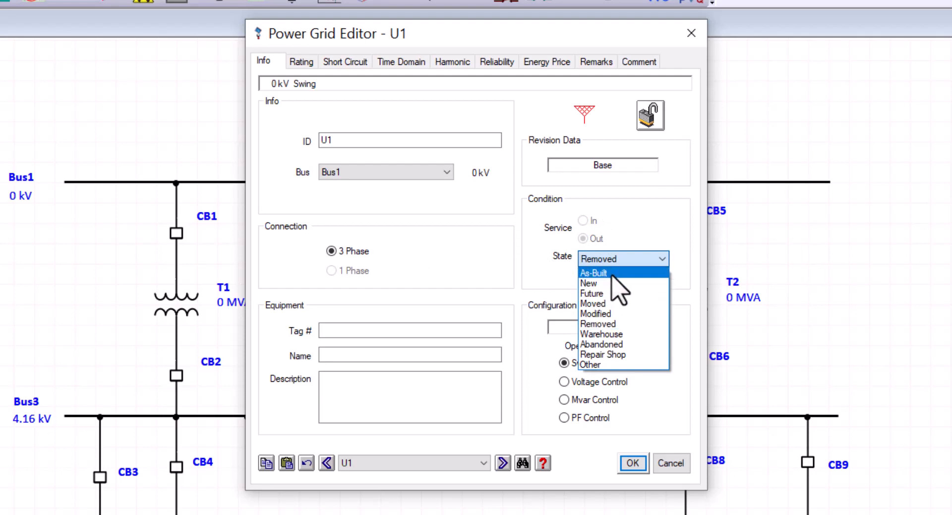
{"action": "left_click", "coordinate": [592, 273]}
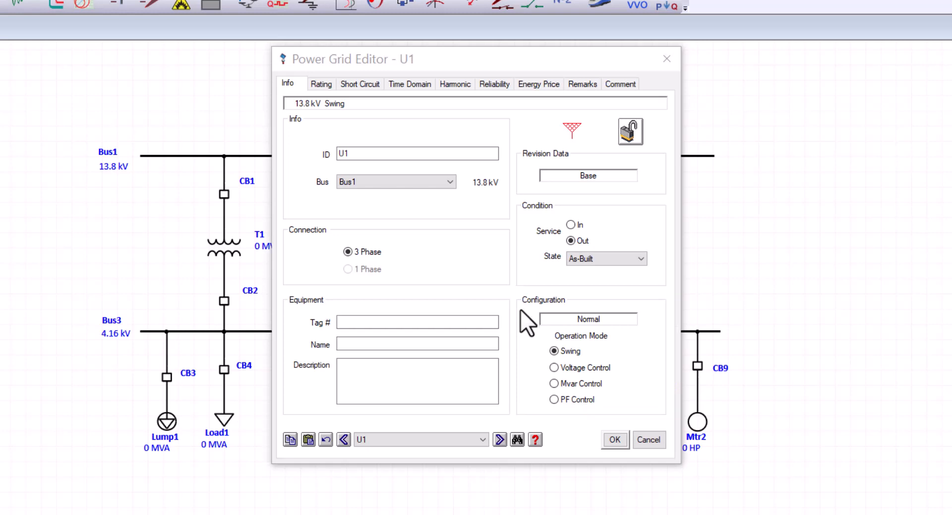
{"action": "mouse_move", "coordinate": [575, 439]}
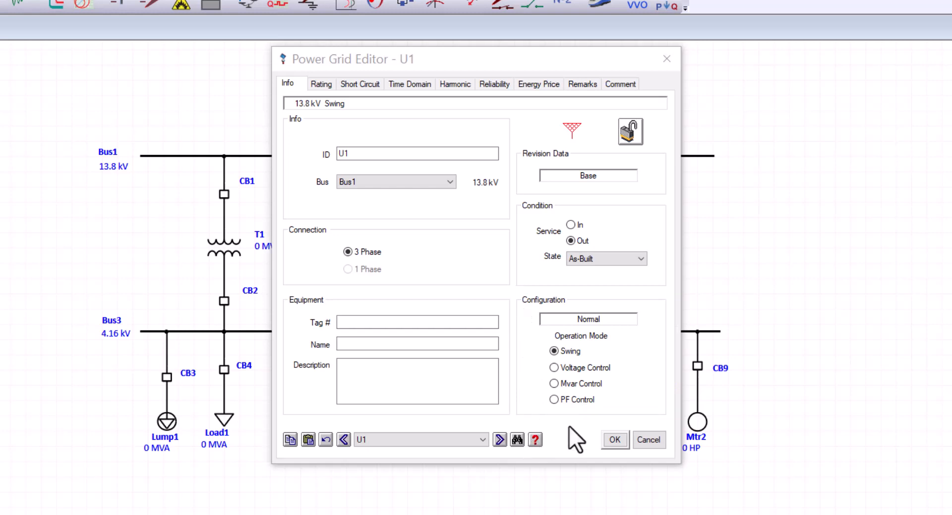
{"action": "mouse_move", "coordinate": [617, 384]}
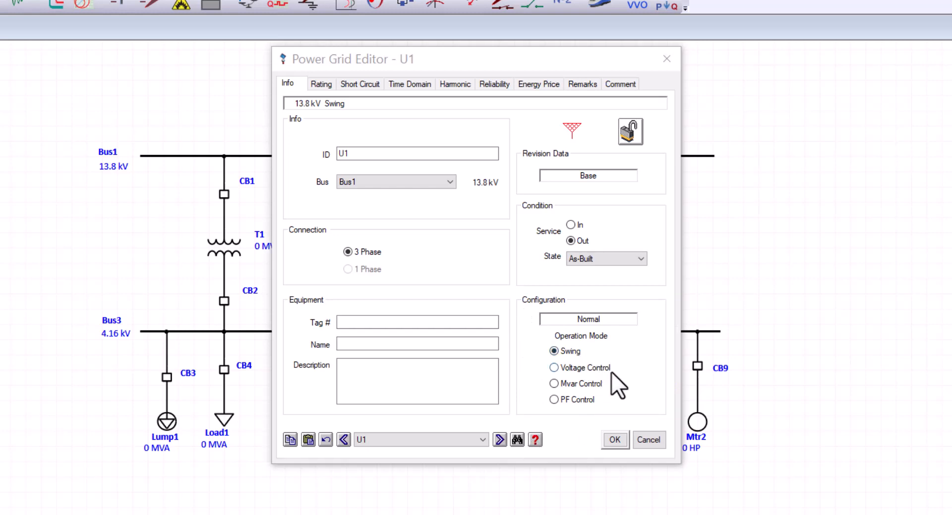
{"action": "mouse_move", "coordinate": [597, 419]}
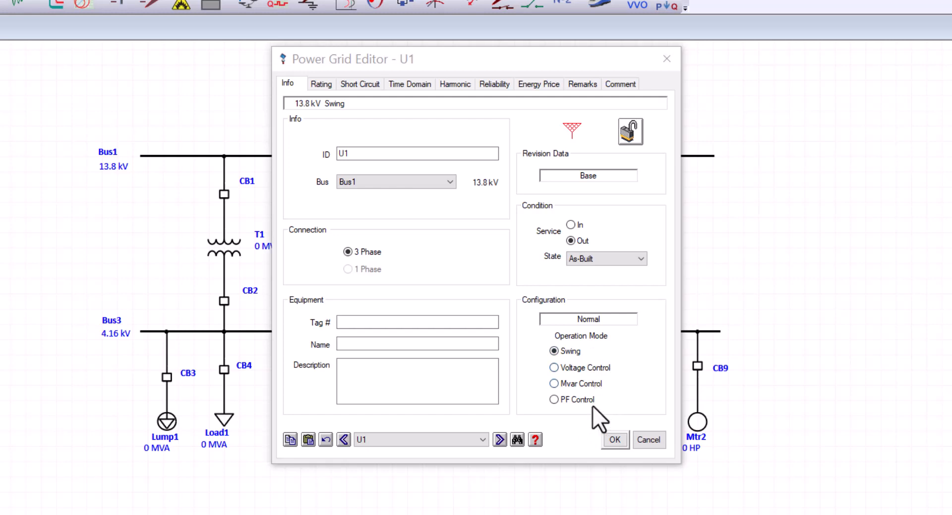
{"action": "mouse_move", "coordinate": [649, 397]}
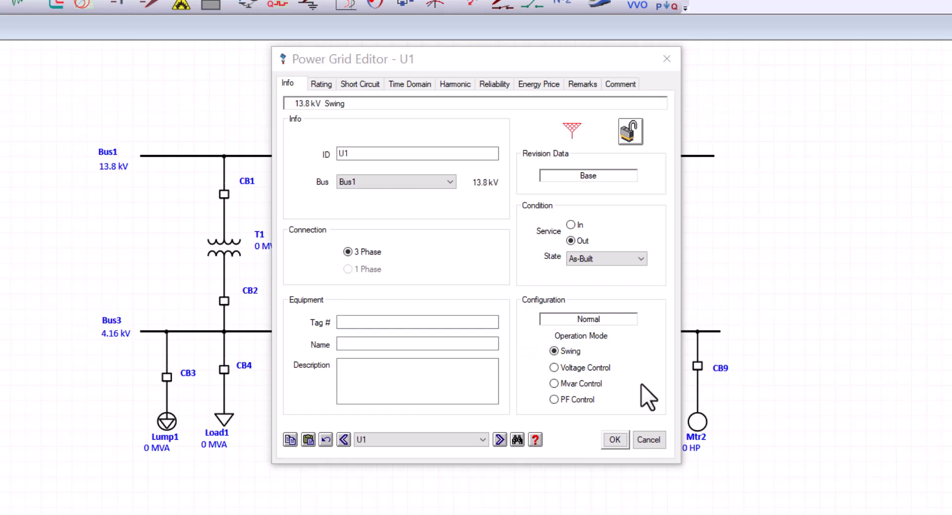
Switch U1's editor to its Rating page after reviewing swing operation mode
{"action": "left_click", "coordinate": [614, 439]}
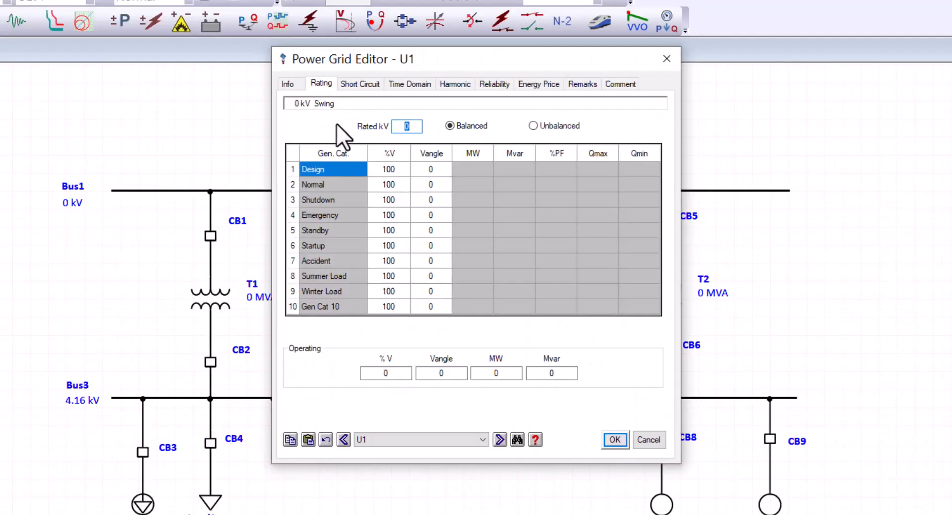
Enter a rated voltage of 13.8 kV for U1, matching Bus1
{"action": "type", "text": "13.8"}
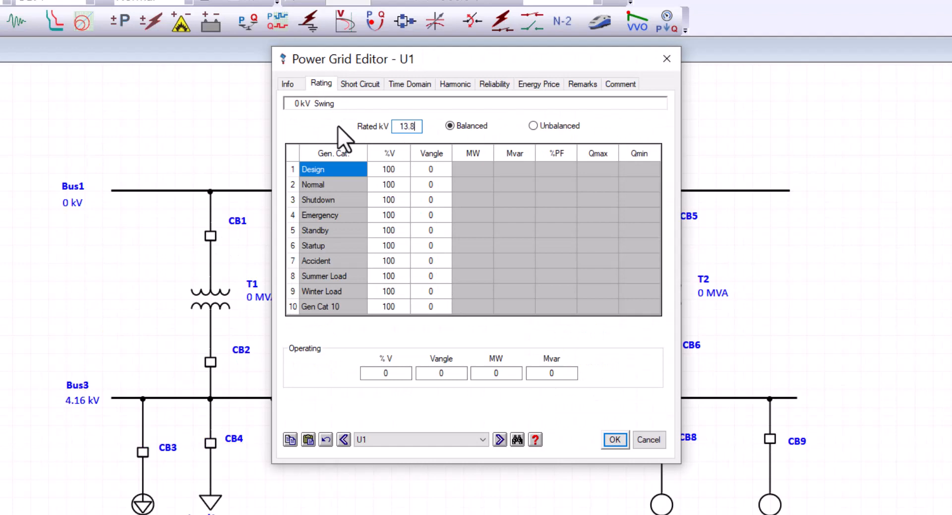
{"action": "mouse_move", "coordinate": [588, 60]}
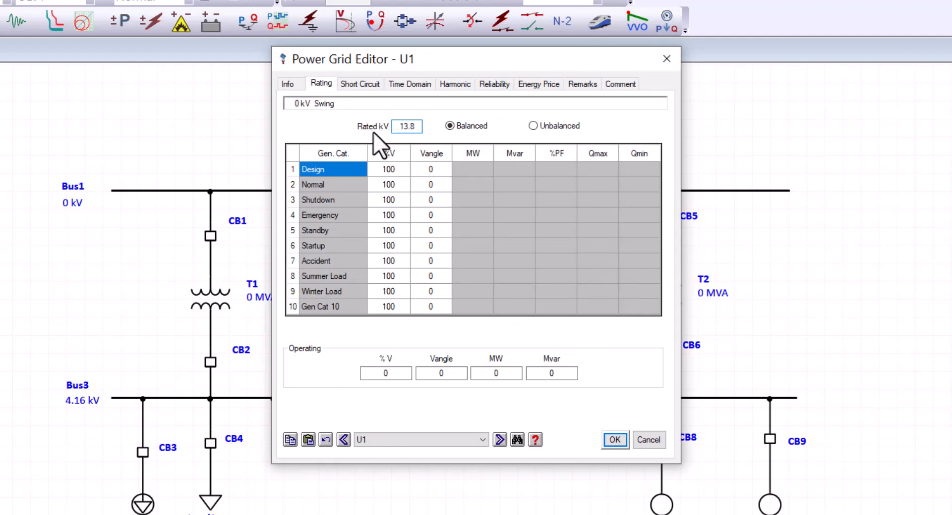
Set U1's 3-phase short-circuit rating to 1250 MVAsc with X/R 30 and confirm with OK
{"action": "left_click", "coordinate": [359, 84]}
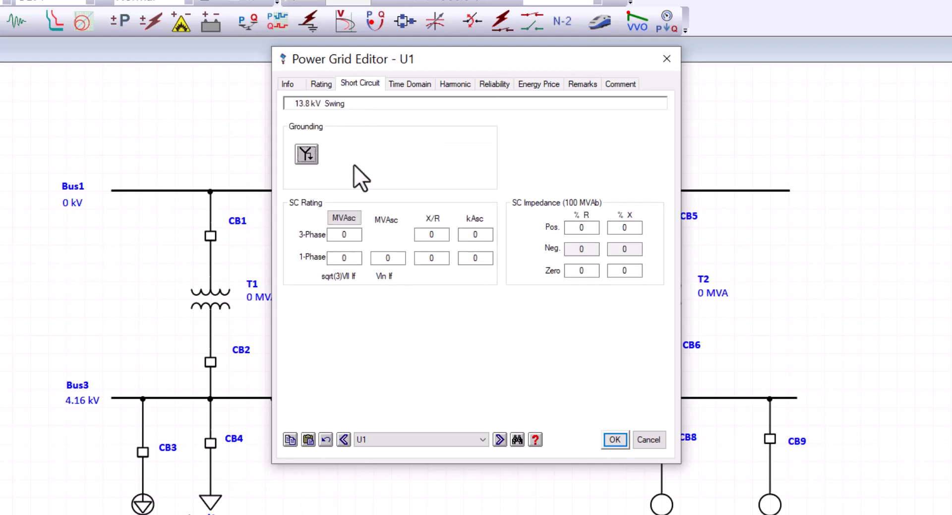
{"action": "left_click", "coordinate": [344, 235]}
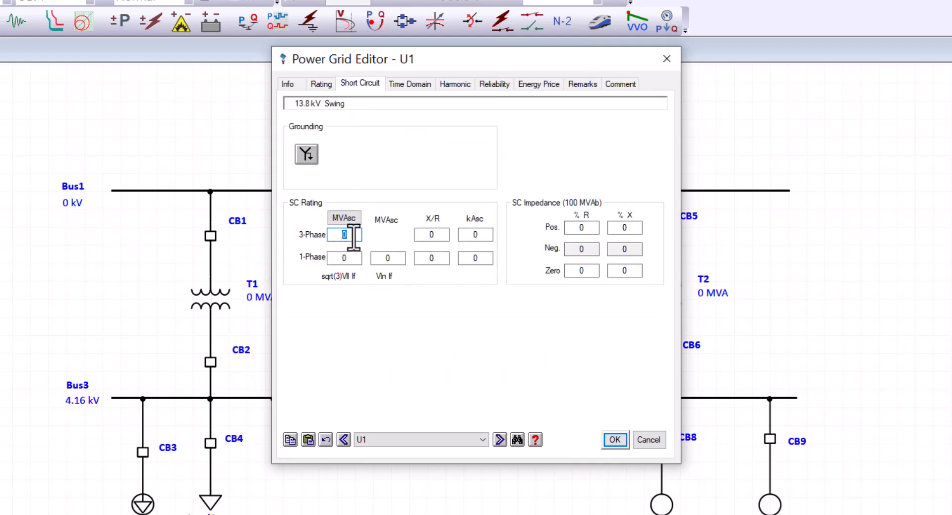
{"action": "type", "text": "1250"}
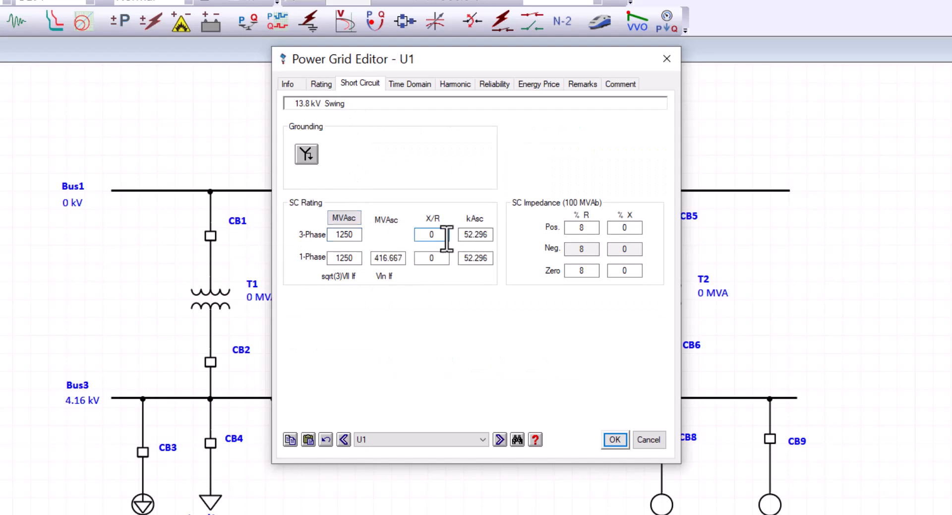
{"action": "left_click", "coordinate": [431, 235]}
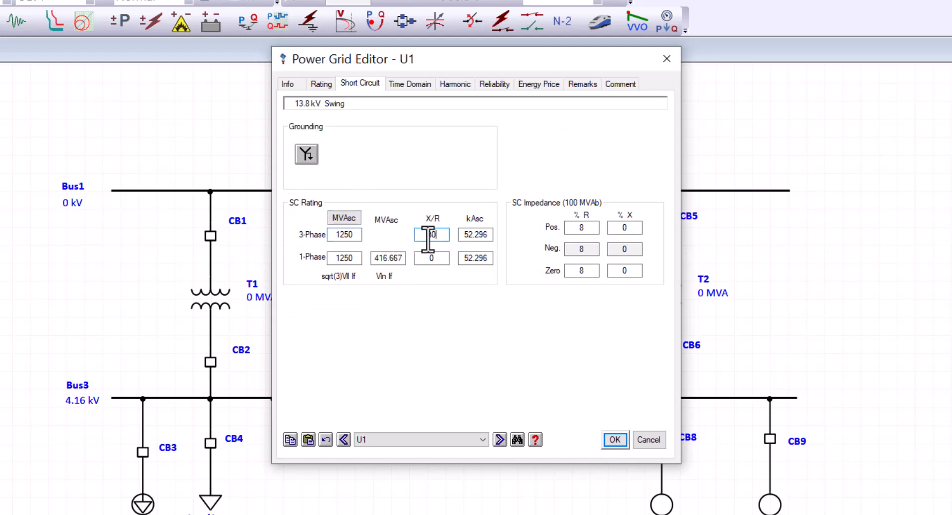
{"action": "type", "text": "30"}
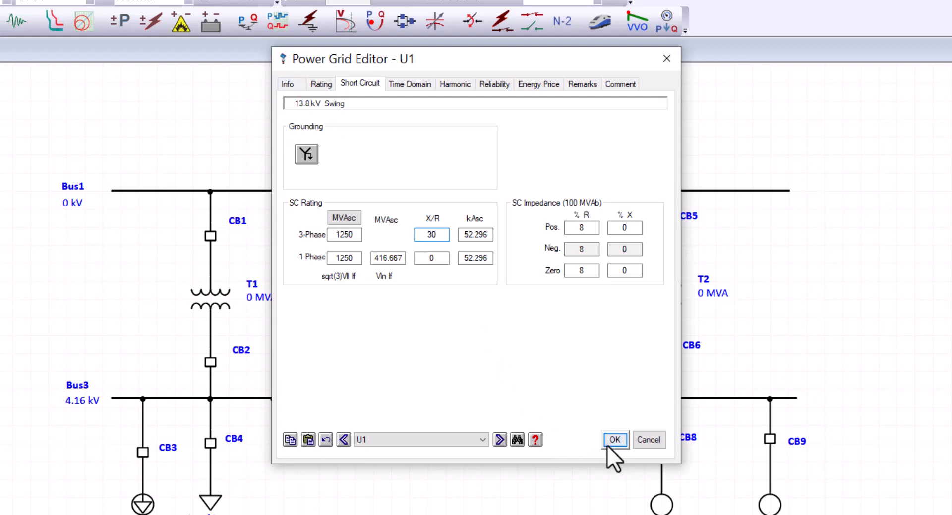
{"action": "left_click", "coordinate": [614, 439]}
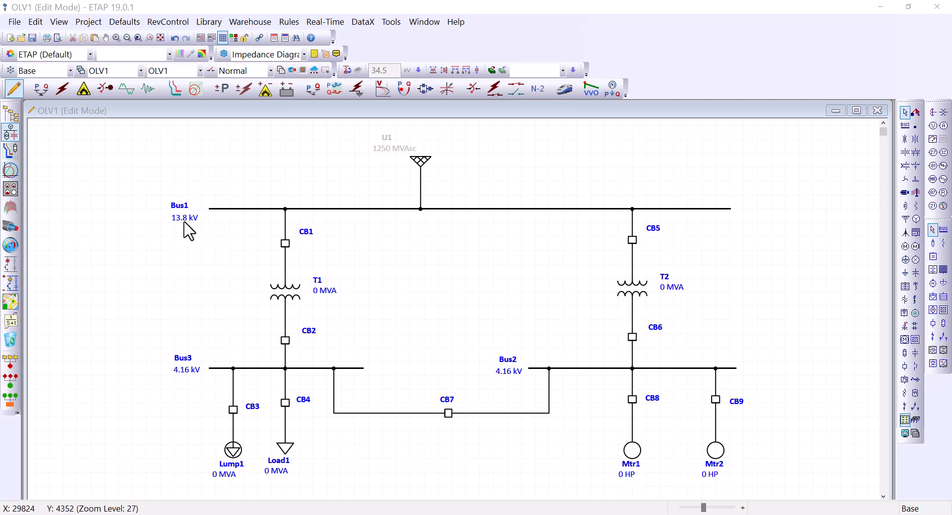
{"action": "mouse_move", "coordinate": [420, 173]}
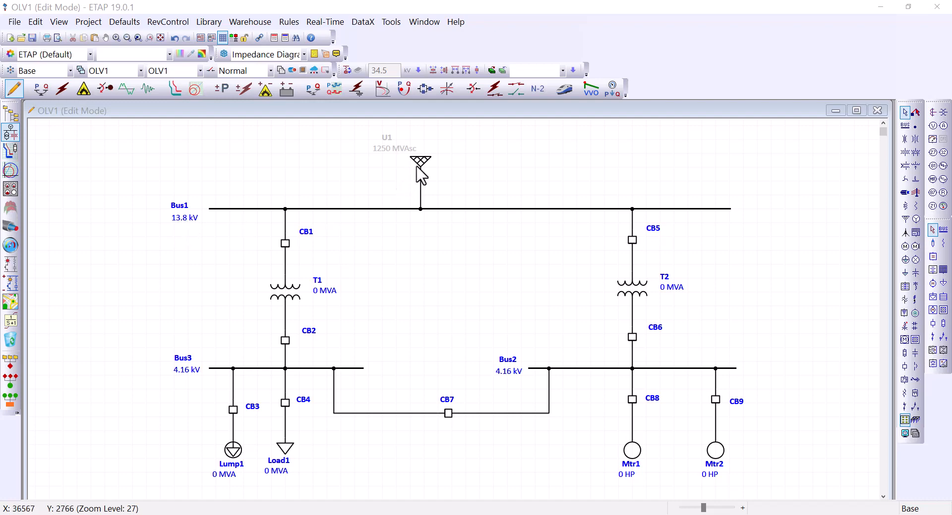
{"action": "double_click", "coordinate": [420, 162]}
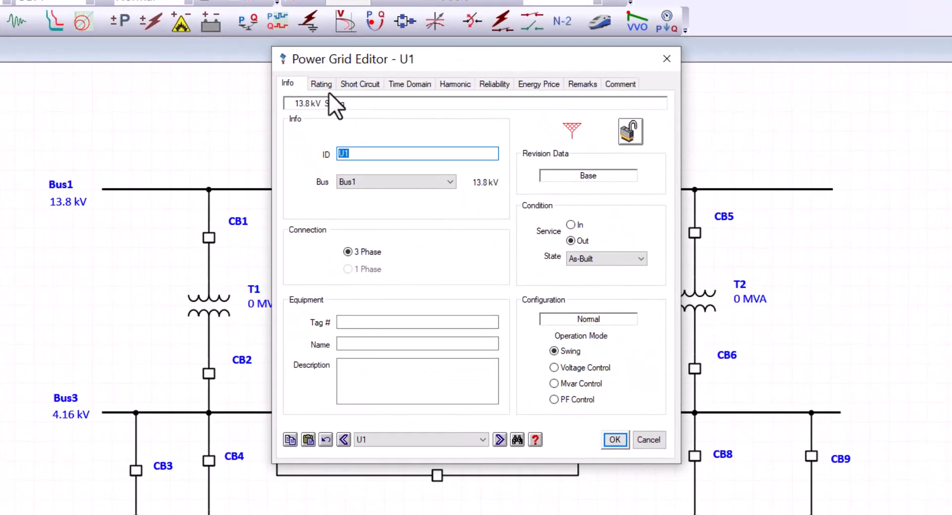
{"action": "left_click", "coordinate": [321, 85]}
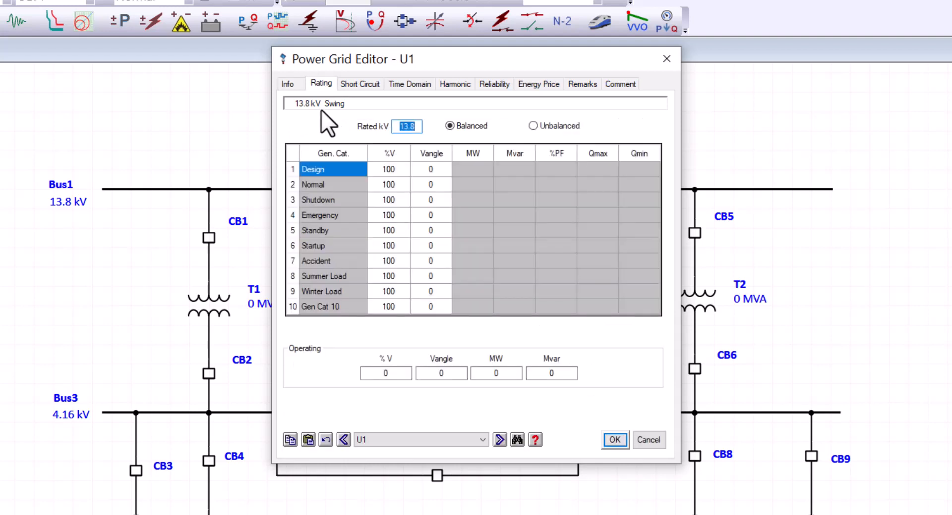
{"action": "mouse_move", "coordinate": [316, 72]}
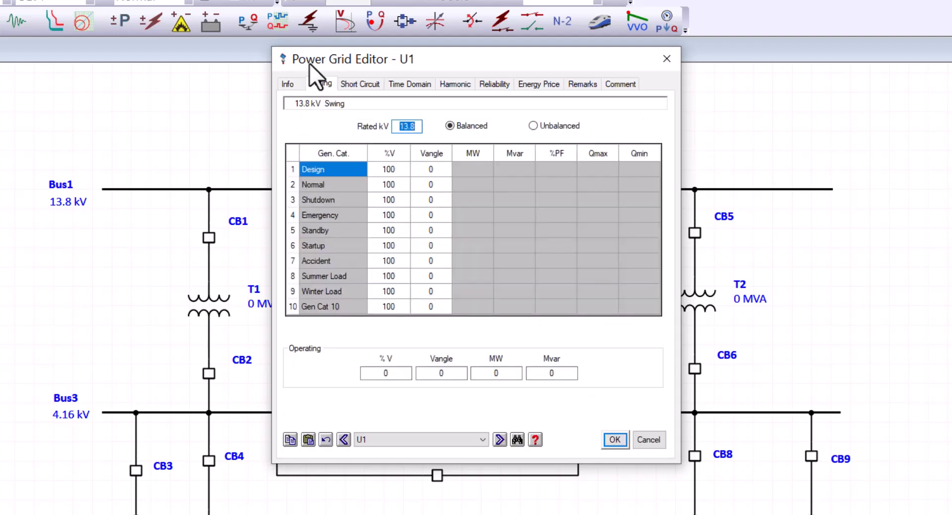
{"action": "left_click", "coordinate": [613, 440]}
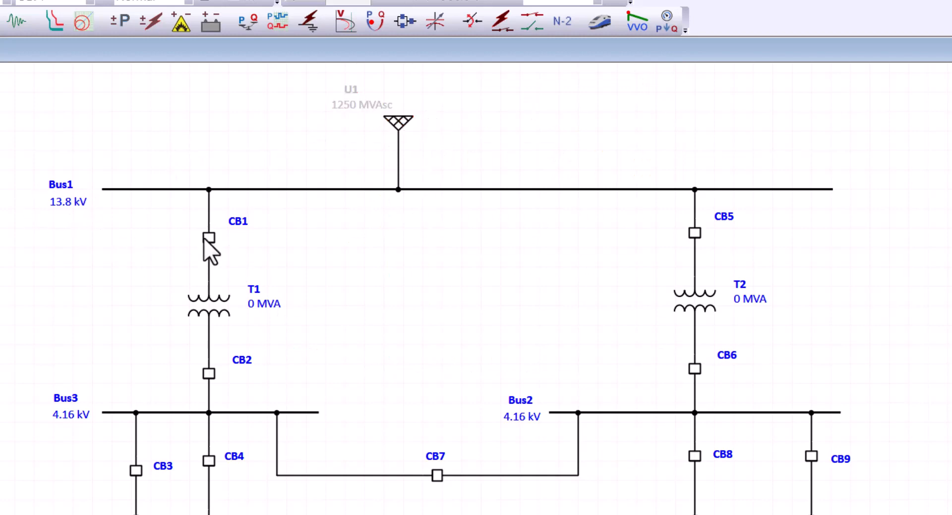
{"action": "double_click", "coordinate": [208, 238]}
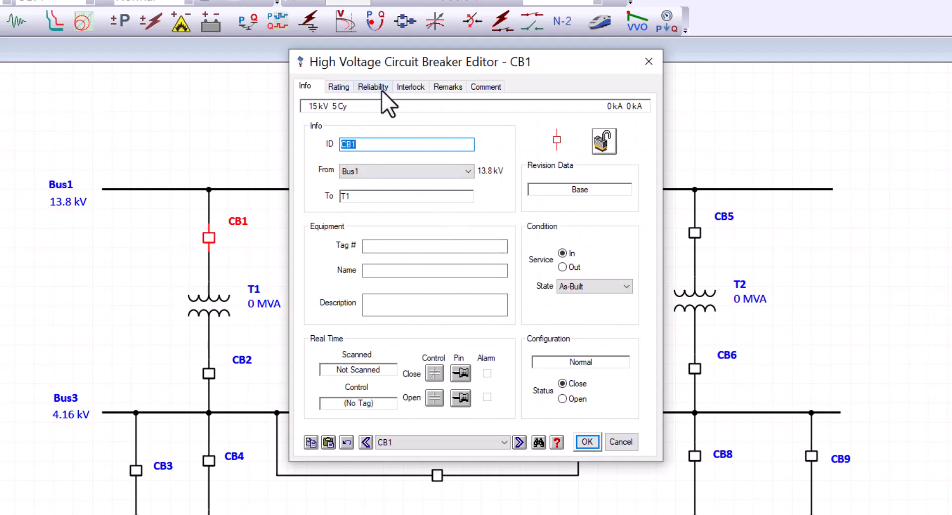
{"action": "mouse_move", "coordinate": [523, 368]}
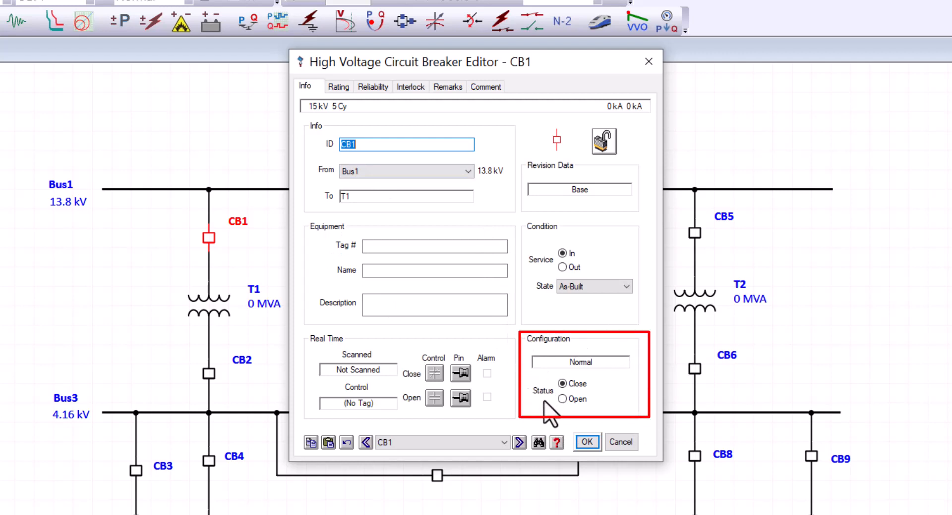
{"action": "mouse_move", "coordinate": [561, 384]}
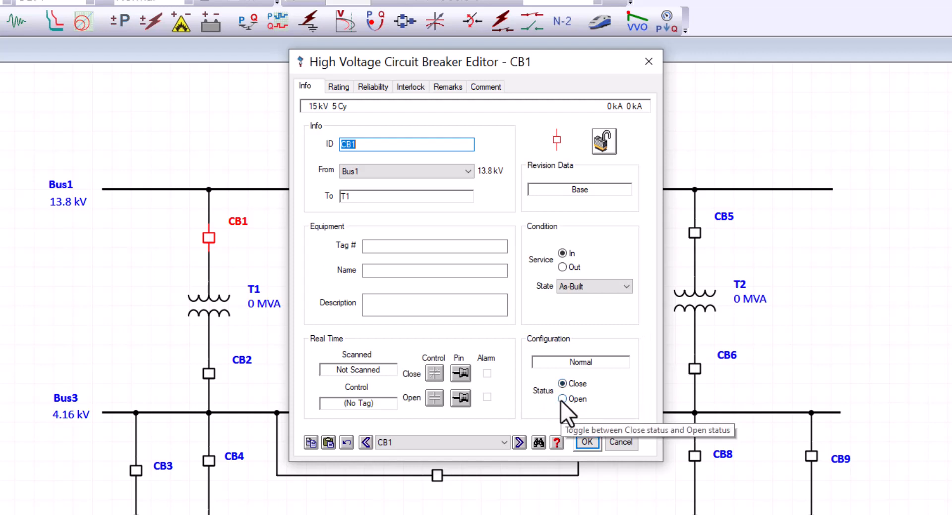
{"action": "left_click", "coordinate": [562, 398]}
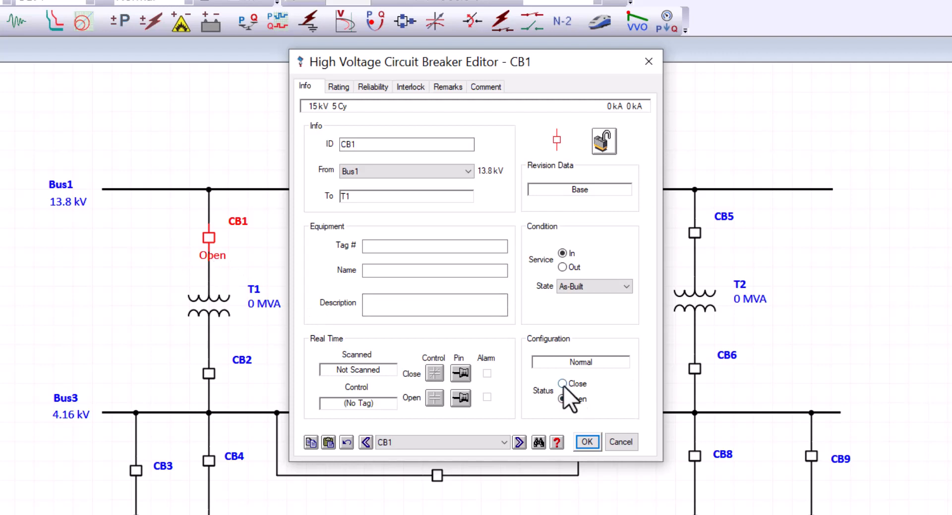
{"action": "left_click", "coordinate": [561, 384]}
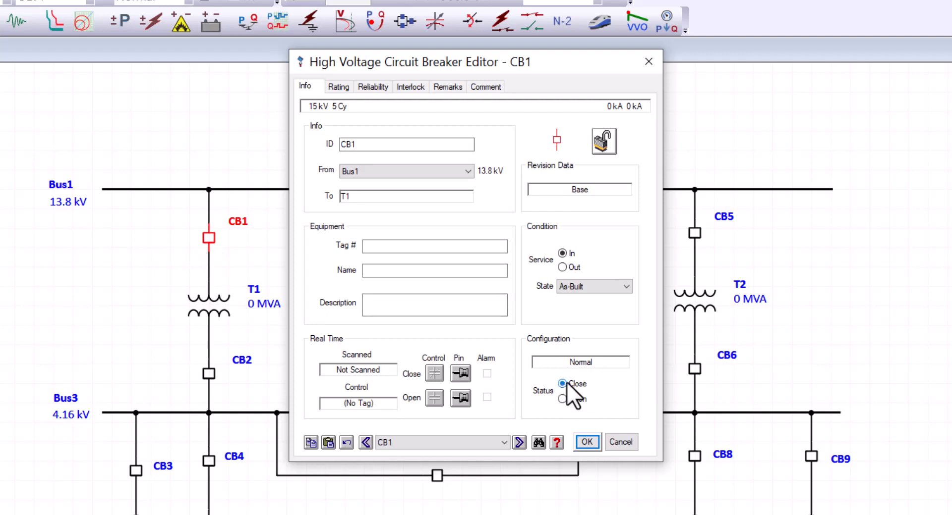
{"action": "left_click", "coordinate": [338, 86]}
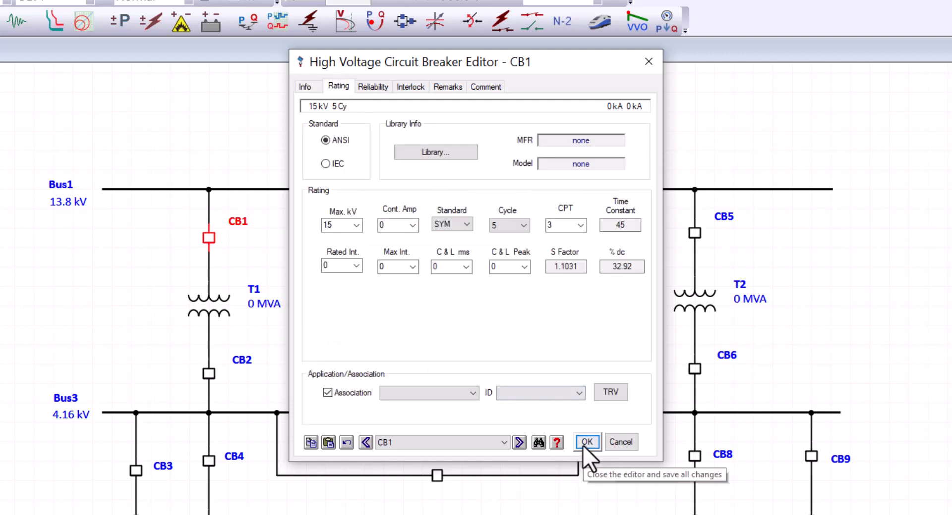
{"action": "left_click", "coordinate": [585, 442]}
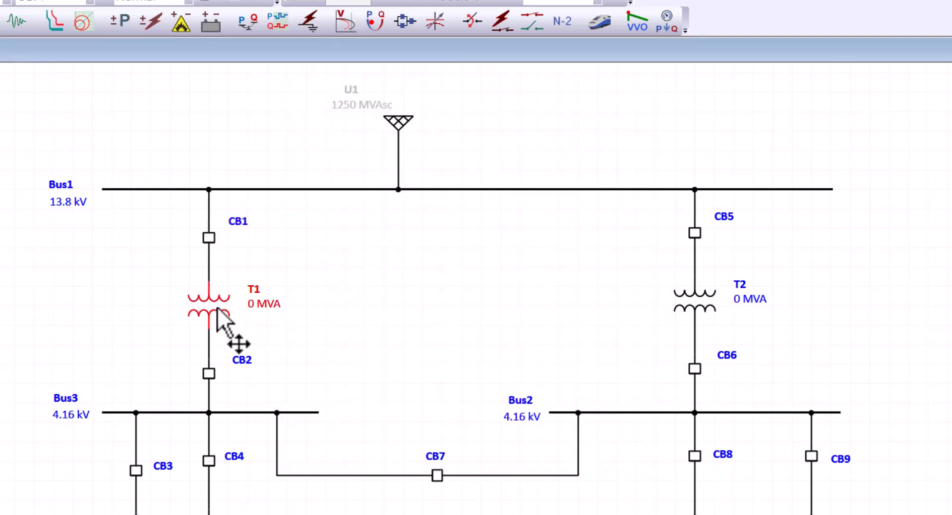
Rate transformer T1 at 20 MVA on its Rating page, then move to Impedance
{"action": "double_click", "coordinate": [209, 306]}
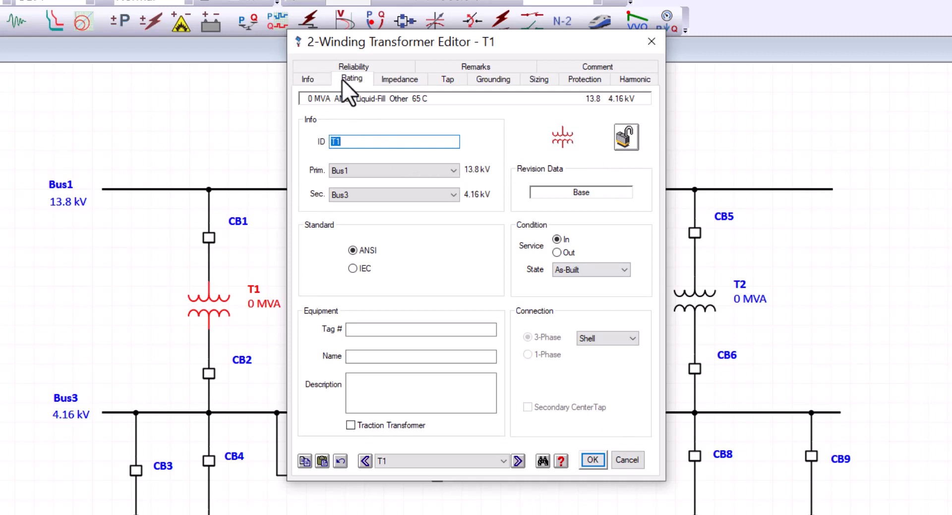
{"action": "left_click", "coordinate": [350, 79]}
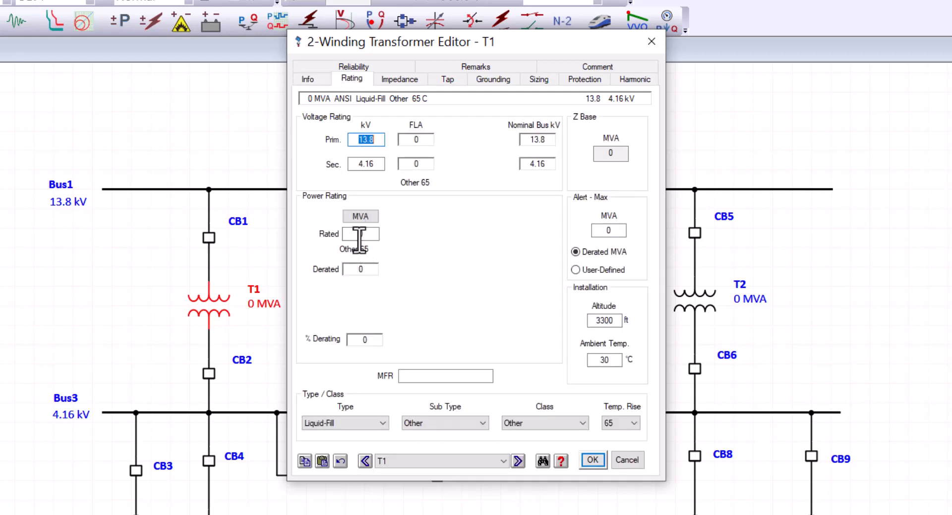
{"action": "type", "text": "20"}
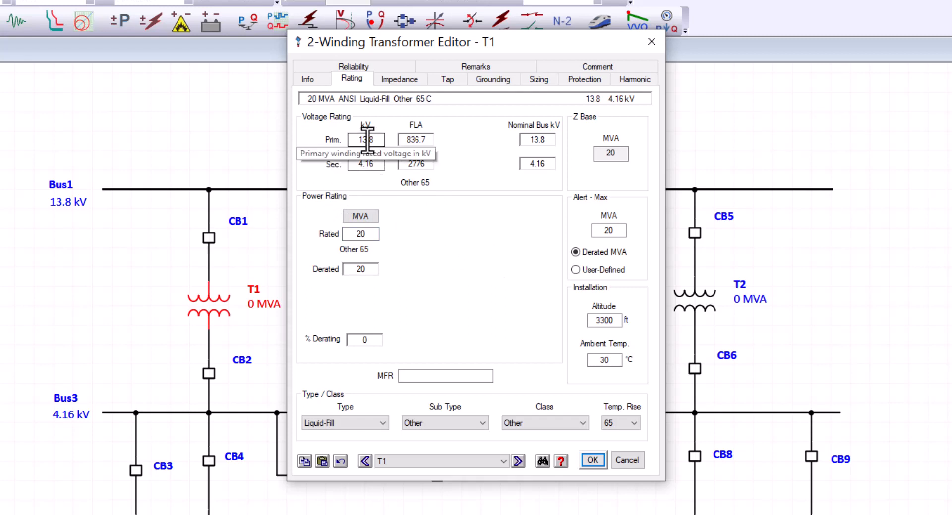
{"action": "mouse_move", "coordinate": [380, 192]}
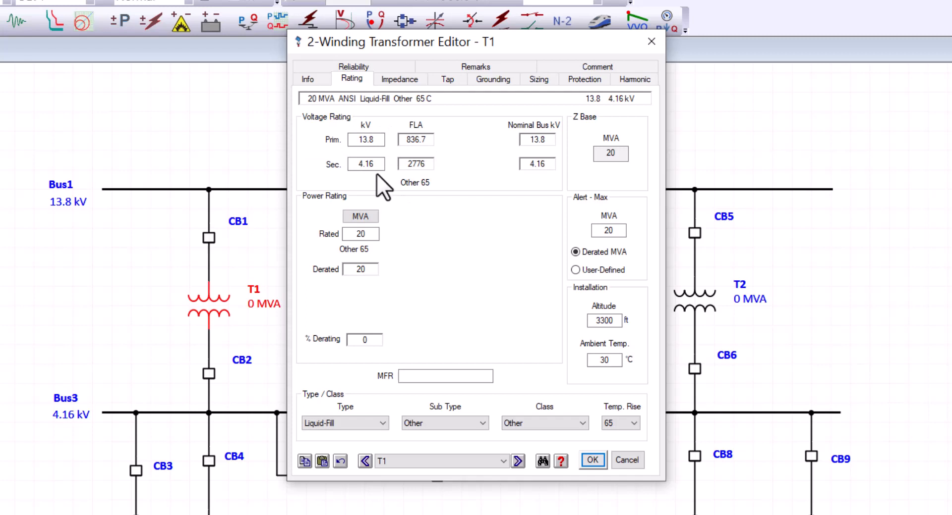
{"action": "left_click", "coordinate": [399, 79]}
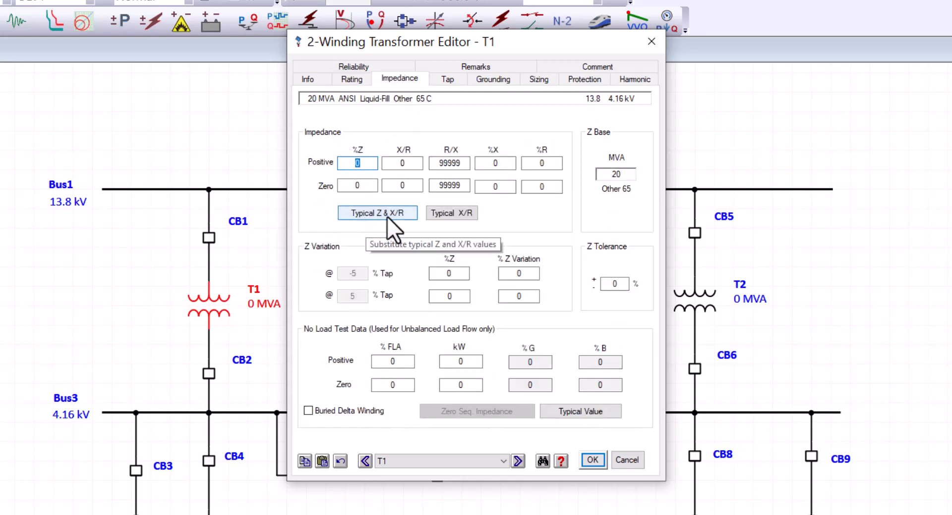
{"action": "mouse_move", "coordinate": [400, 228]}
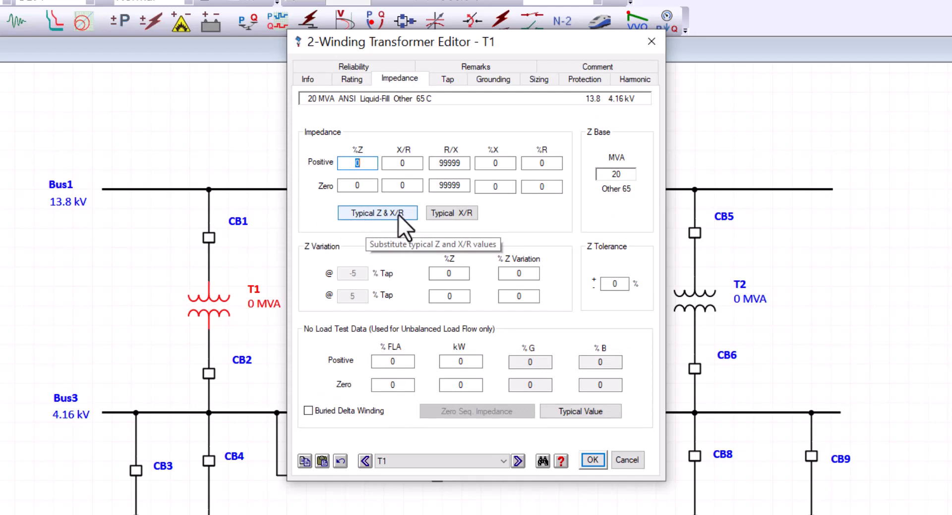
Apply Typical Z & X/R to T1, giving 6.5 %Z and X/R 18.6
{"action": "left_click", "coordinate": [377, 212]}
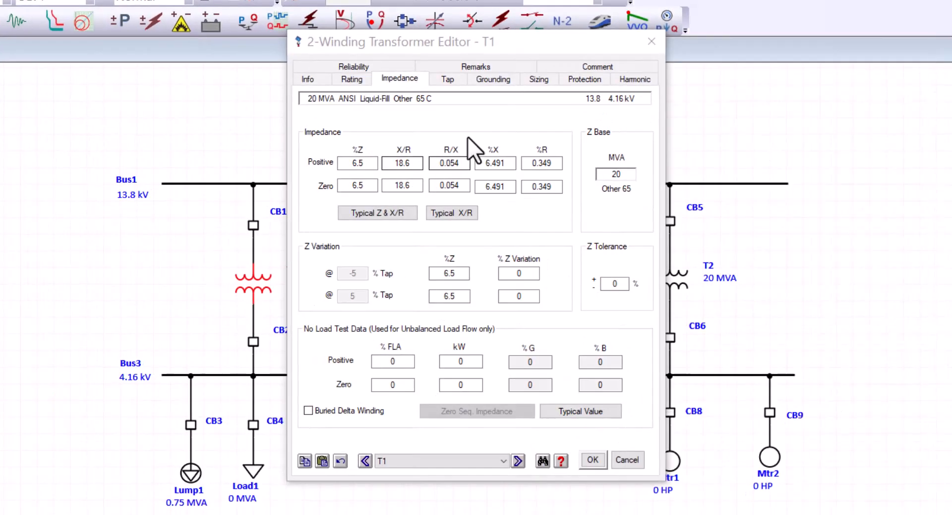
{"action": "mouse_move", "coordinate": [492, 79]}
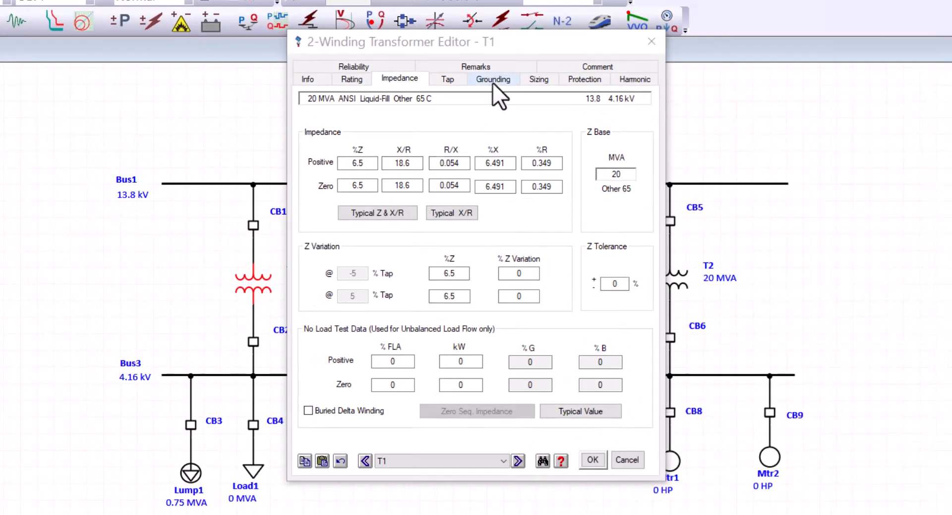
Review T1's Grounding page showing a delta-wye connection with solidly grounded secondary
{"action": "left_click", "coordinate": [493, 79]}
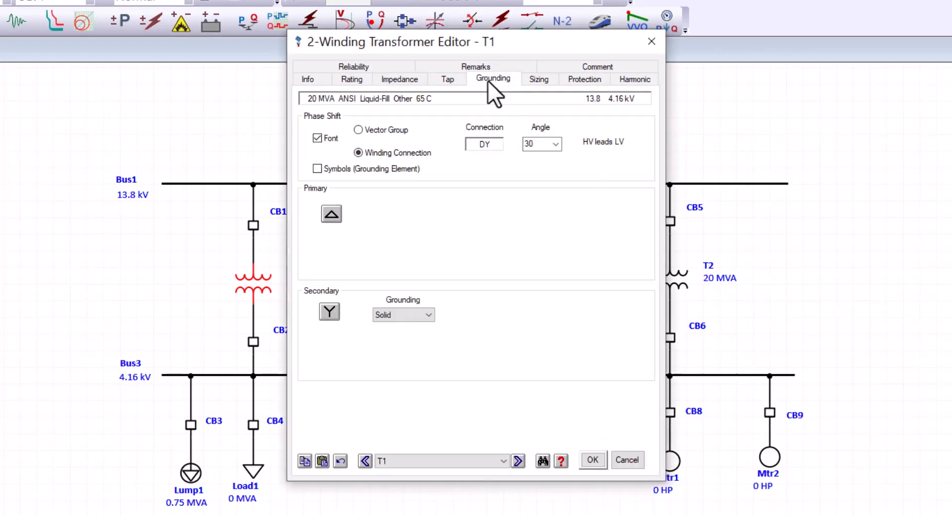
{"action": "mouse_move", "coordinate": [321, 246]}
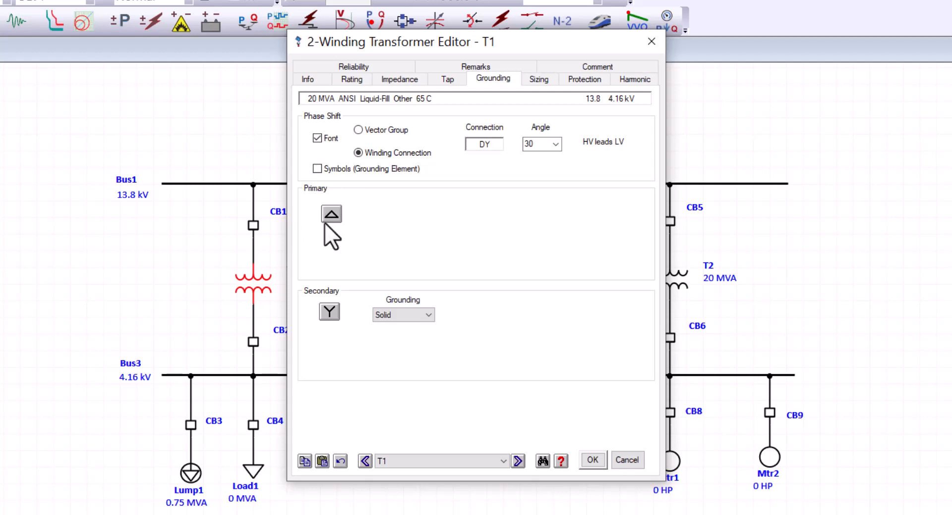
{"action": "mouse_move", "coordinate": [320, 300]}
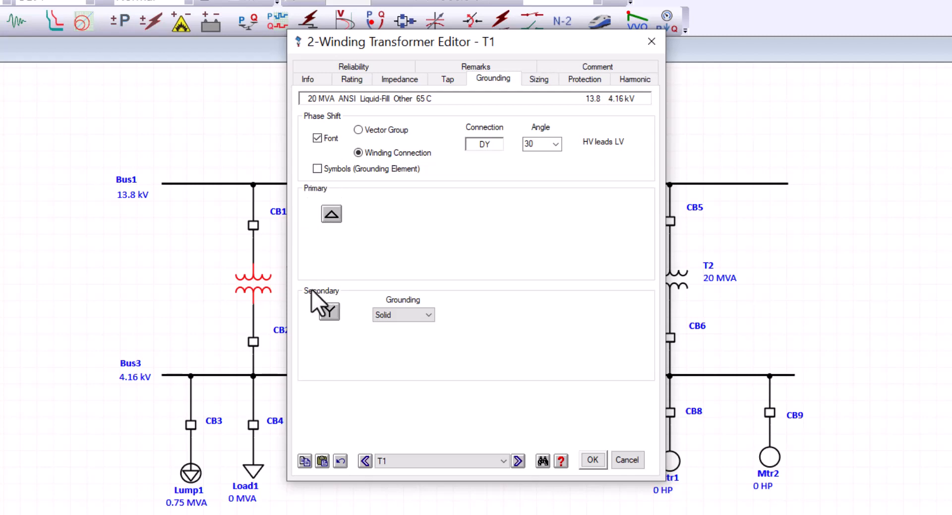
{"action": "left_click", "coordinate": [329, 313]}
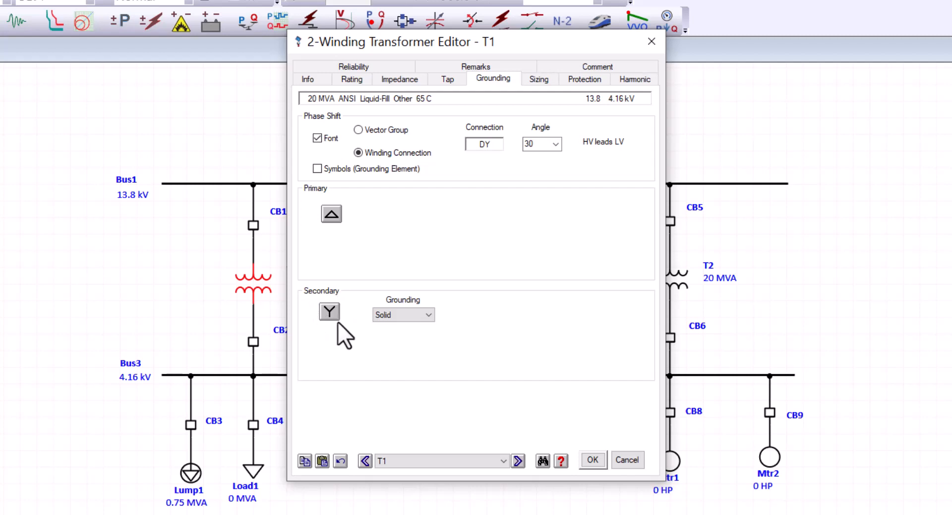
{"action": "mouse_move", "coordinate": [400, 337]}
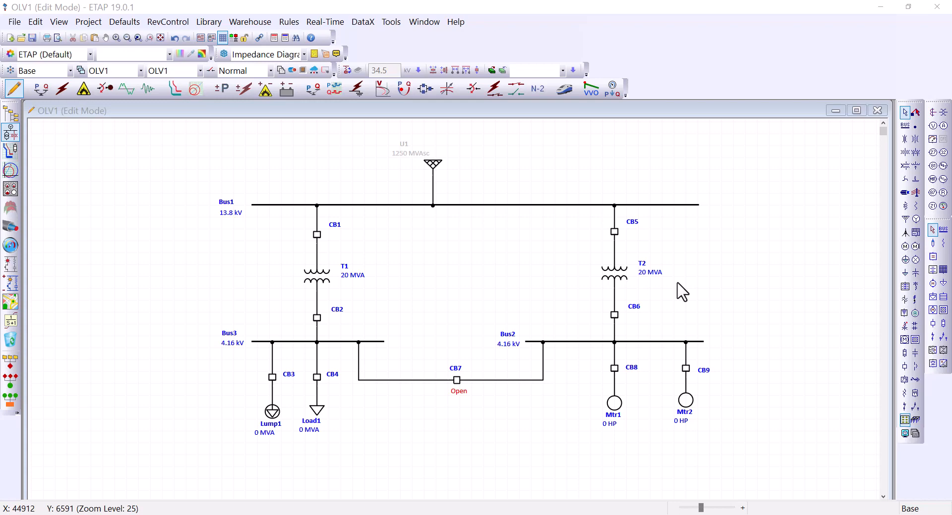
{"action": "mouse_move", "coordinate": [371, 289]}
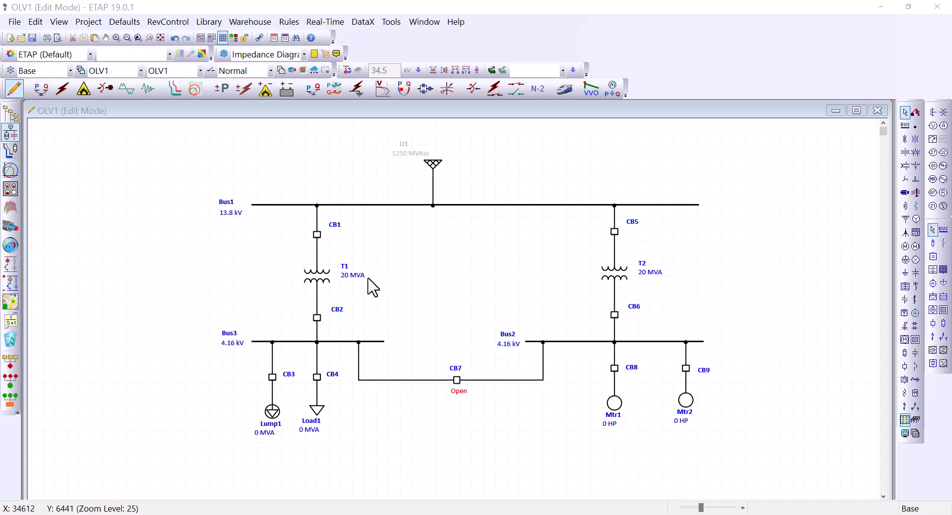
{"action": "mouse_move", "coordinate": [318, 297]}
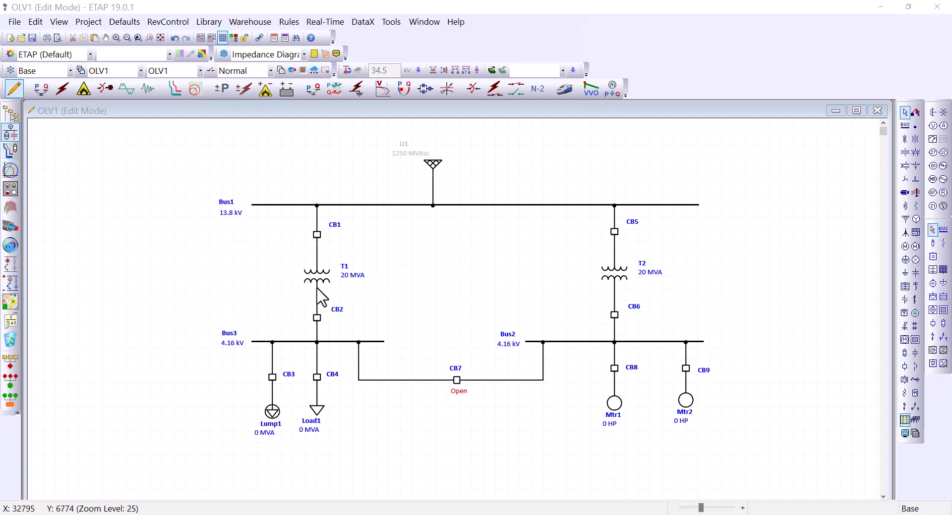
{"action": "mouse_move", "coordinate": [627, 297]}
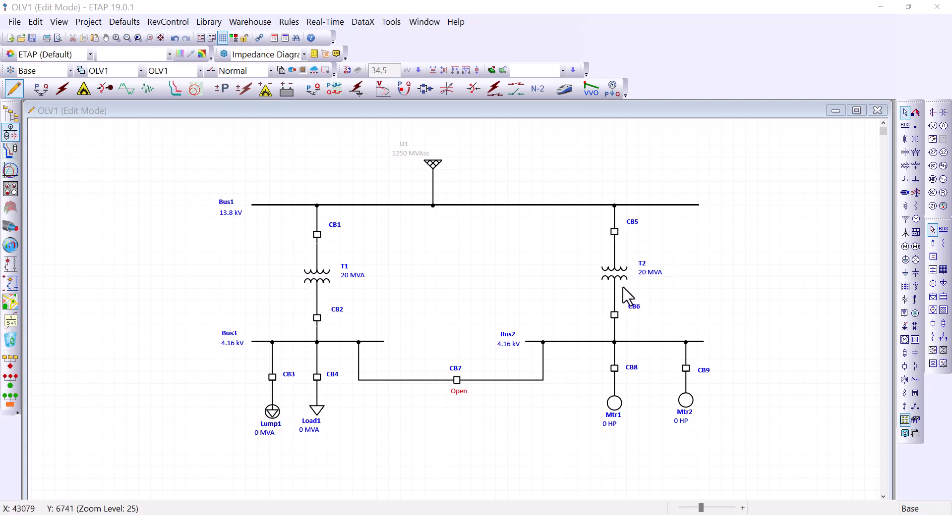
{"action": "mouse_move", "coordinate": [317, 246]}
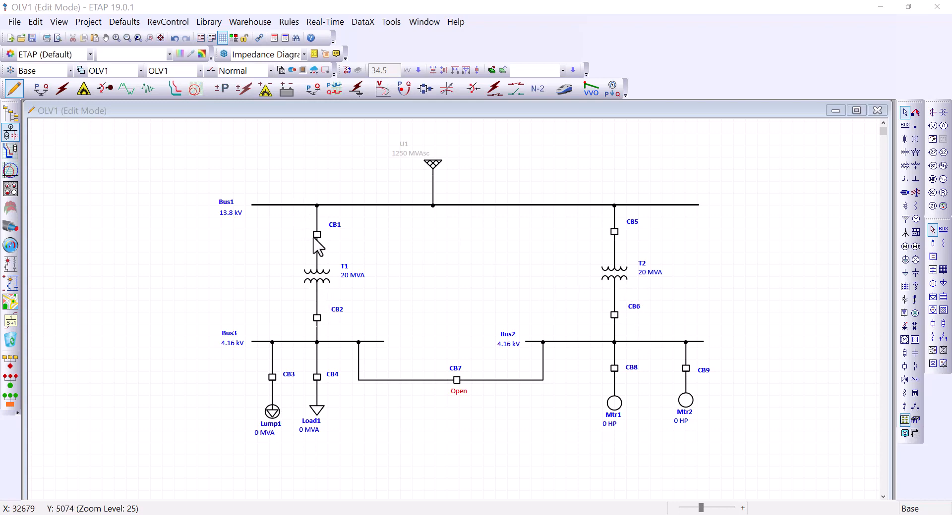
{"action": "mouse_move", "coordinate": [342, 245]}
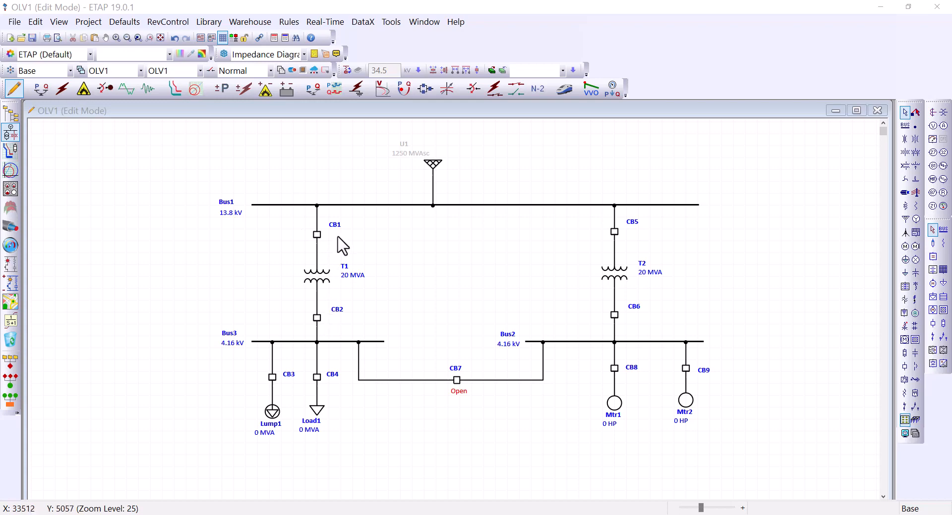
{"action": "mouse_move", "coordinate": [152, 362]}
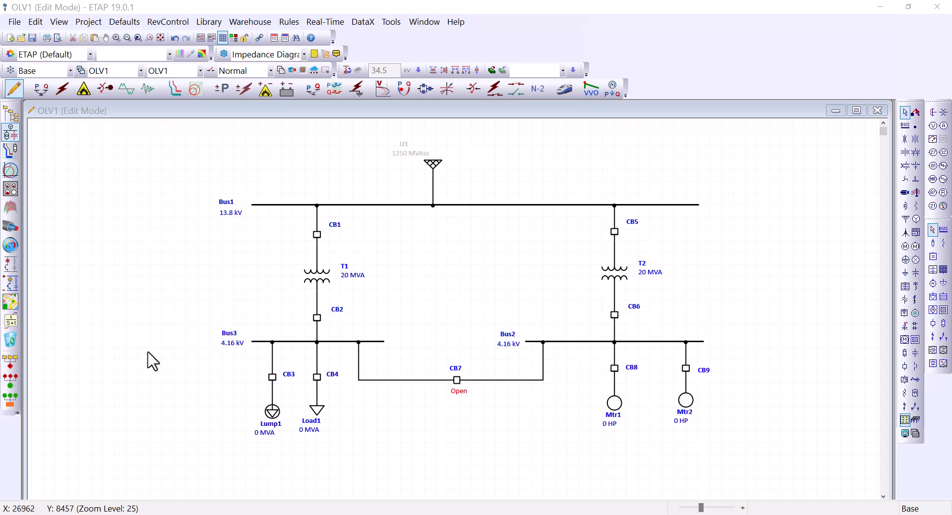
{"action": "mouse_move", "coordinate": [351, 455]}
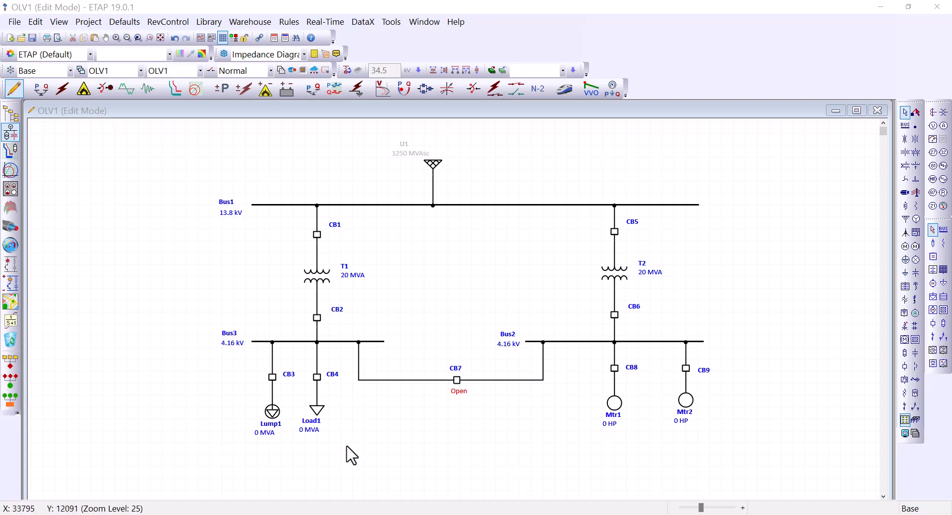
{"action": "mouse_move", "coordinate": [464, 412]}
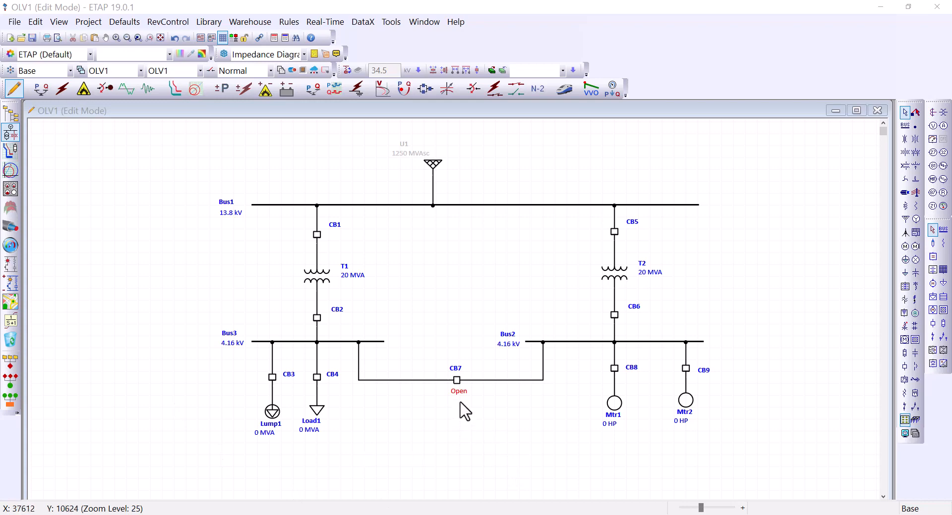
{"action": "mouse_move", "coordinate": [462, 423]}
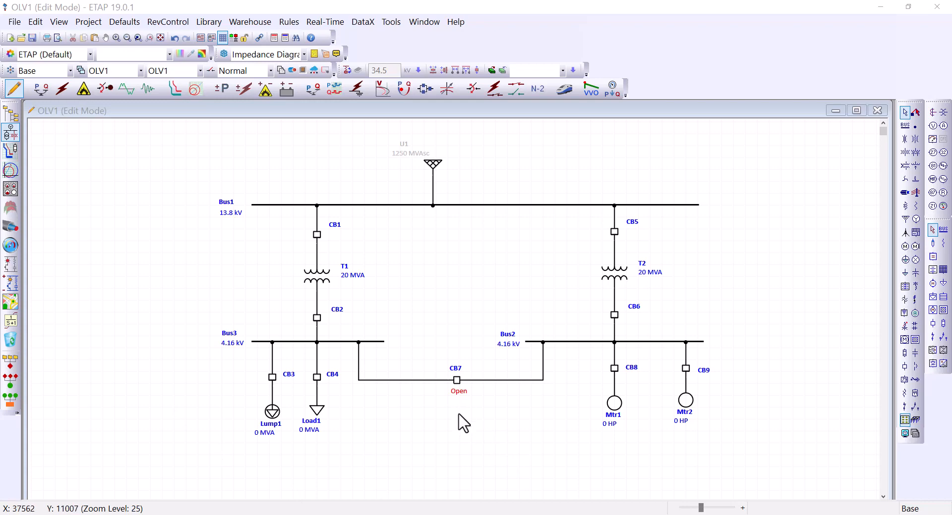
{"action": "mouse_move", "coordinate": [457, 405]}
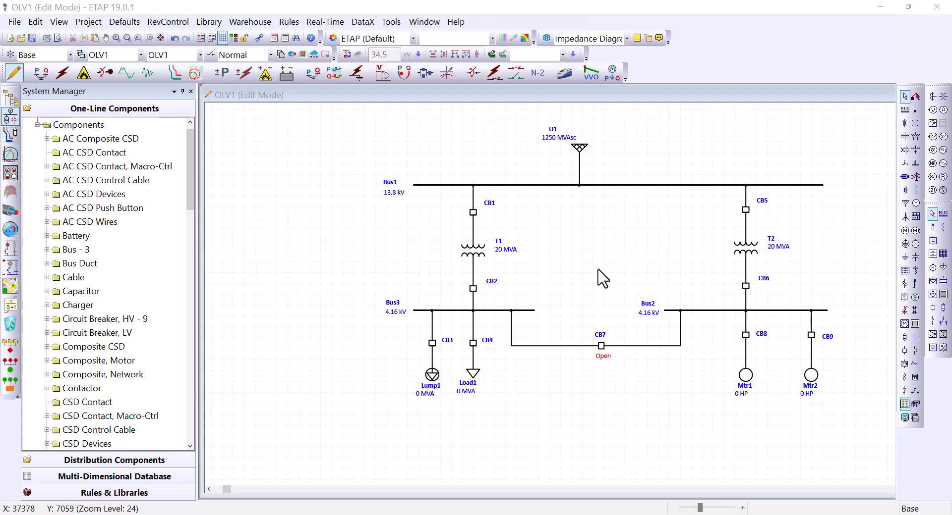
{"action": "mouse_move", "coordinate": [472, 372]}
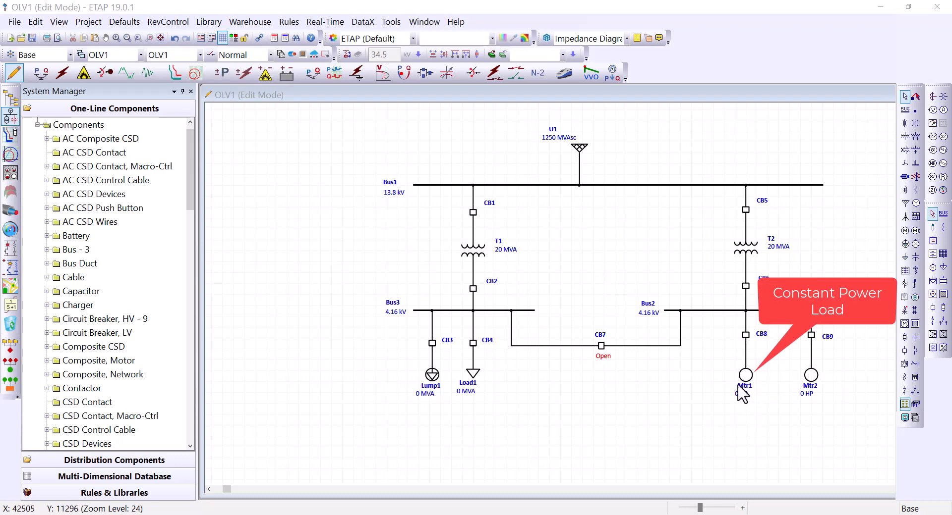
{"action": "mouse_move", "coordinate": [751, 425]}
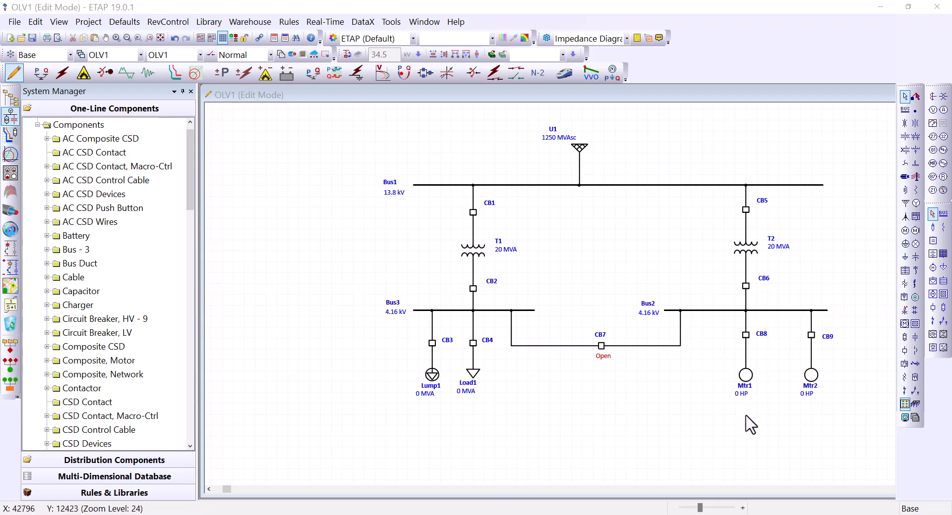
{"action": "mouse_move", "coordinate": [738, 425]}
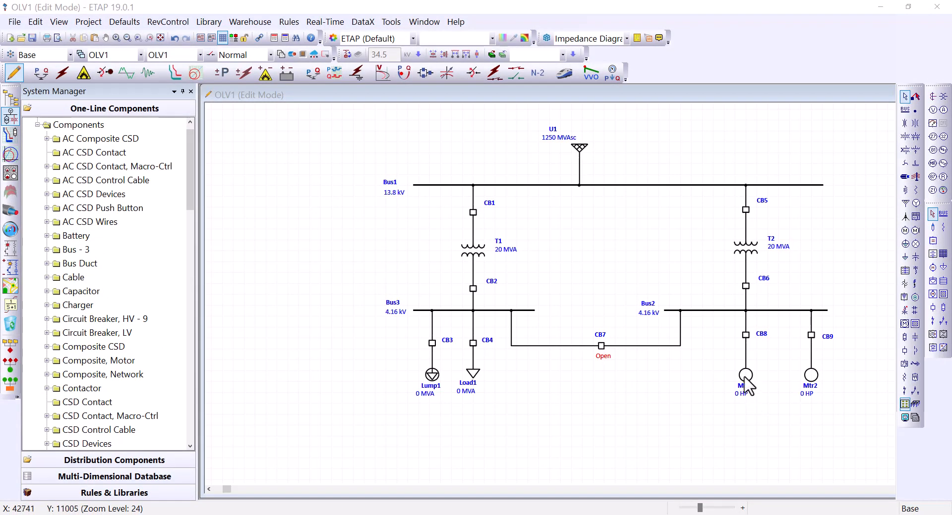
Review Mtr1's Info page: typical data, critical priority, demand factors 100/50/0
{"action": "double_click", "coordinate": [745, 376]}
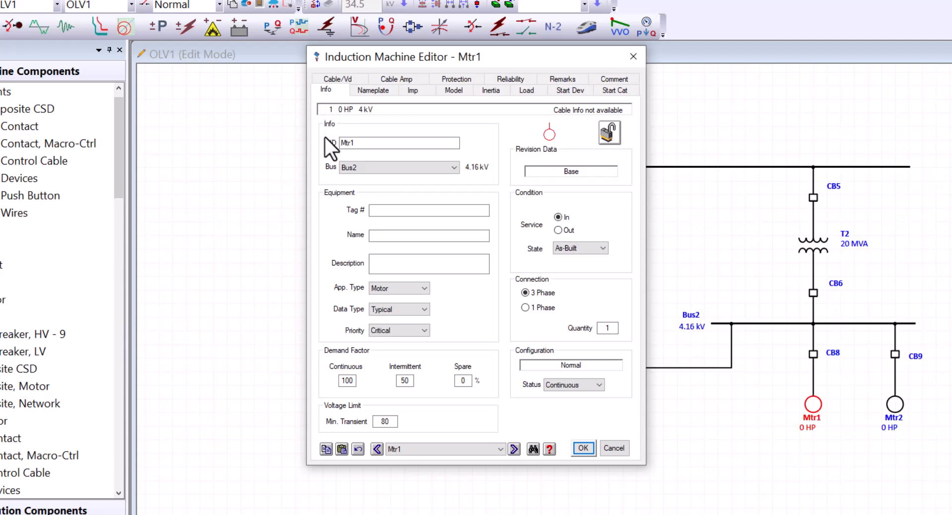
{"action": "mouse_move", "coordinate": [482, 192]}
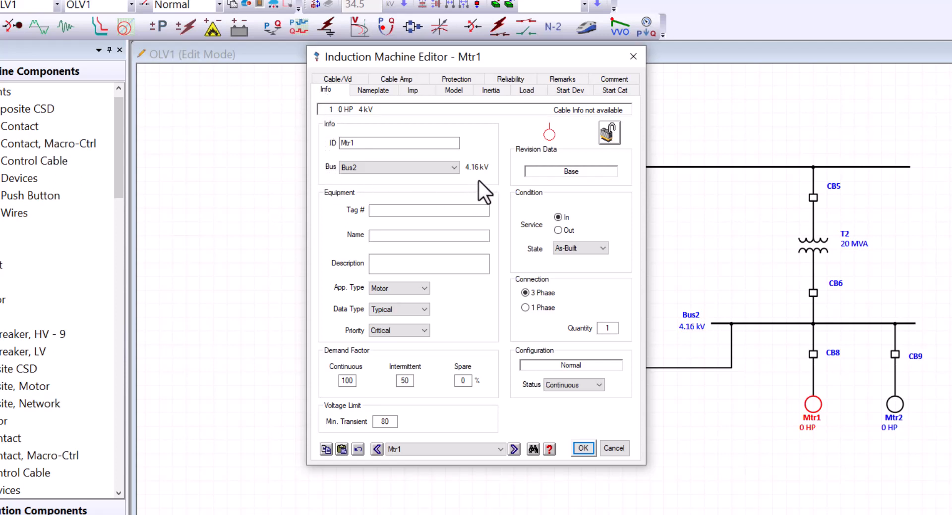
{"action": "mouse_move", "coordinate": [343, 161]}
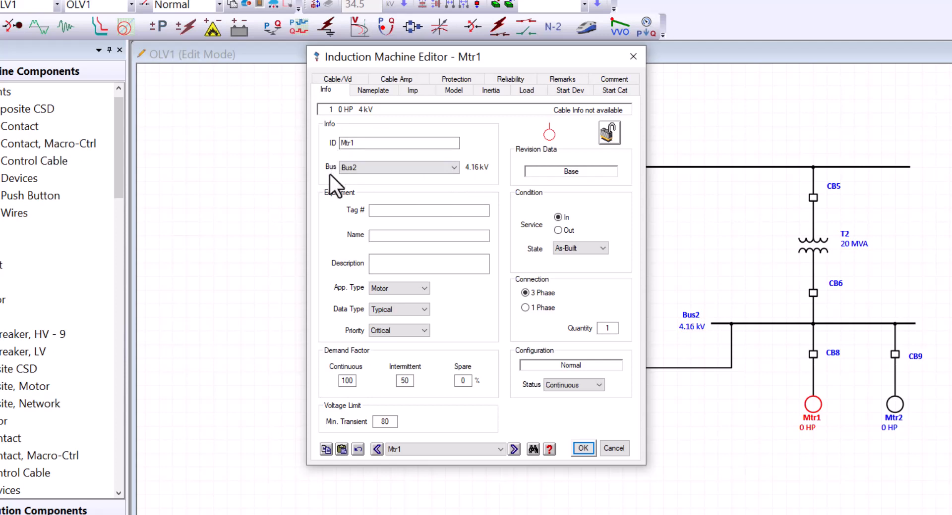
{"action": "mouse_move", "coordinate": [380, 188]}
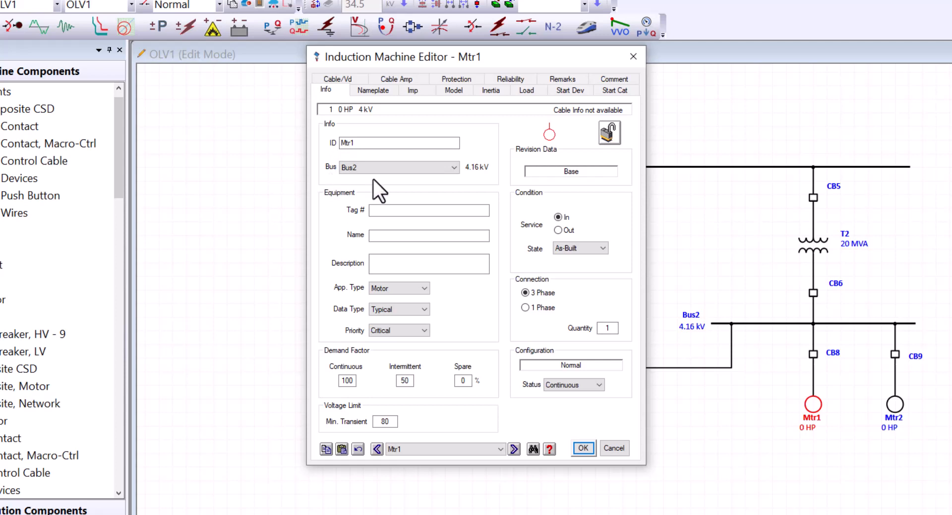
{"action": "mouse_move", "coordinate": [500, 347]}
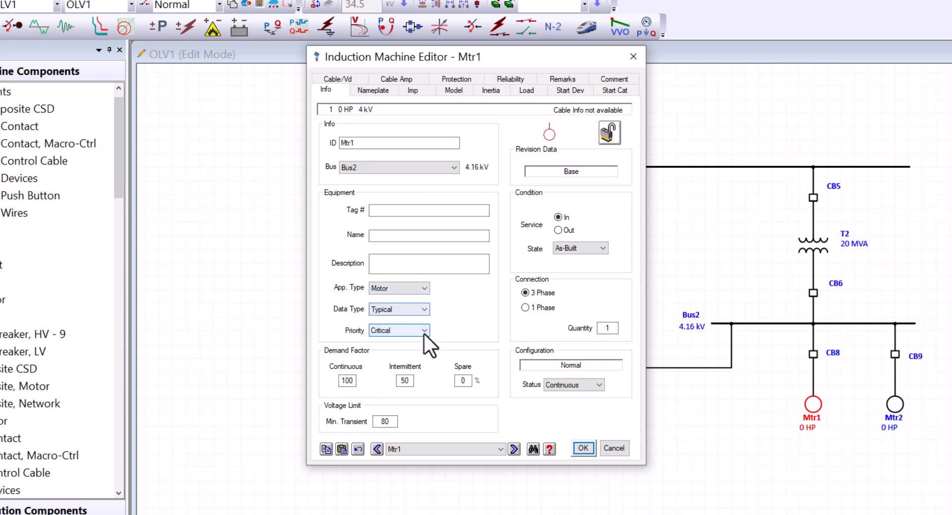
{"action": "left_click", "coordinate": [425, 288]}
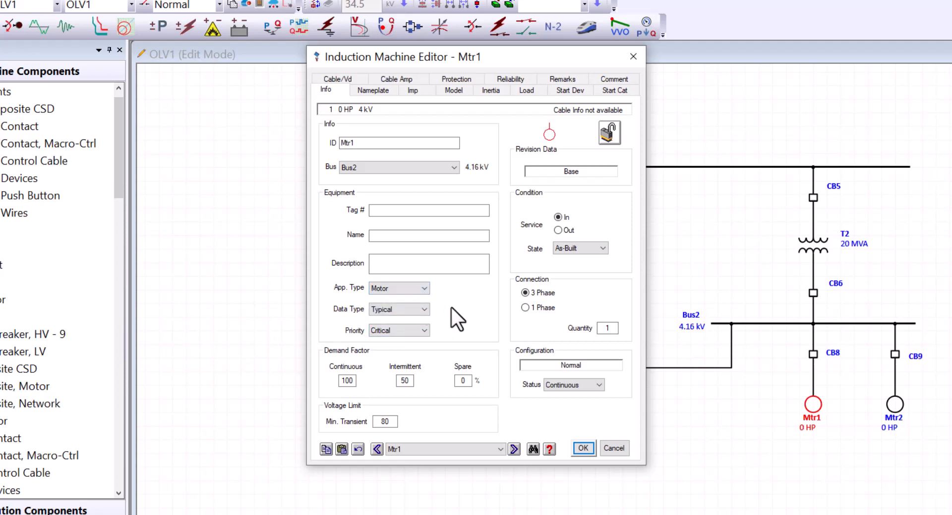
{"action": "left_click", "coordinate": [398, 309]}
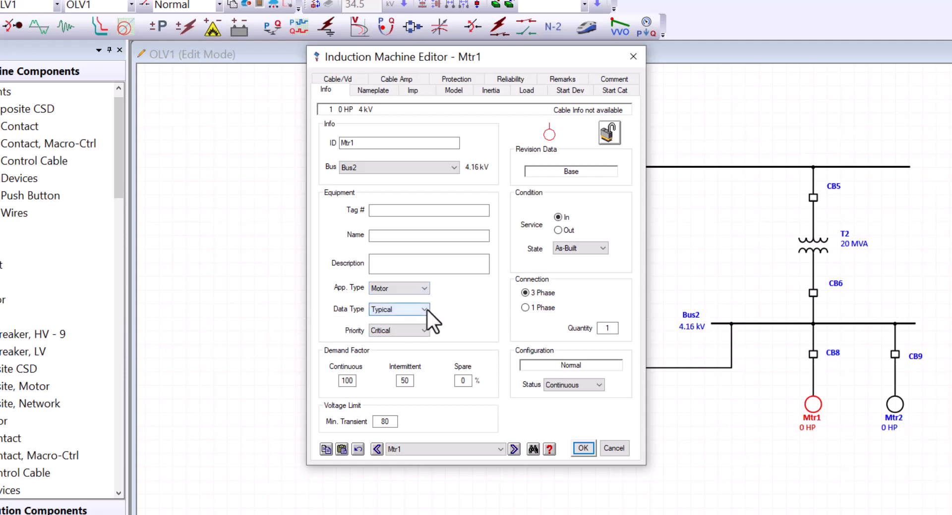
{"action": "mouse_move", "coordinate": [469, 340]}
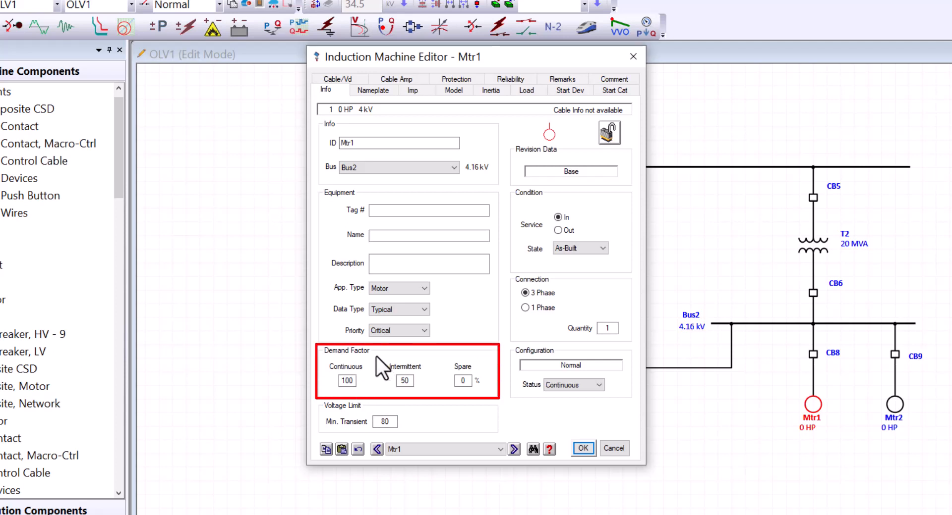
{"action": "mouse_move", "coordinate": [428, 411]}
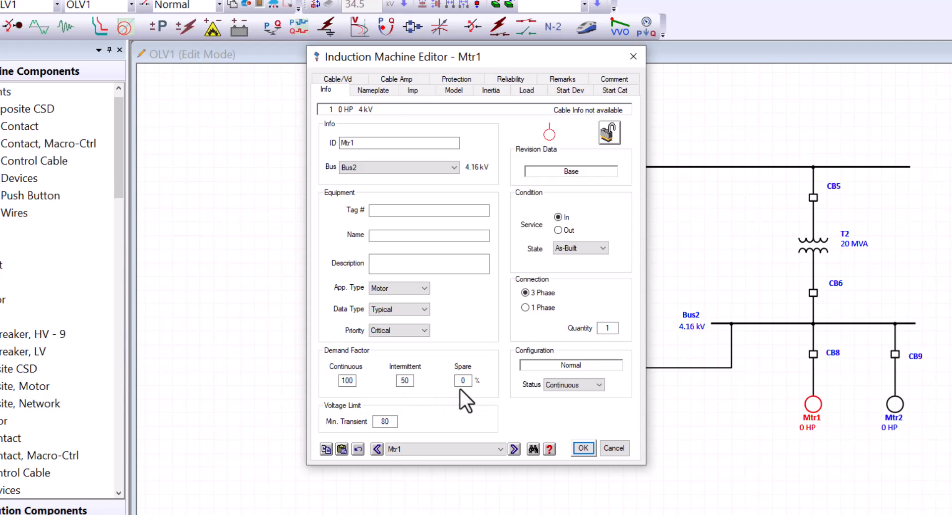
{"action": "mouse_move", "coordinate": [520, 374]}
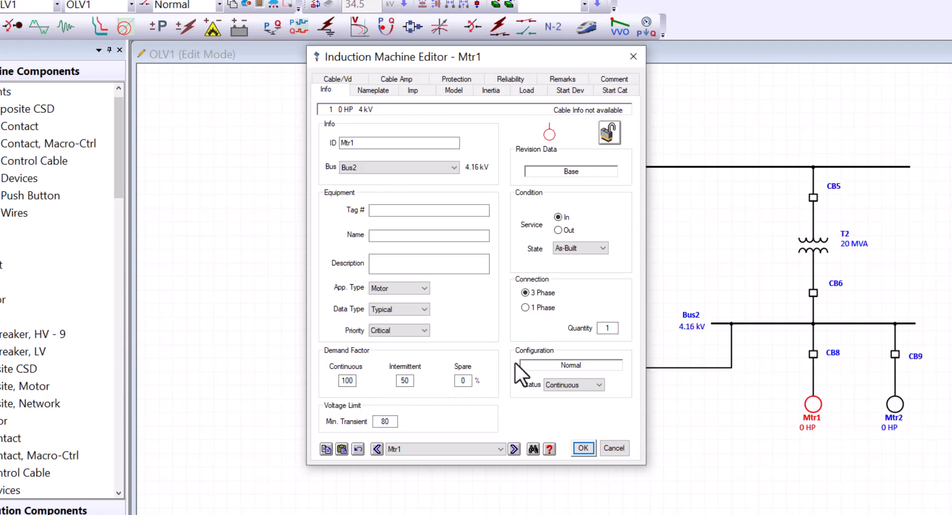
{"action": "mouse_move", "coordinate": [531, 377]}
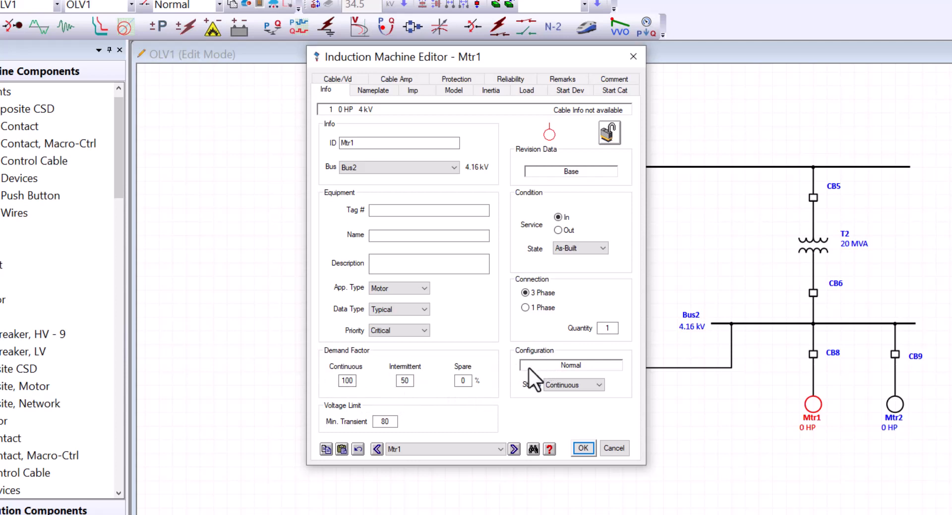
{"action": "mouse_move", "coordinate": [591, 422]}
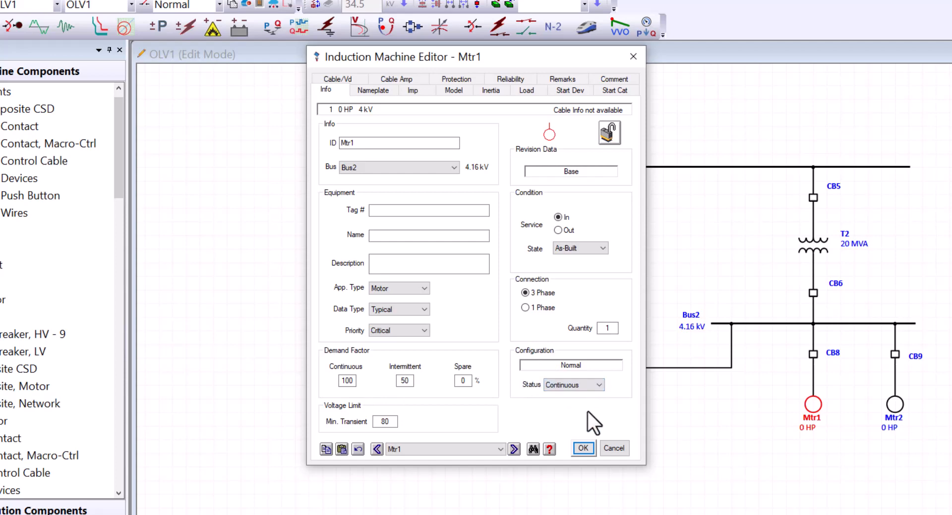
{"action": "mouse_move", "coordinate": [374, 91]}
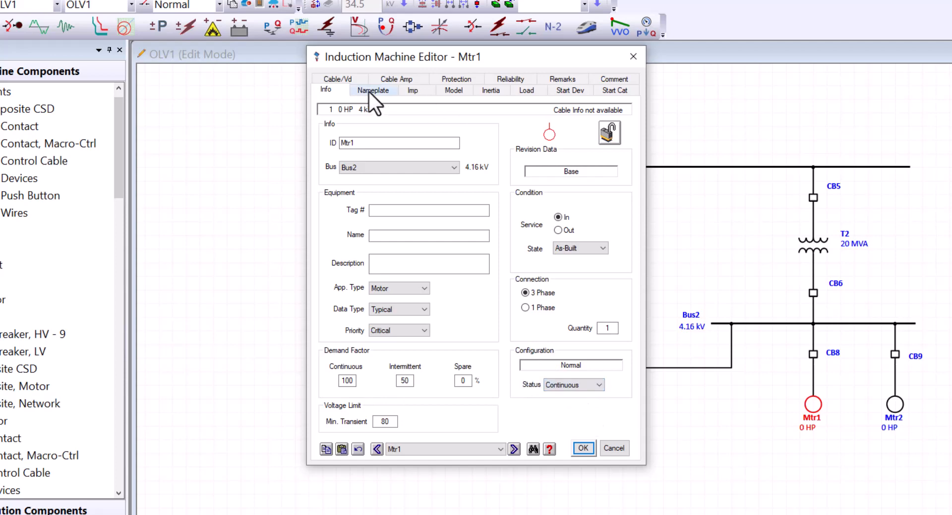
Enter 50 HP as Mtr1's nameplate rating at 4 kV, 4 poles, 1800 RPM
{"action": "left_click", "coordinate": [372, 90]}
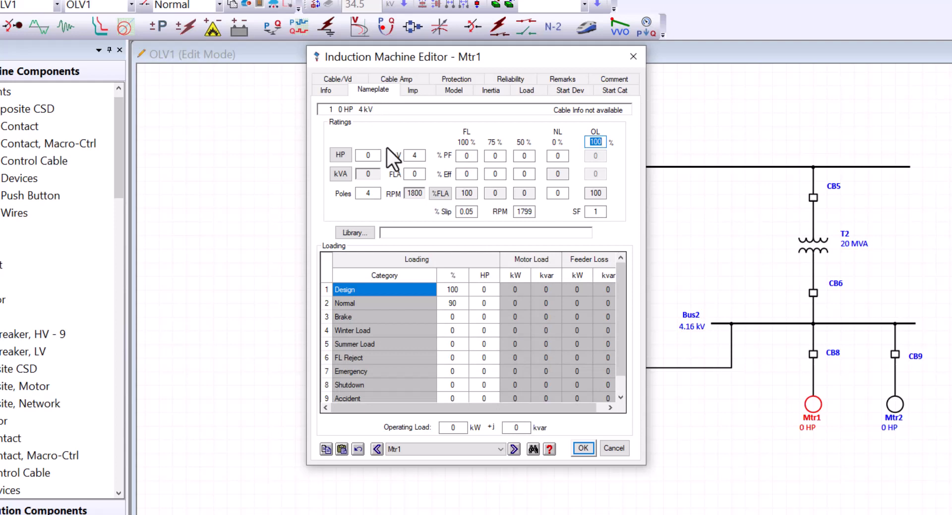
{"action": "mouse_move", "coordinate": [385, 148]}
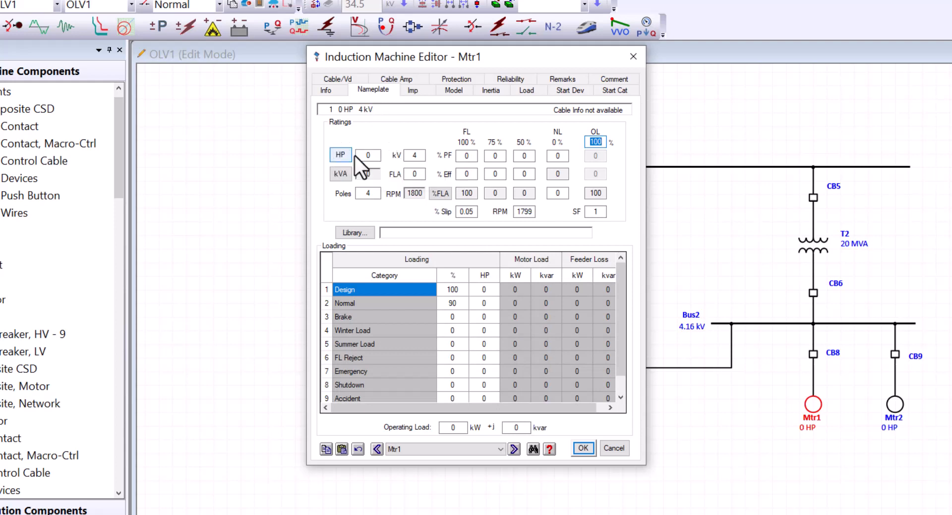
{"action": "left_click", "coordinate": [340, 155]}
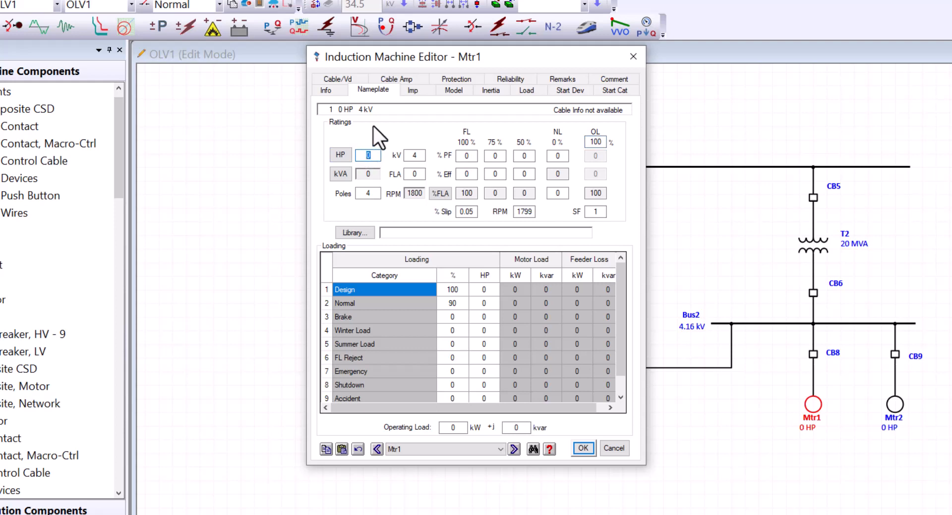
{"action": "type", "text": "50"}
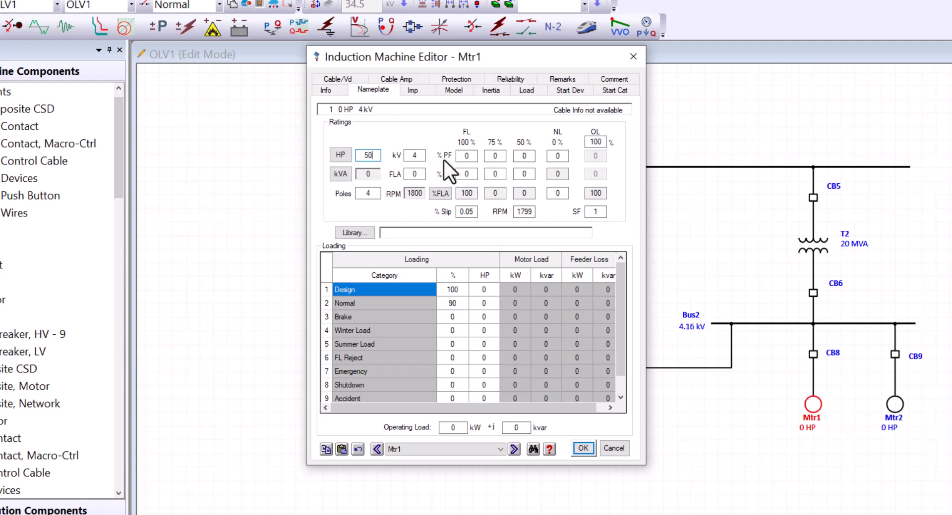
{"action": "mouse_move", "coordinate": [446, 177]}
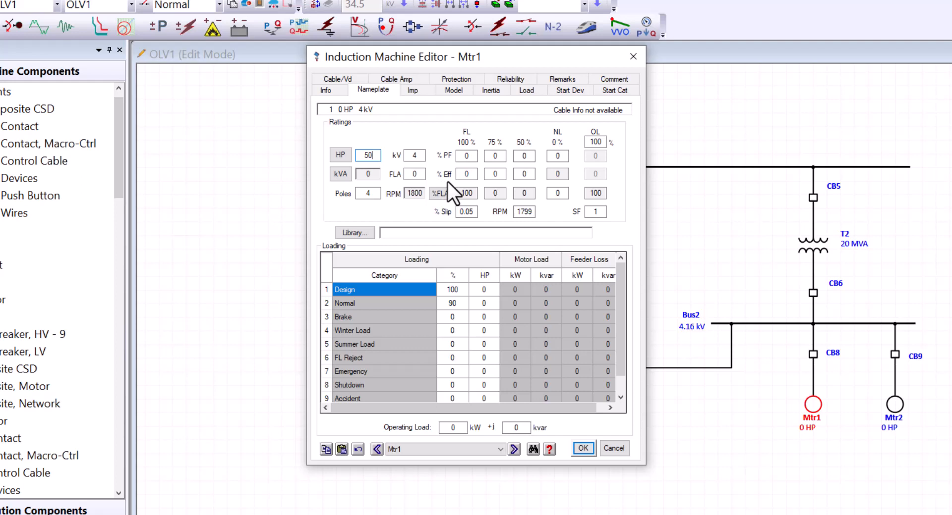
{"action": "mouse_move", "coordinate": [580, 170]}
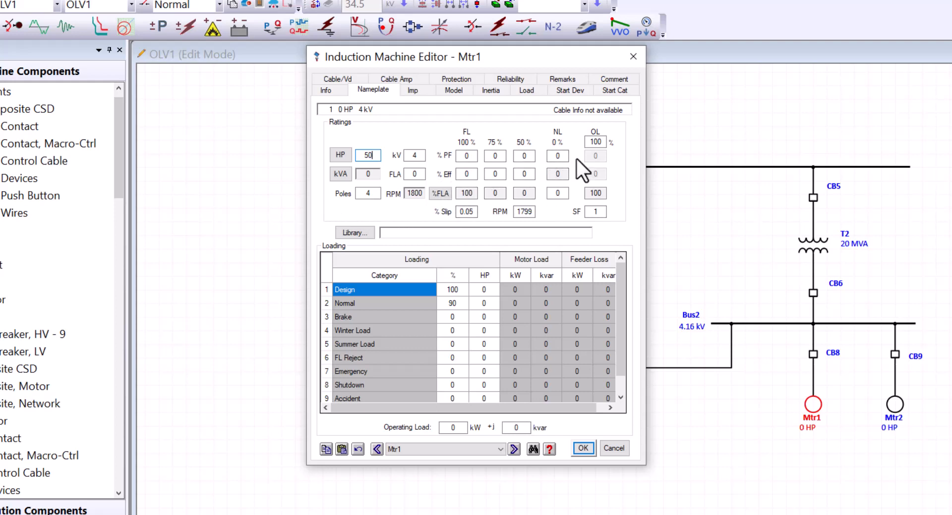
{"action": "mouse_move", "coordinate": [434, 156]}
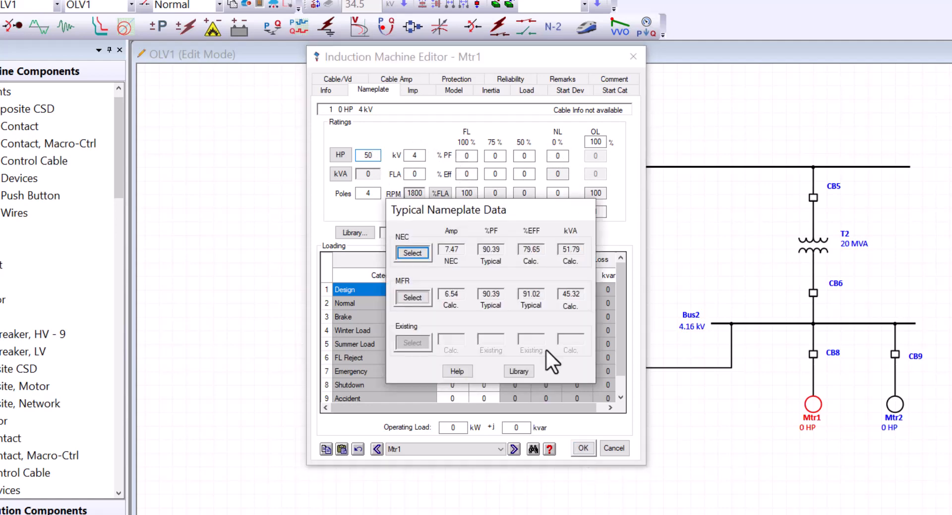
{"action": "mouse_move", "coordinate": [434, 230]}
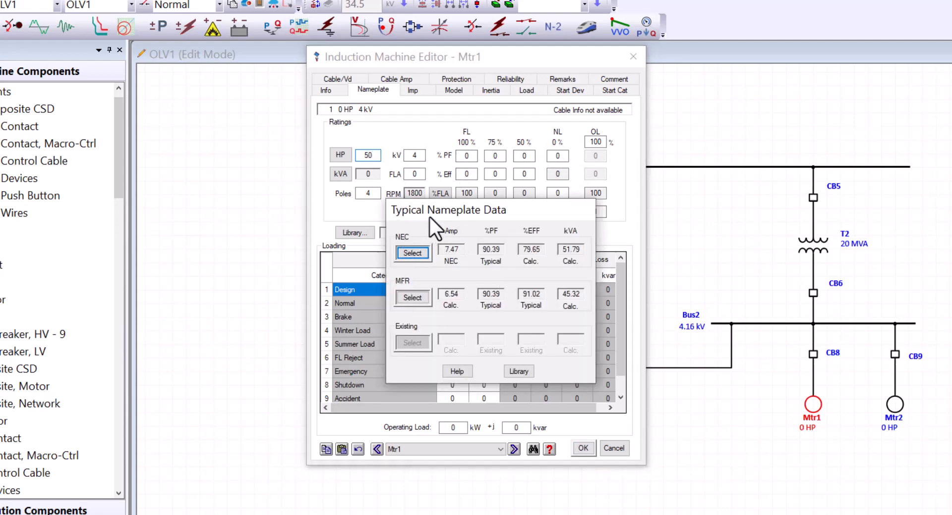
{"action": "mouse_move", "coordinate": [412, 253]}
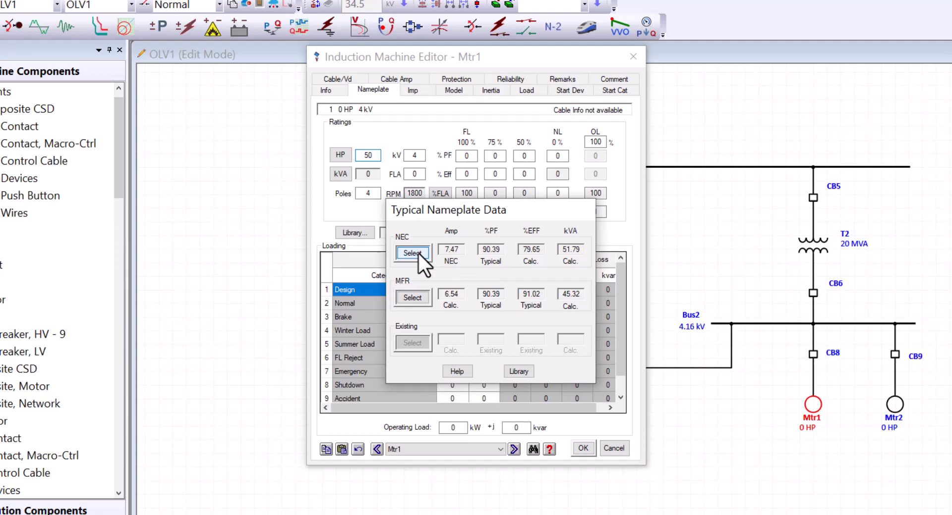
Apply NEC typical nameplate data (51.79 kVA, 7.47 A, 90.39% PF) and move to the Cable/Vd page
{"action": "left_click", "coordinate": [412, 253]}
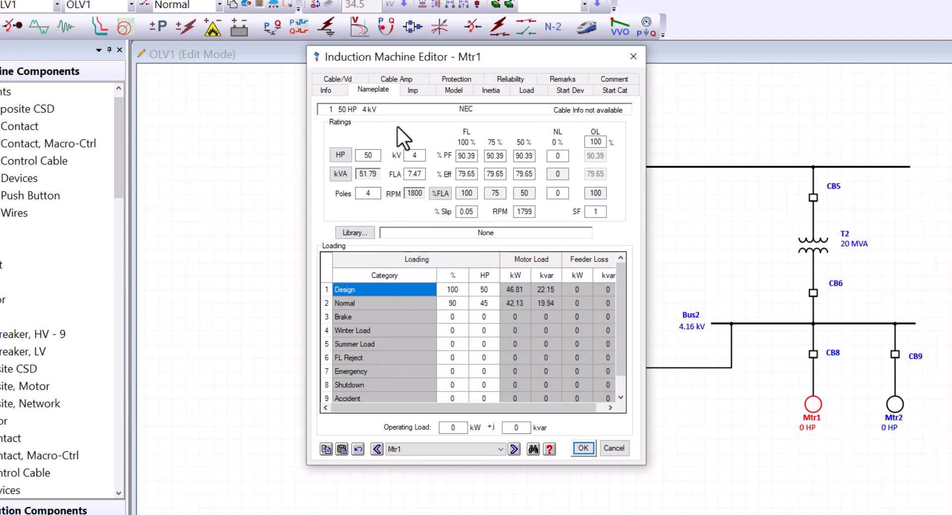
{"action": "left_click", "coordinate": [336, 78]}
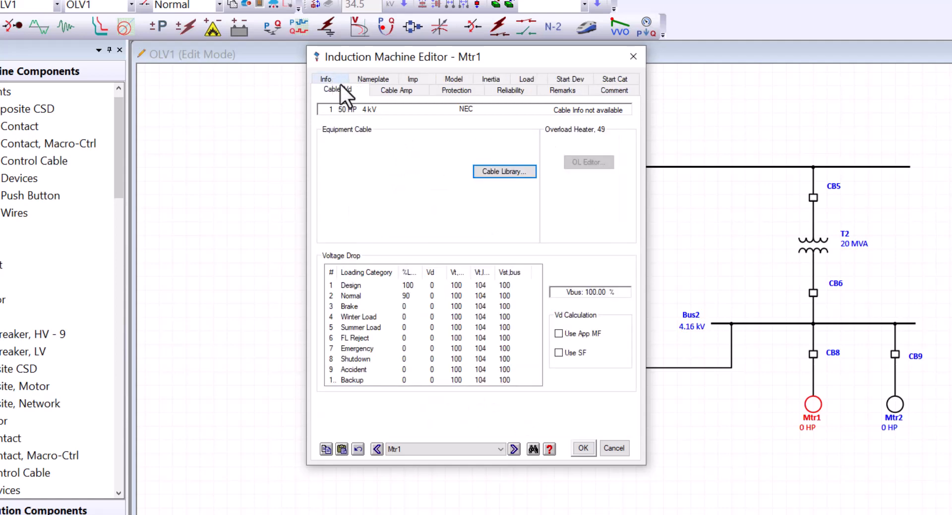
Launch the cable library quick pick for Mtr1's equipment cable
{"action": "left_click", "coordinate": [371, 80]}
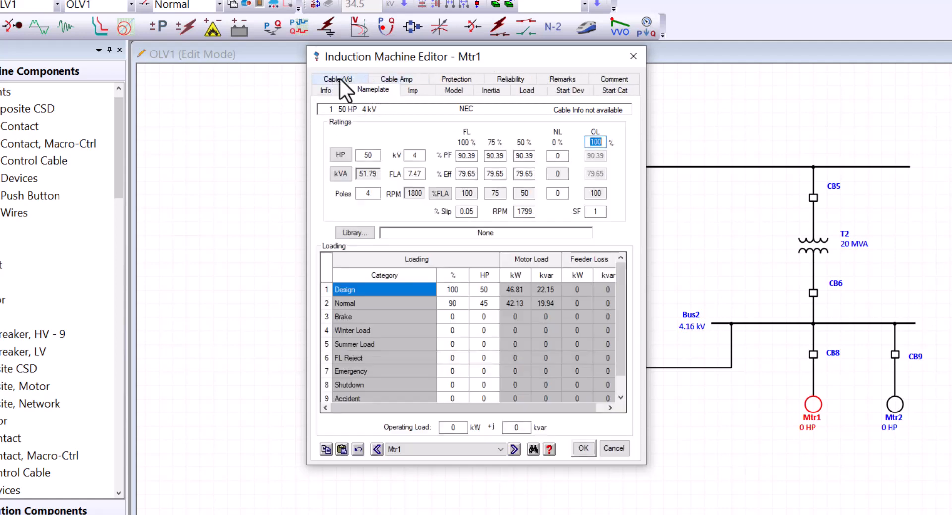
{"action": "left_click", "coordinate": [342, 90]}
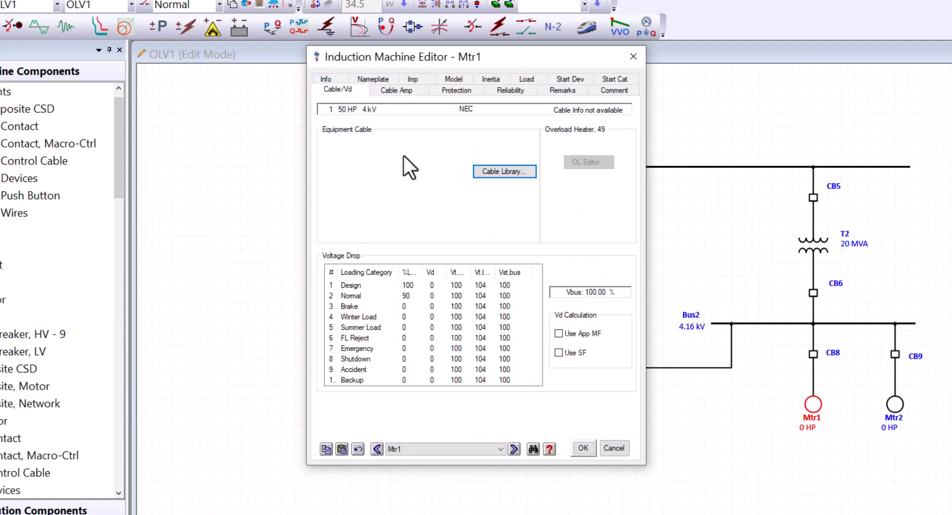
{"action": "mouse_move", "coordinate": [371, 150]}
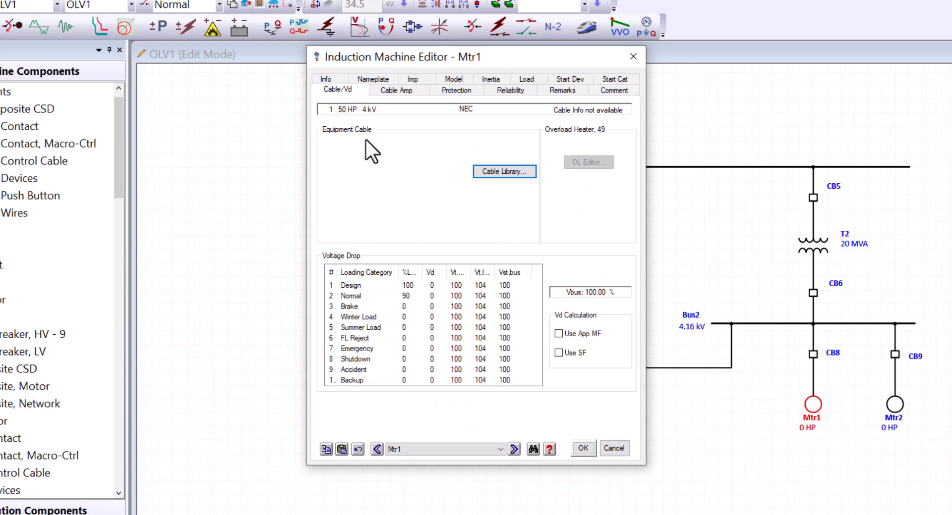
{"action": "mouse_move", "coordinate": [503, 172]}
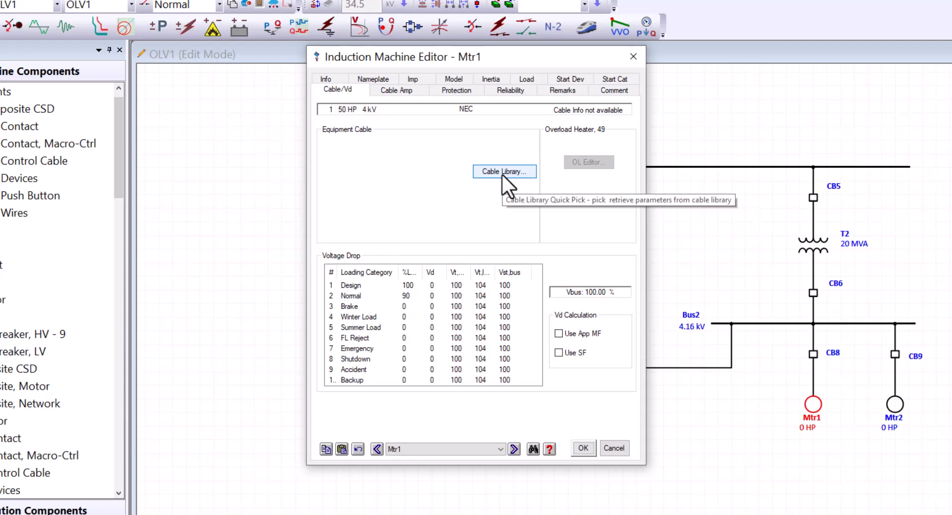
{"action": "left_click", "coordinate": [503, 171]}
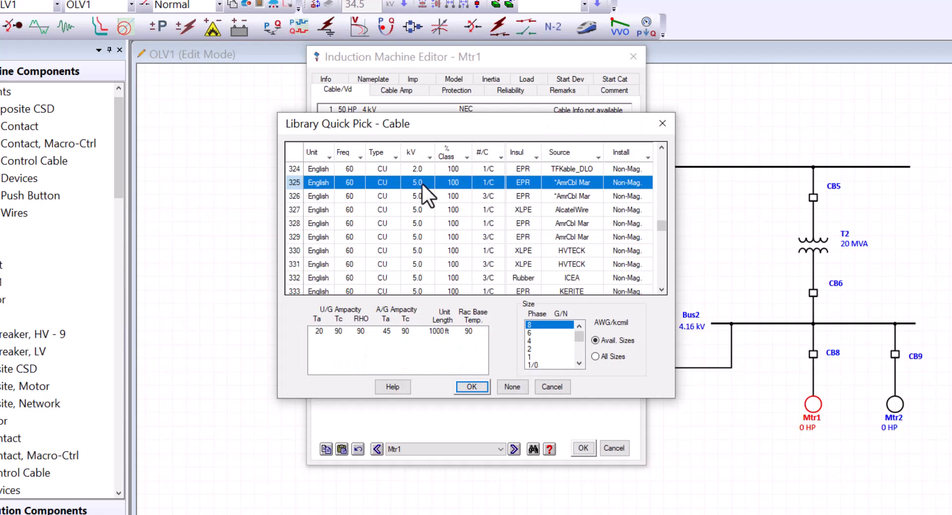
Filter the cable library to 5.0 kV, NEC source and copper conductors
{"action": "left_click", "coordinate": [425, 153]}
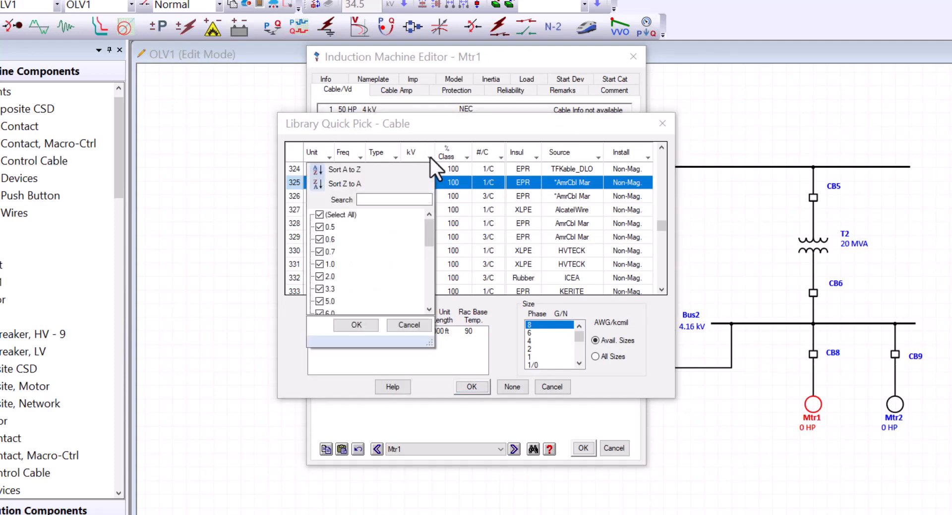
{"action": "left_click", "coordinate": [319, 215]}
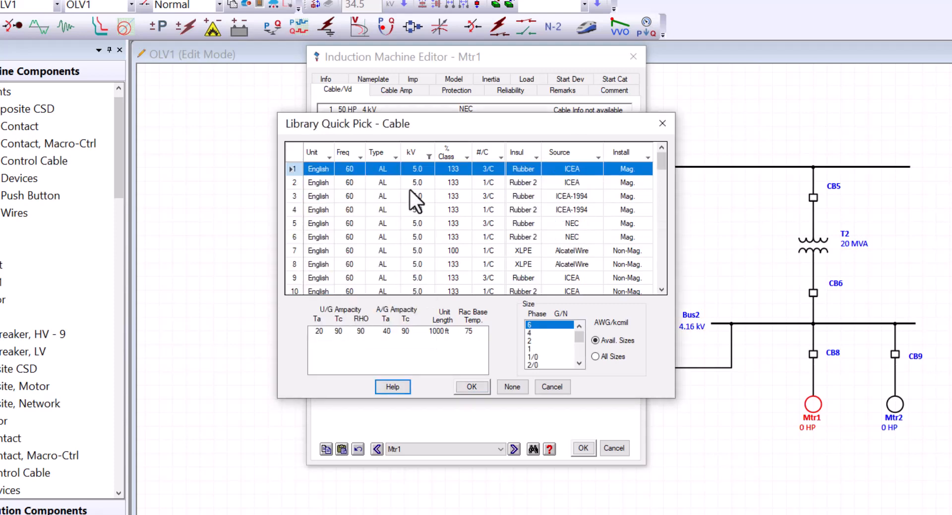
{"action": "mouse_move", "coordinate": [506, 169]}
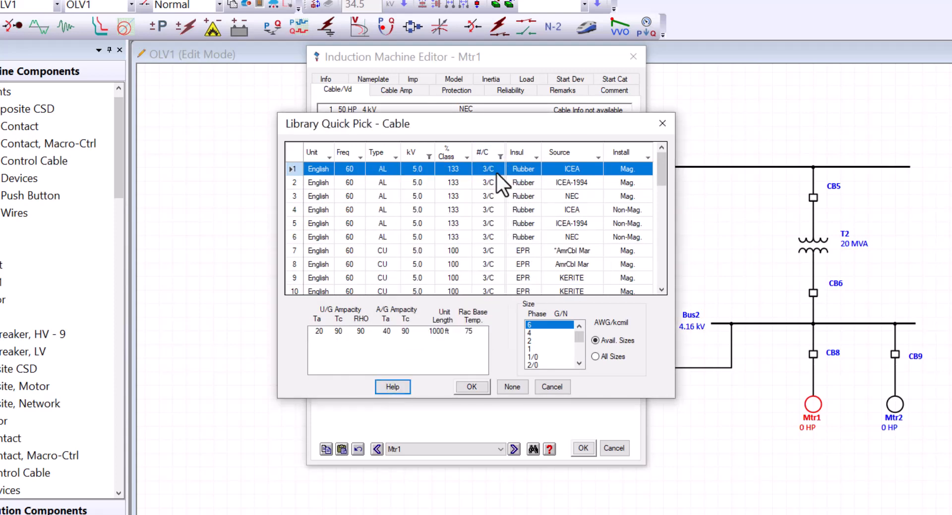
{"action": "left_click", "coordinate": [597, 153]}
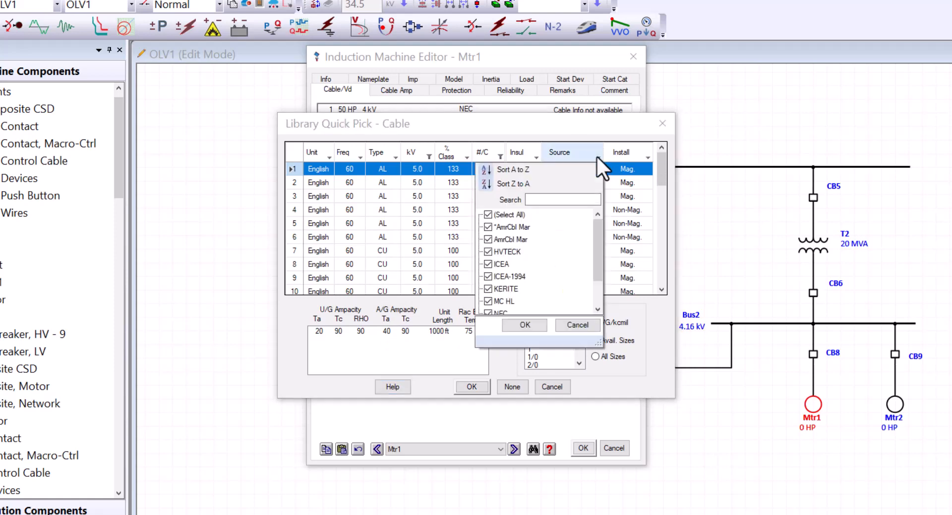
{"action": "left_click", "coordinate": [488, 215]}
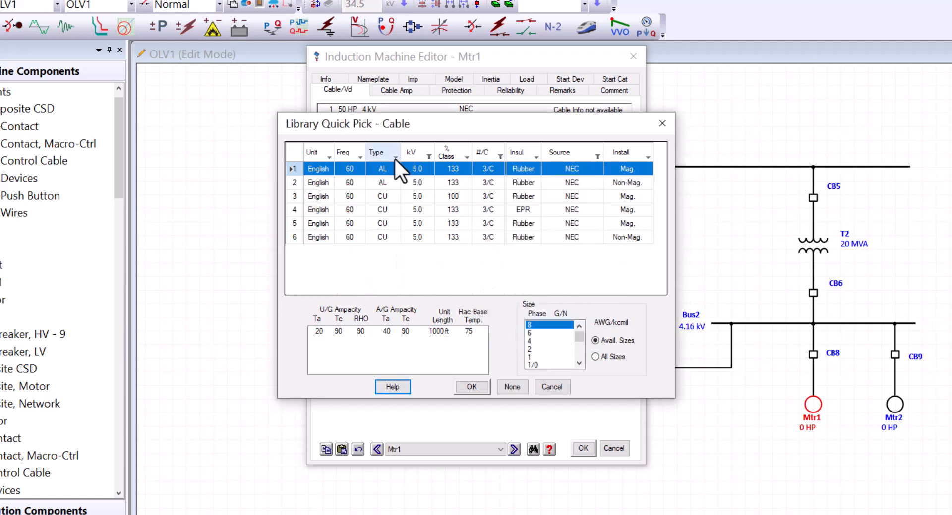
{"action": "left_click", "coordinate": [396, 152]}
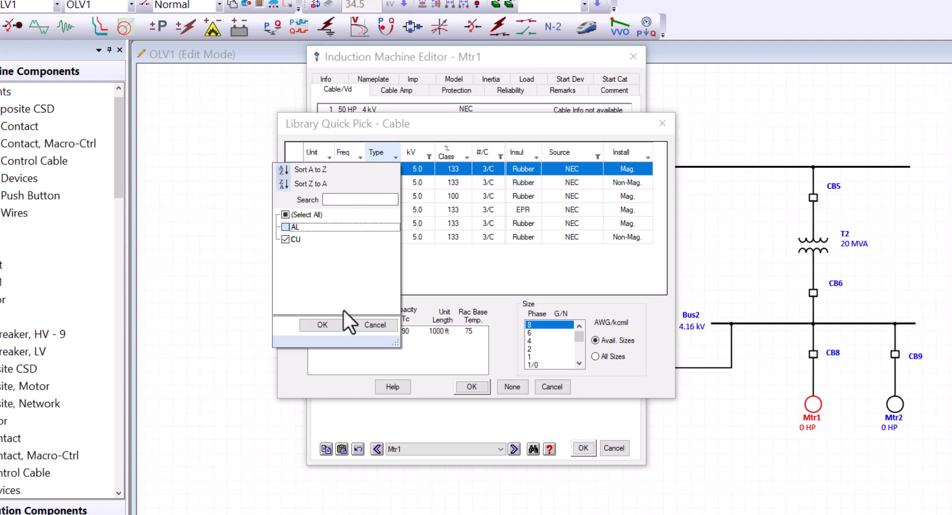
{"action": "left_click", "coordinate": [321, 325]}
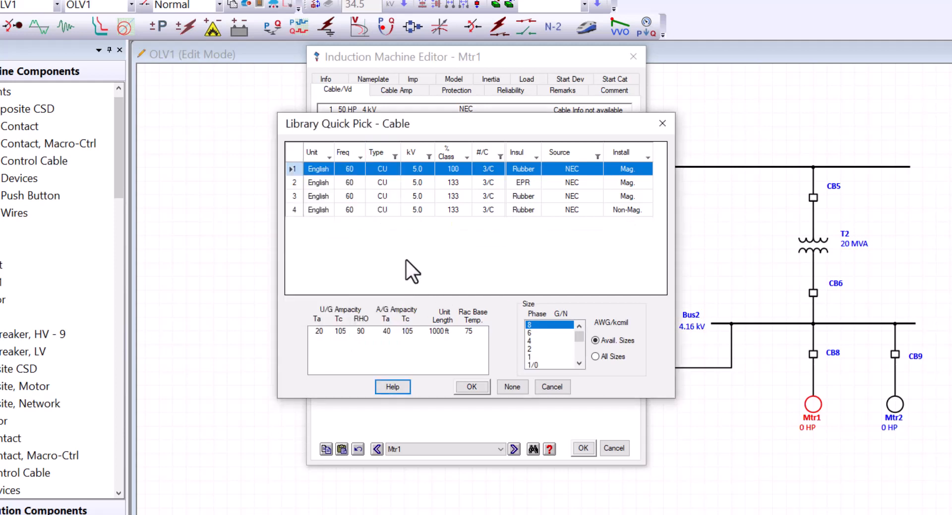
{"action": "mouse_move", "coordinate": [523, 197]}
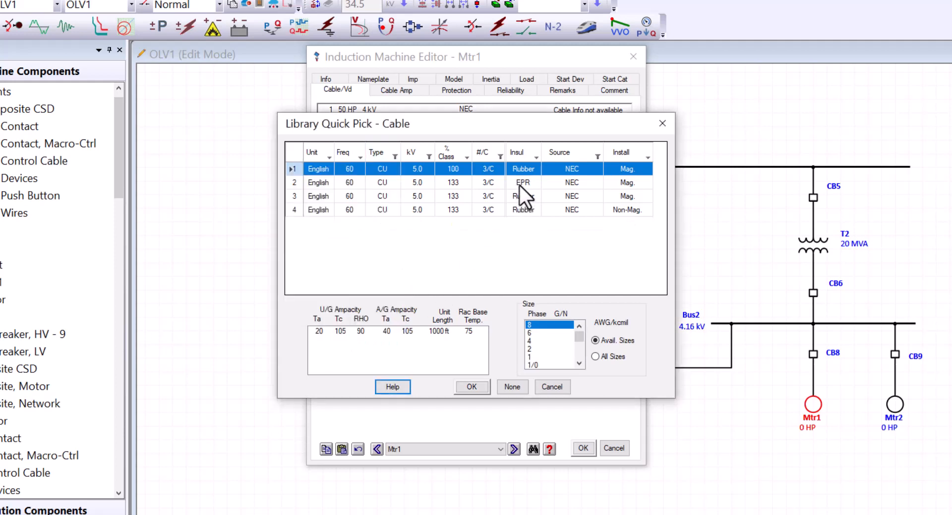
Assign the EPR-insulated copper cable as Mtr1's Cable31, size 8 AWG
{"action": "left_click", "coordinate": [318, 182]}
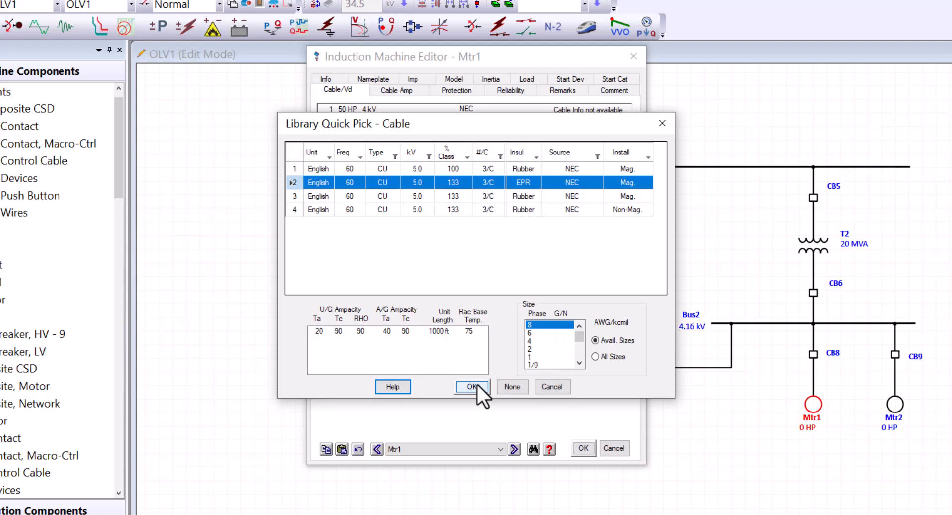
{"action": "left_click", "coordinate": [471, 386]}
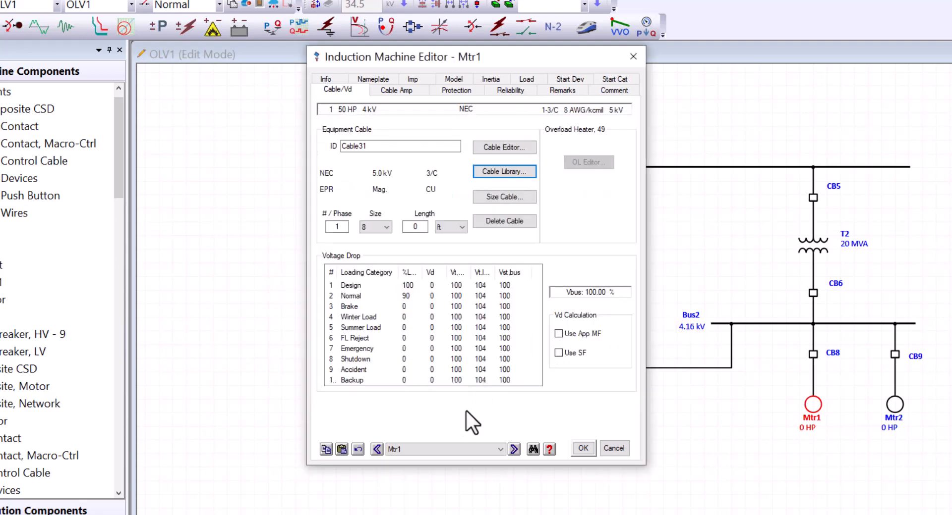
Set Cable31's length to 1000 ft in the Cable Editor and accept Mtr1's changes
{"action": "left_click", "coordinate": [503, 147]}
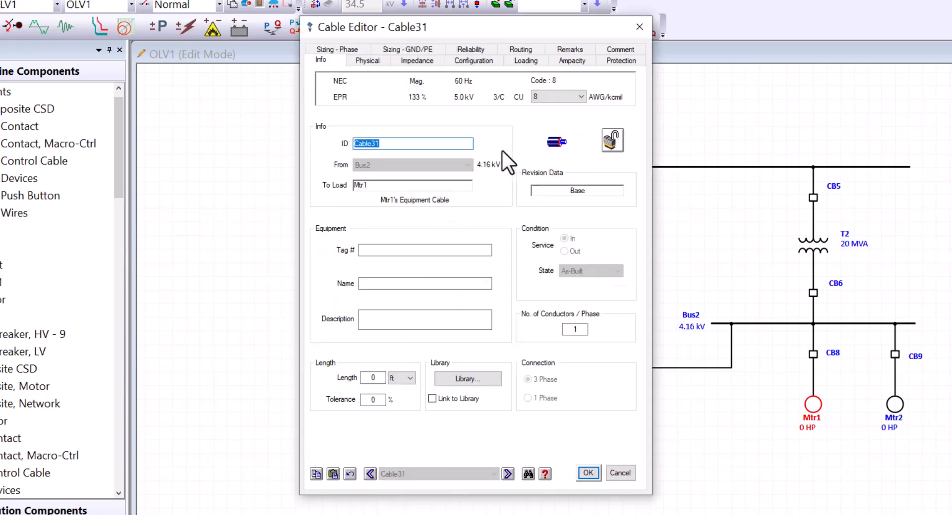
{"action": "mouse_move", "coordinate": [389, 407]}
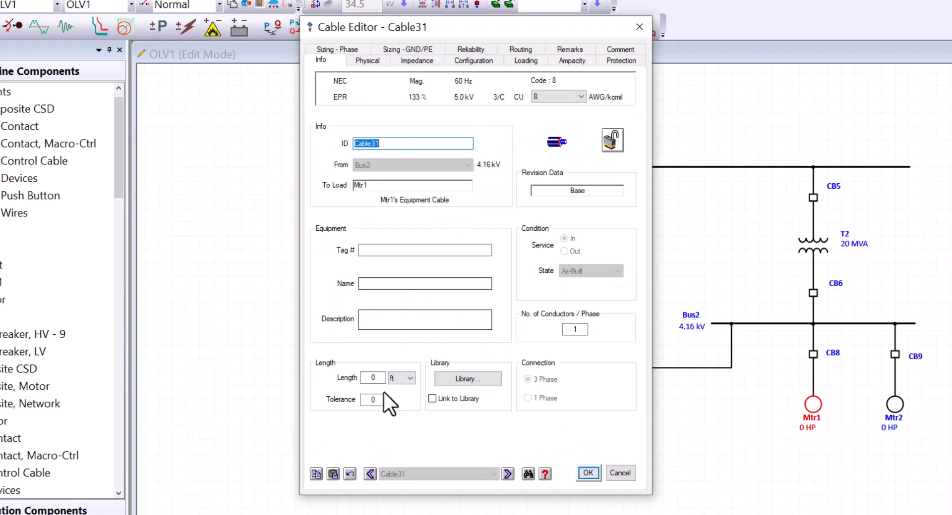
{"action": "type", "text": "1"}
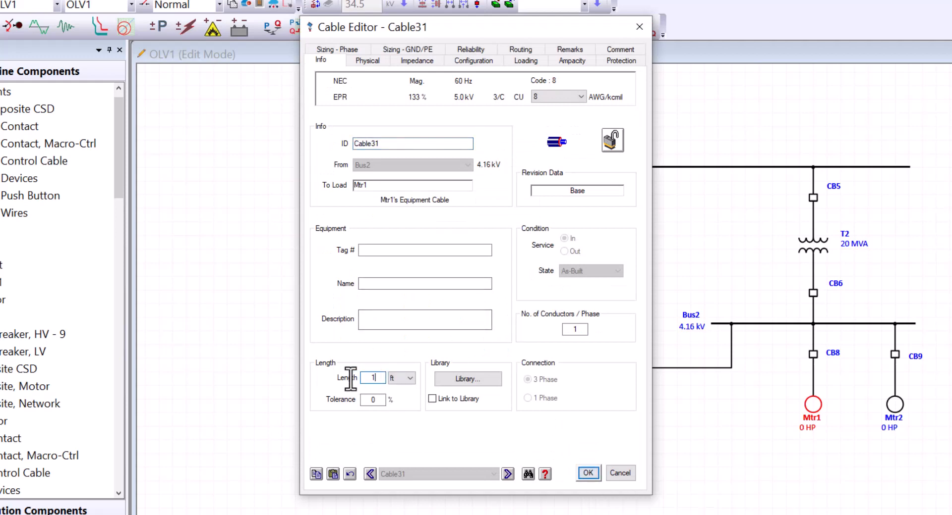
{"action": "type", "text": "1000"}
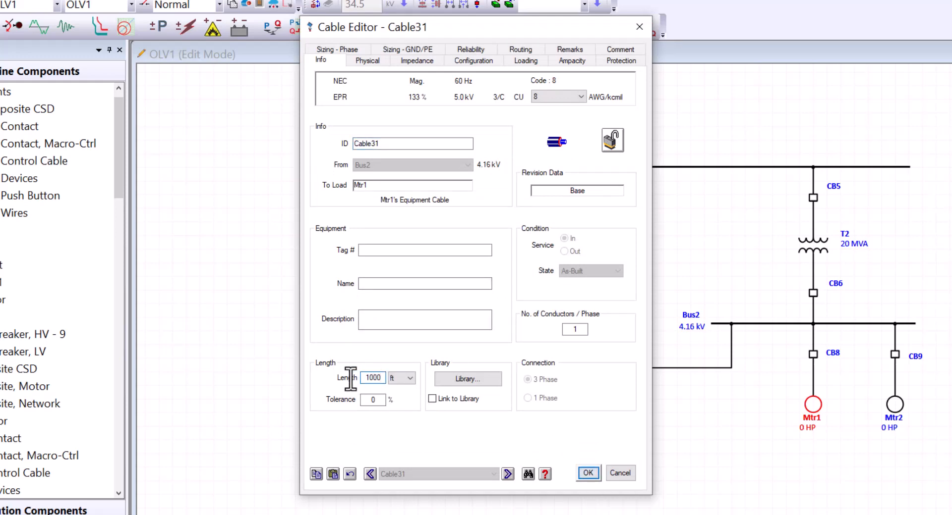
{"action": "left_click", "coordinate": [585, 473]}
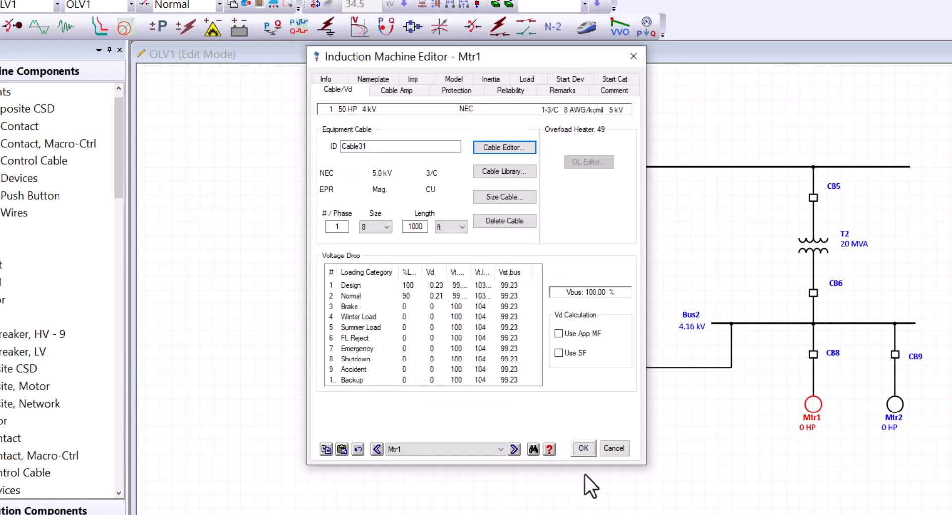
{"action": "left_click", "coordinate": [582, 448]}
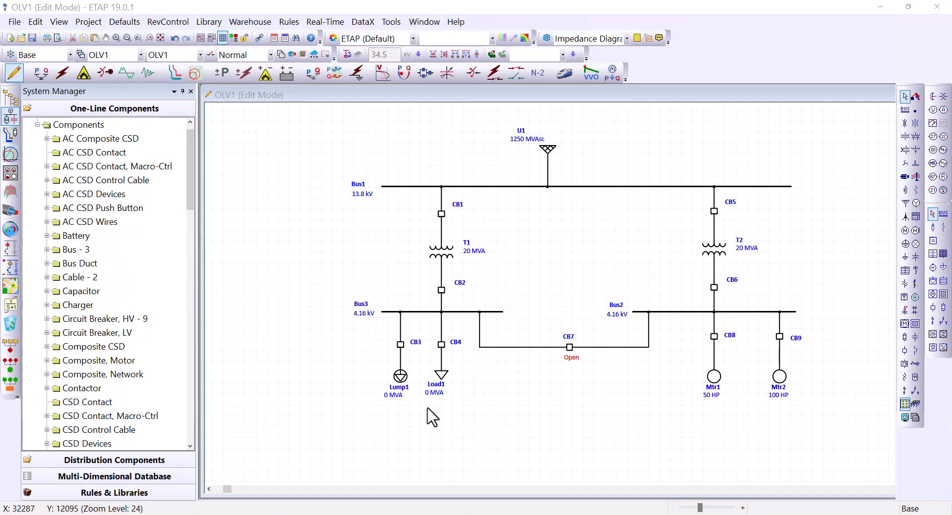
{"action": "mouse_move", "coordinate": [446, 411]}
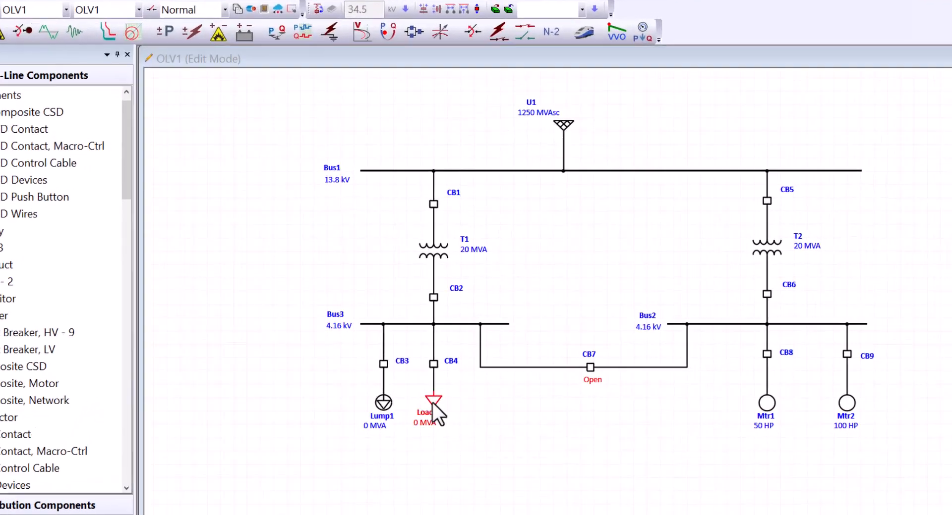
Open the Static Load Editor for Load1 on Bus3 at 4.16 kV
{"action": "double_click", "coordinate": [433, 401]}
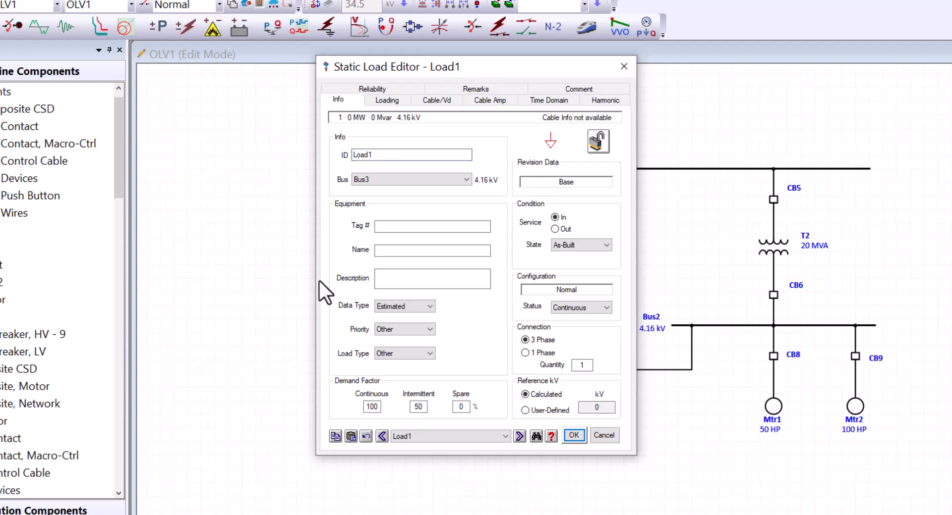
{"action": "mouse_move", "coordinate": [490, 381]}
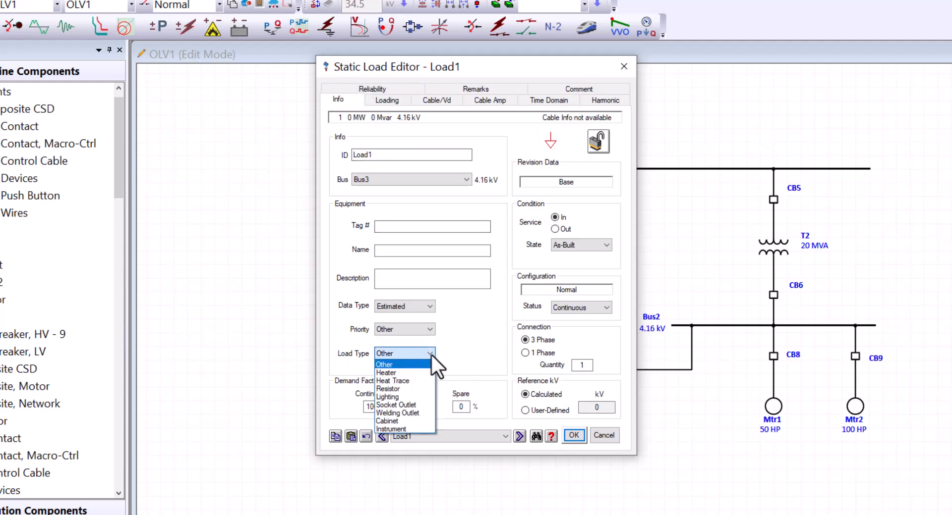
{"action": "mouse_move", "coordinate": [404, 372]}
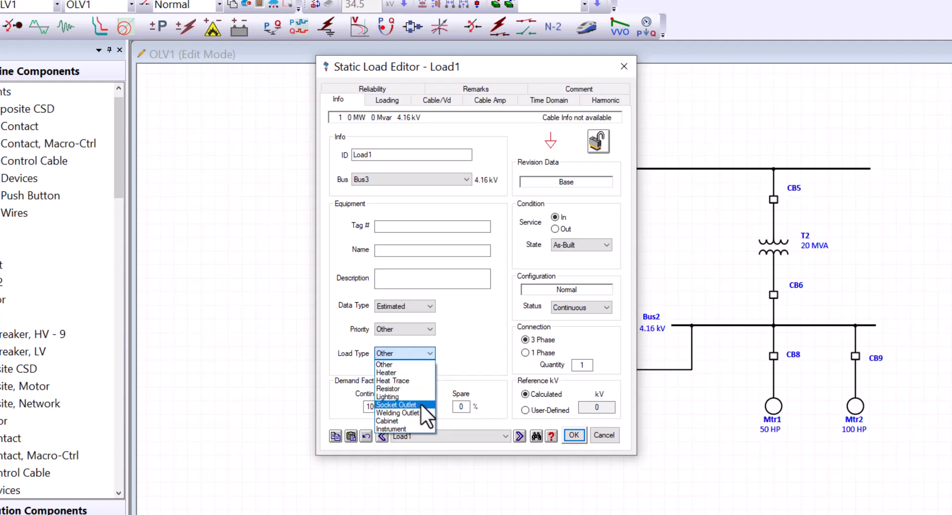
{"action": "mouse_move", "coordinate": [388, 420]}
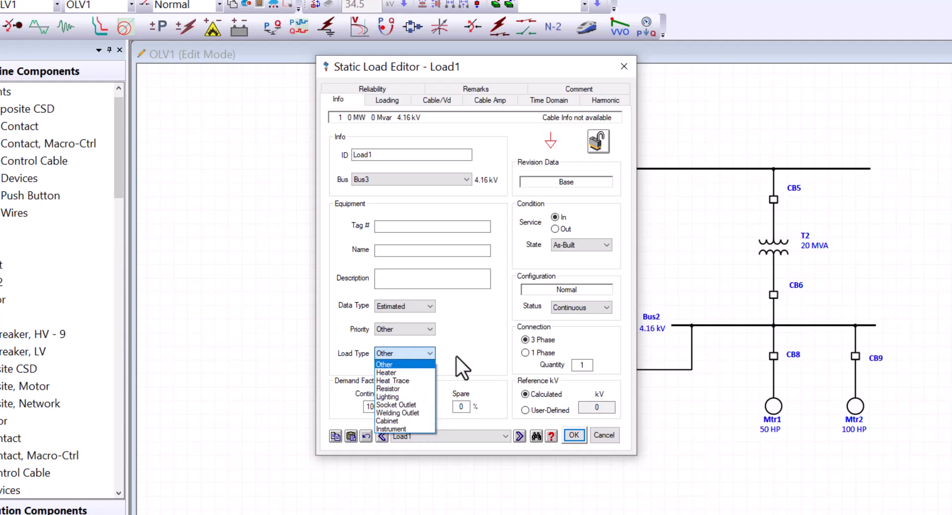
Keep Load1's type as Other and switch to its Loading ratings
{"action": "left_click", "coordinate": [384, 364]}
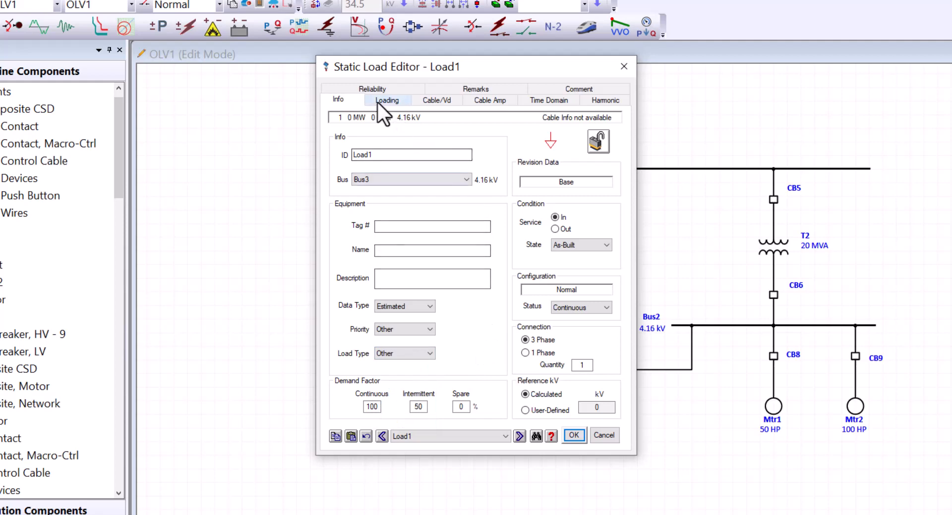
{"action": "left_click", "coordinate": [387, 100]}
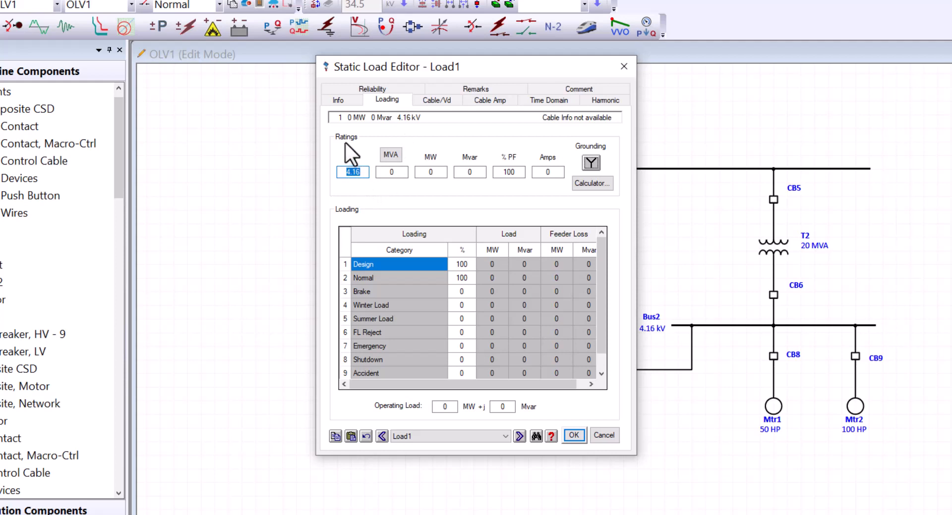
{"action": "mouse_move", "coordinate": [392, 160]}
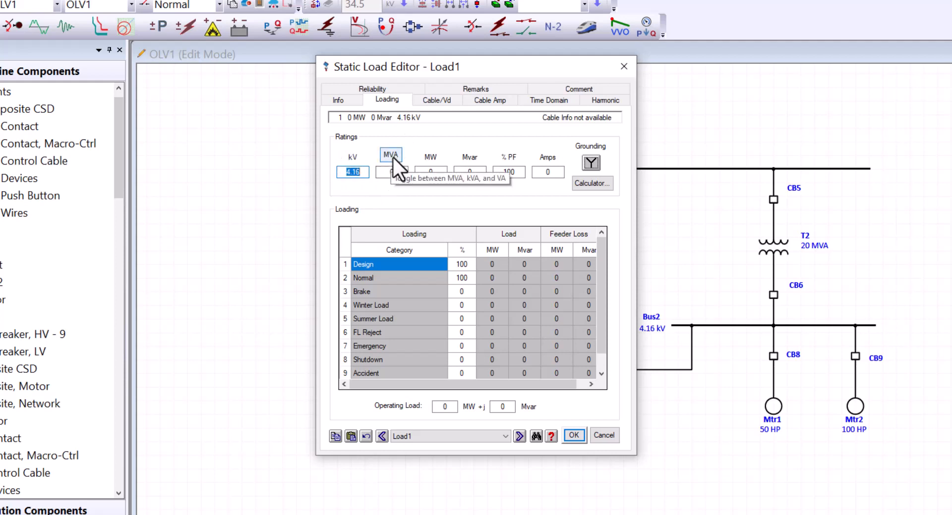
Rate Load1 at 500 kVA, confirm it, and bring up Lump1's editor
{"action": "left_click", "coordinate": [391, 155]}
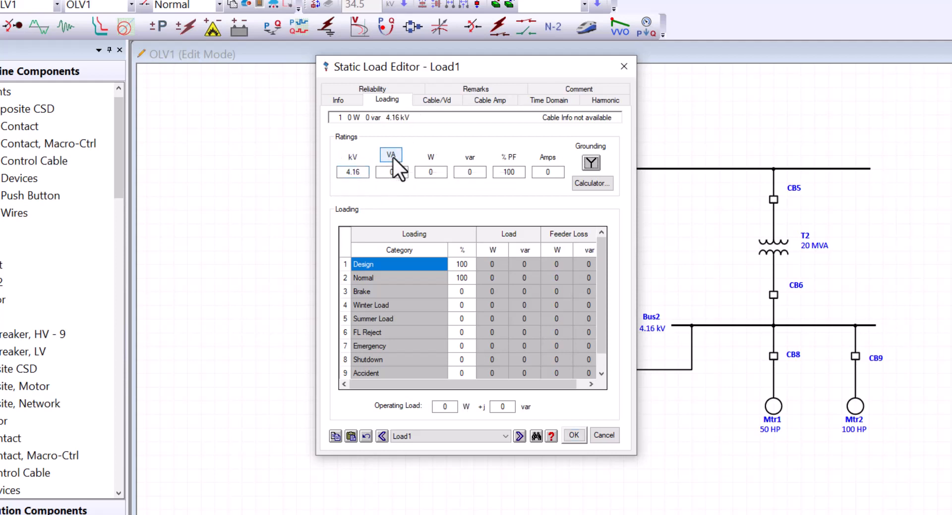
{"action": "left_click", "coordinate": [391, 155]}
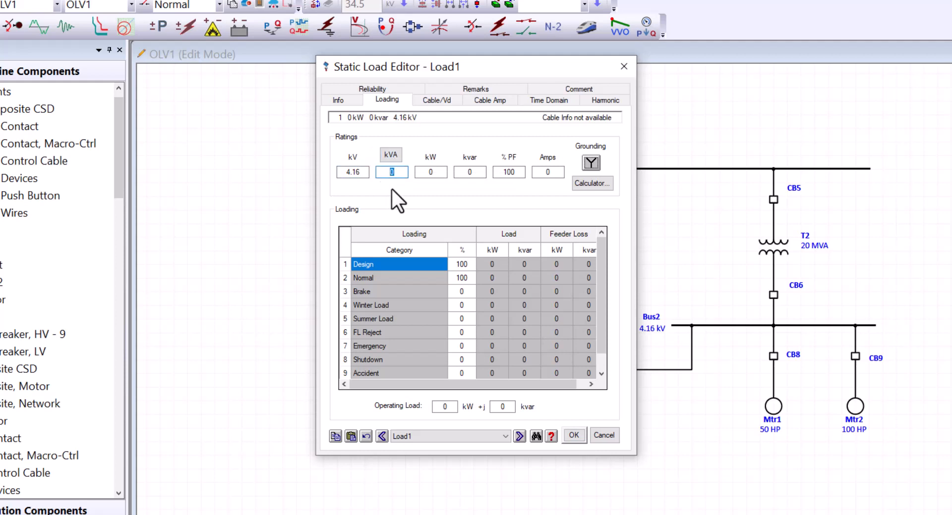
{"action": "type", "text": "500"}
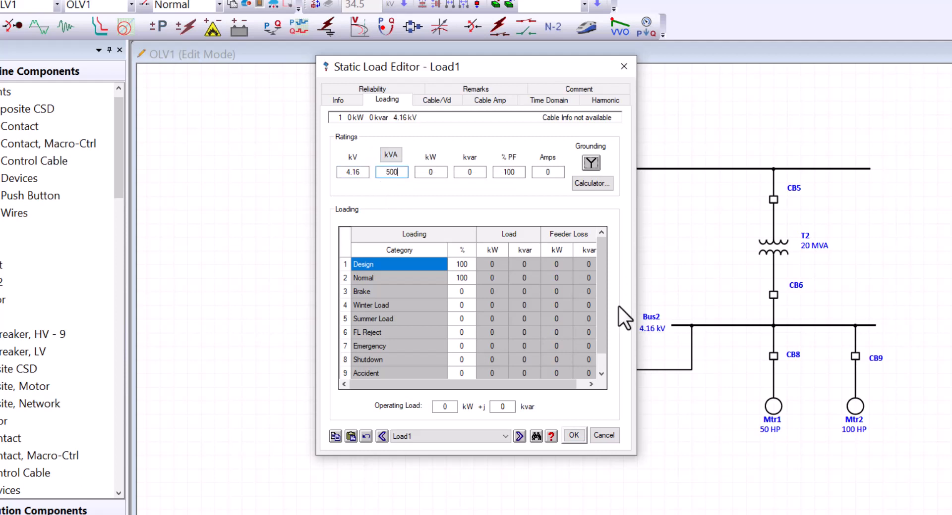
{"action": "left_click", "coordinate": [572, 435]}
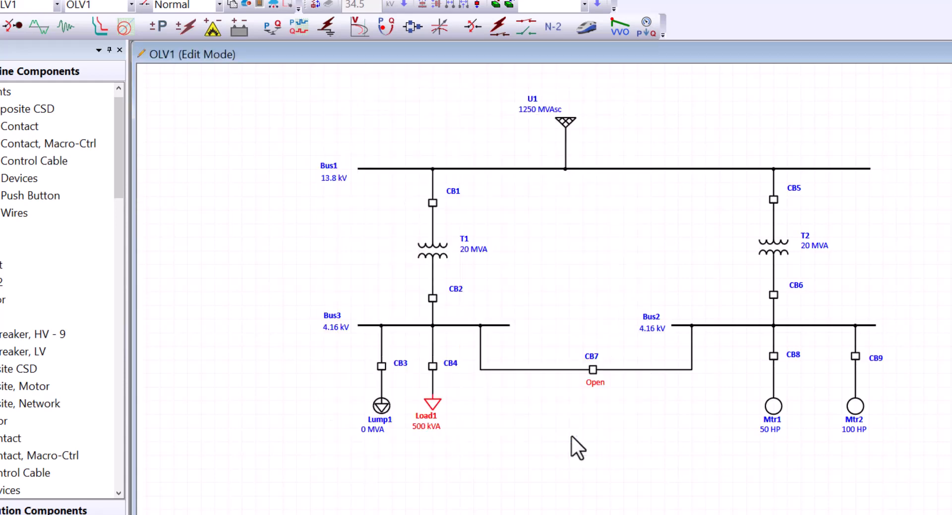
{"action": "mouse_move", "coordinate": [496, 441]}
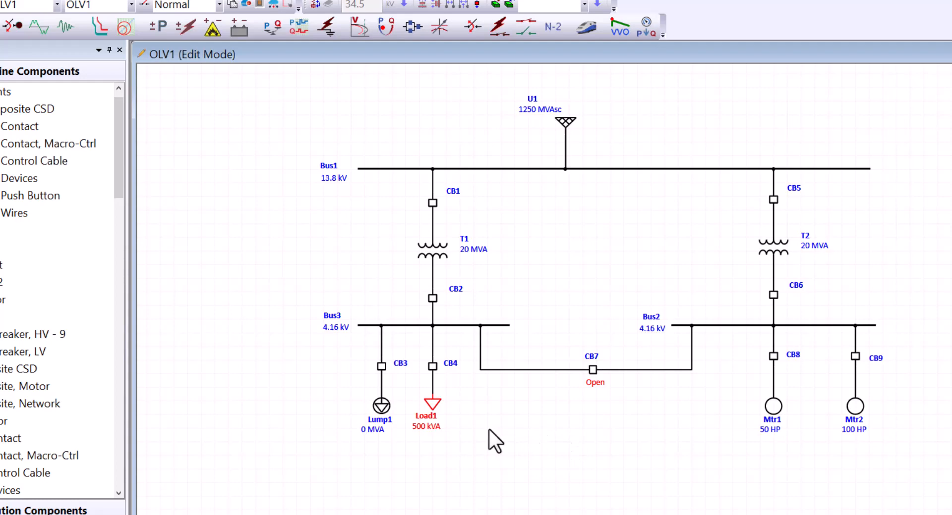
{"action": "double_click", "coordinate": [381, 405]}
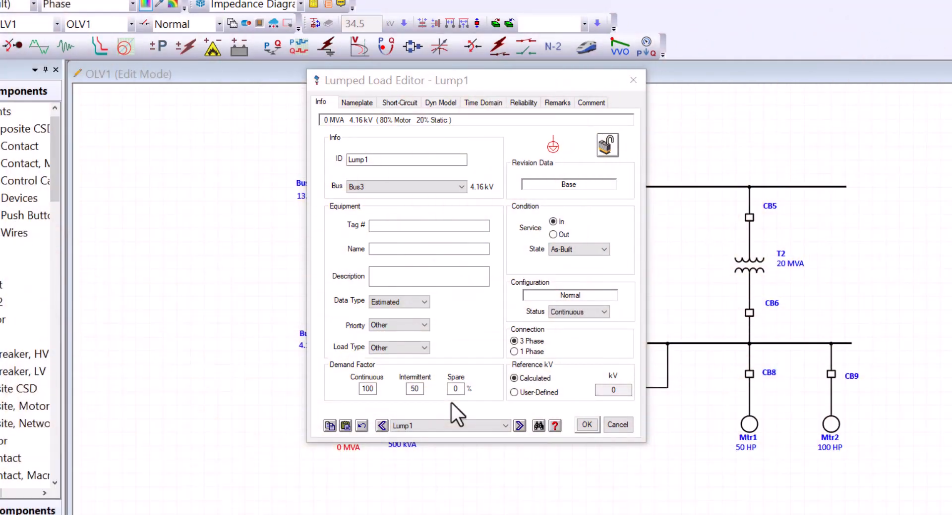
Show Lump1's nameplate: conventional model, 4.16 kV, 85% PF, 80% constant kVA
{"action": "left_click", "coordinate": [357, 102]}
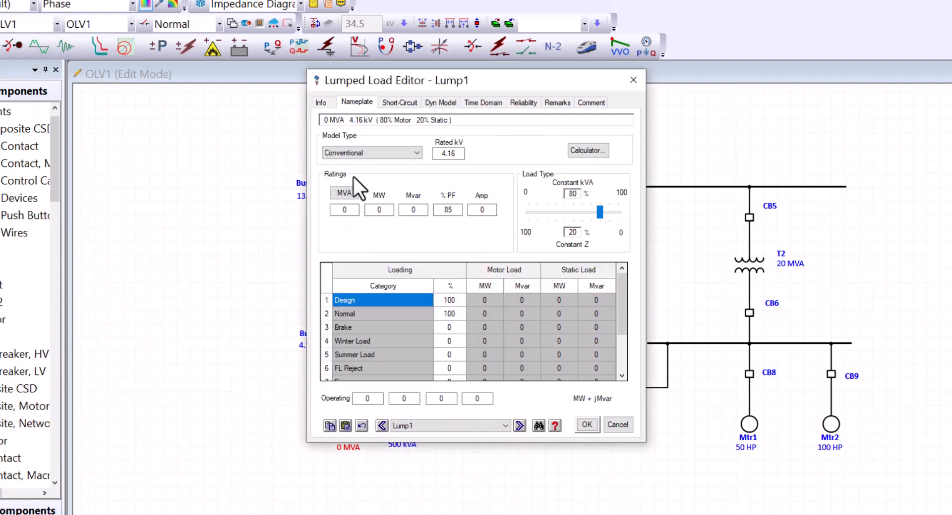
Rate Lump1 at 750 kVA with a 70% motor / 30% static load split and confirm
{"action": "left_click", "coordinate": [344, 193]}
{"action": "type", "text": "750"}
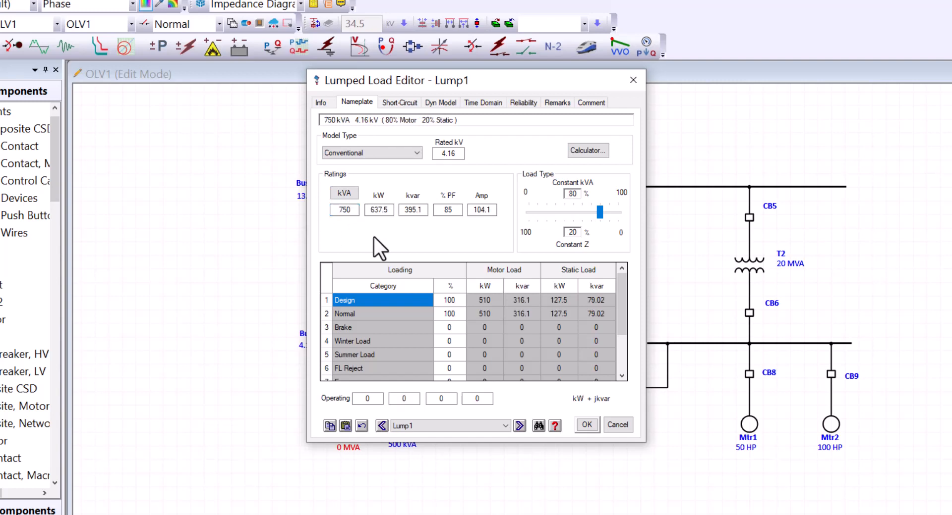
{"action": "mouse_move", "coordinate": [551, 207]}
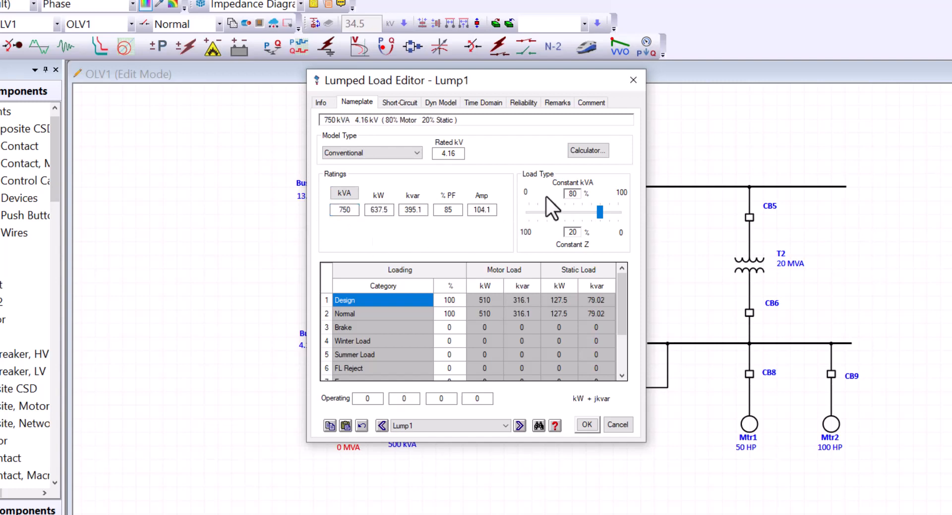
{"action": "mouse_move", "coordinate": [582, 175]}
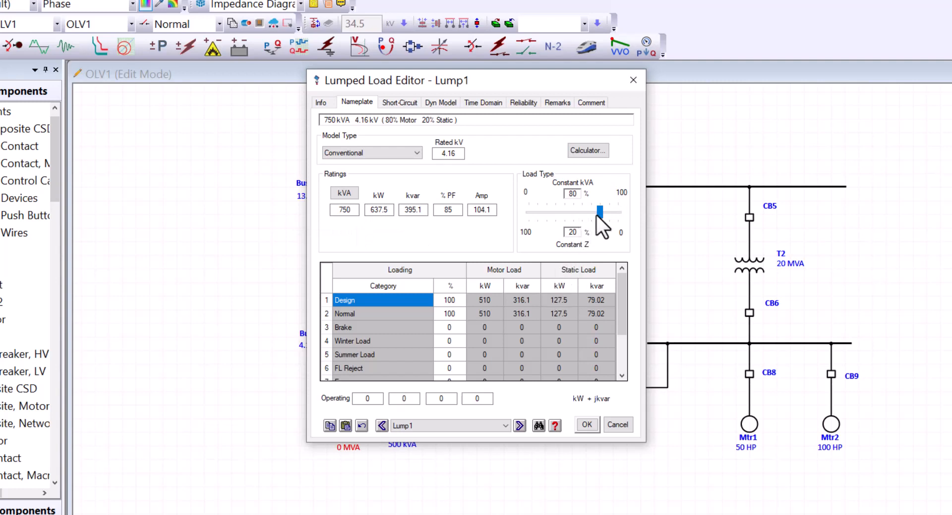
{"action": "left_click_drag", "start_coordinate": [599, 210], "coordinate": [594, 210]}
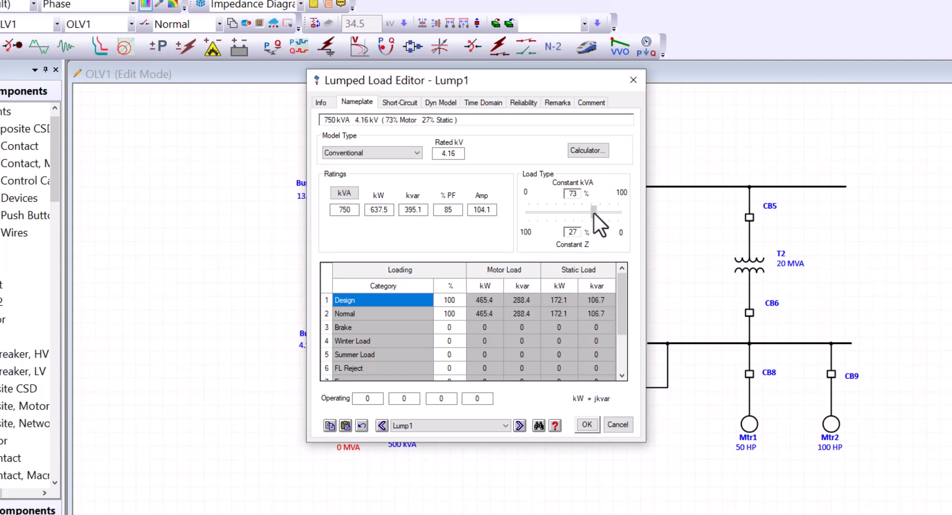
{"action": "left_click_drag", "start_coordinate": [592, 209], "coordinate": [589, 210]}
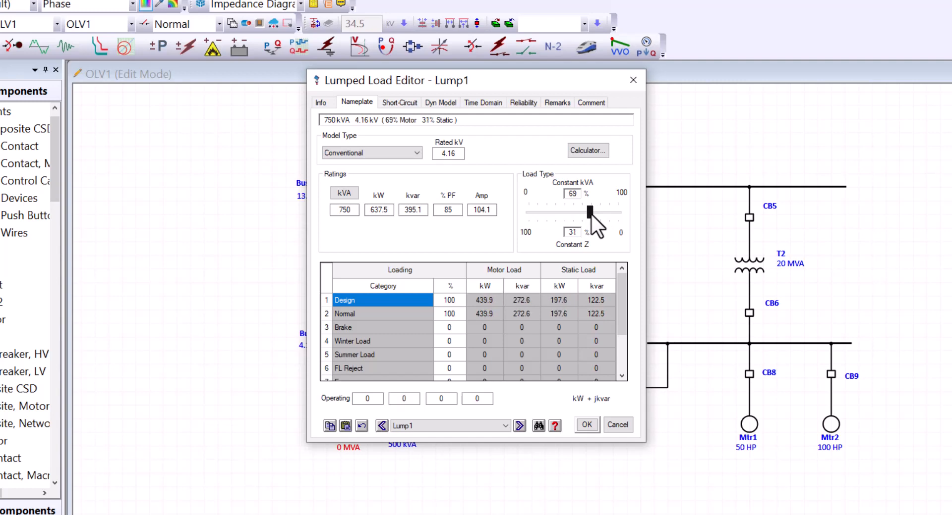
{"action": "left_click_drag", "start_coordinate": [591, 212], "coordinate": [574, 211]}
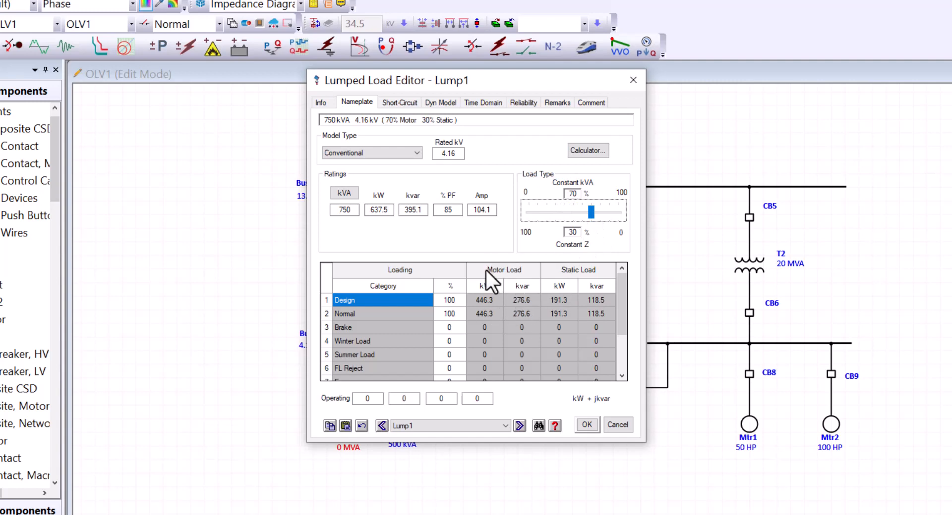
{"action": "mouse_move", "coordinate": [561, 319]}
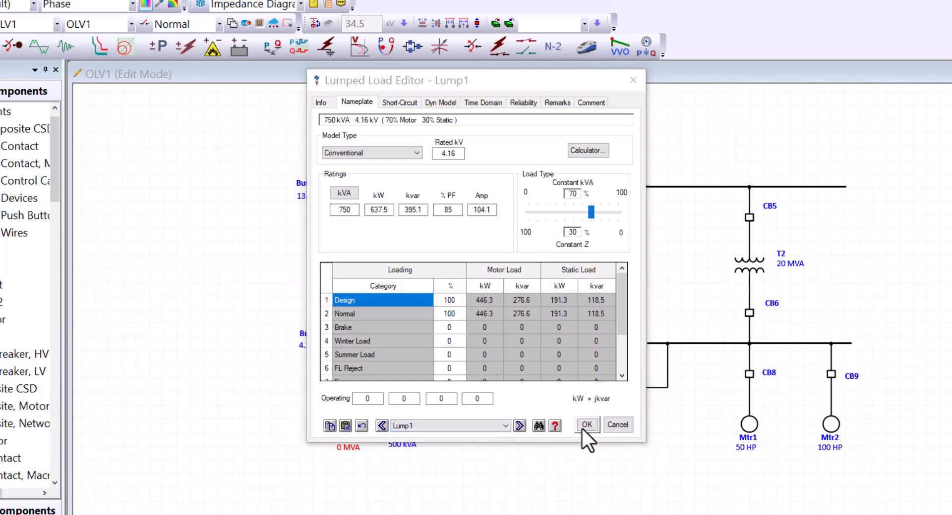
{"action": "left_click", "coordinate": [585, 424]}
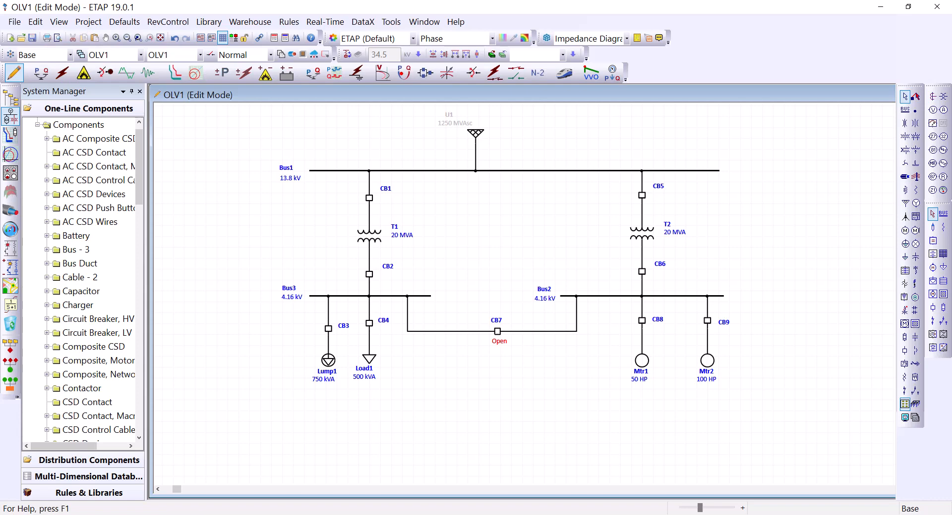
{"action": "left_click", "coordinate": [37, 55]}
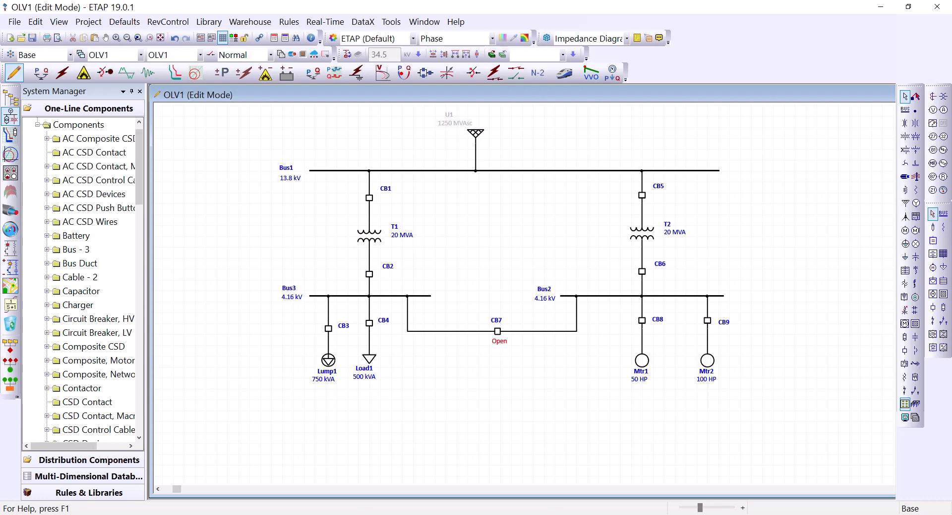
{"action": "mouse_move", "coordinate": [17, 66]}
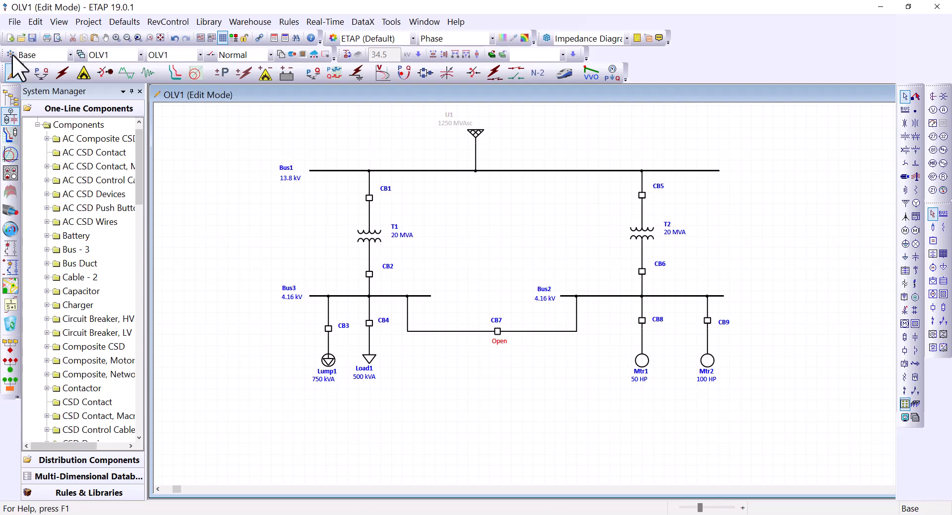